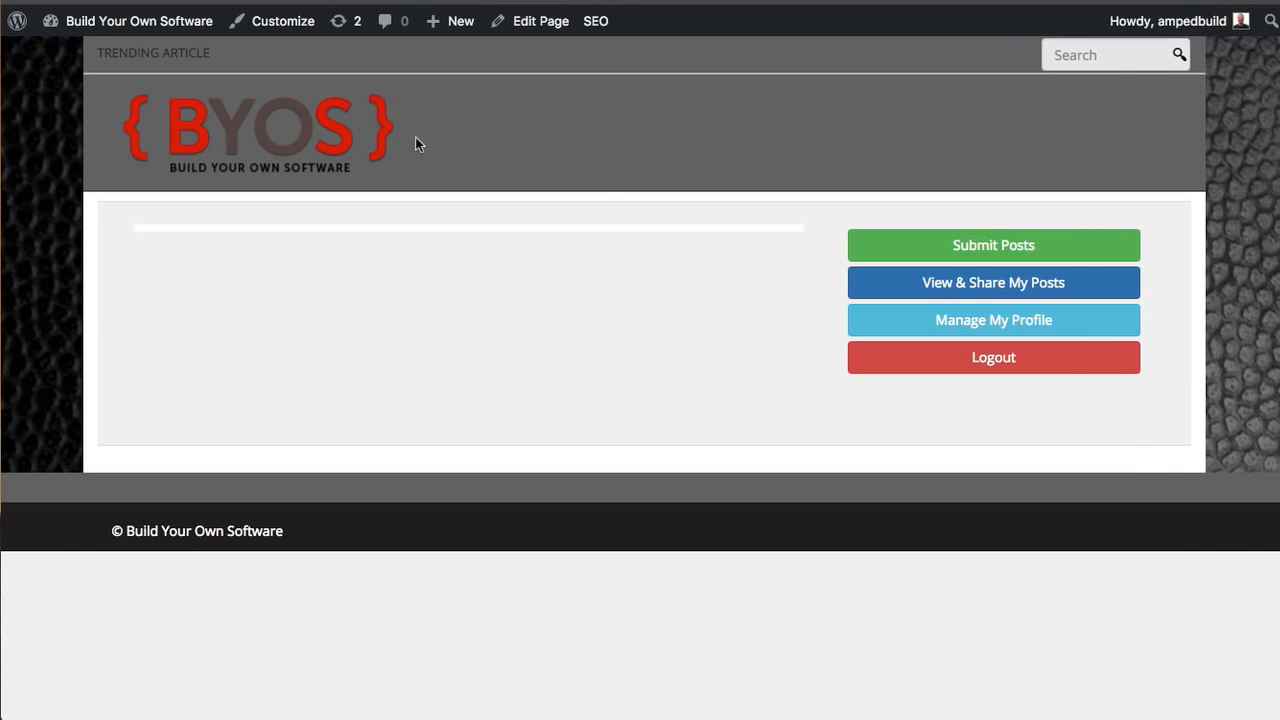
mouse_move(597, 161)
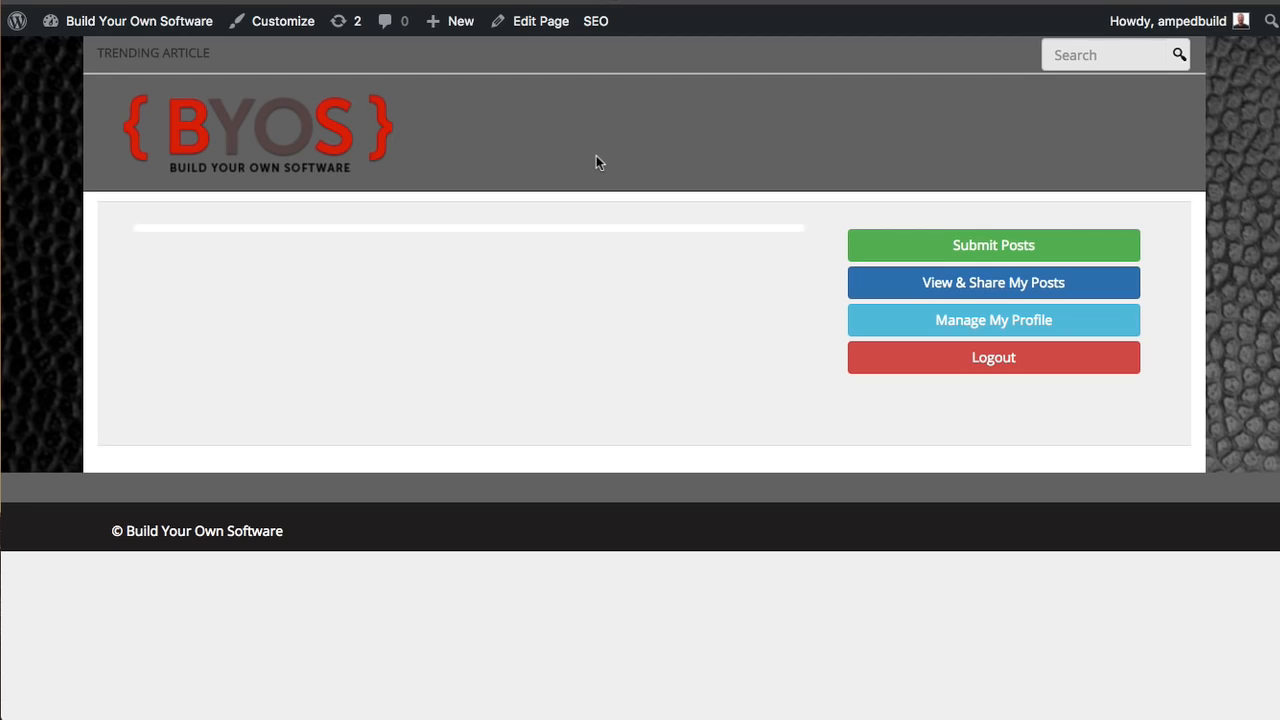
mouse_move(658, 145)
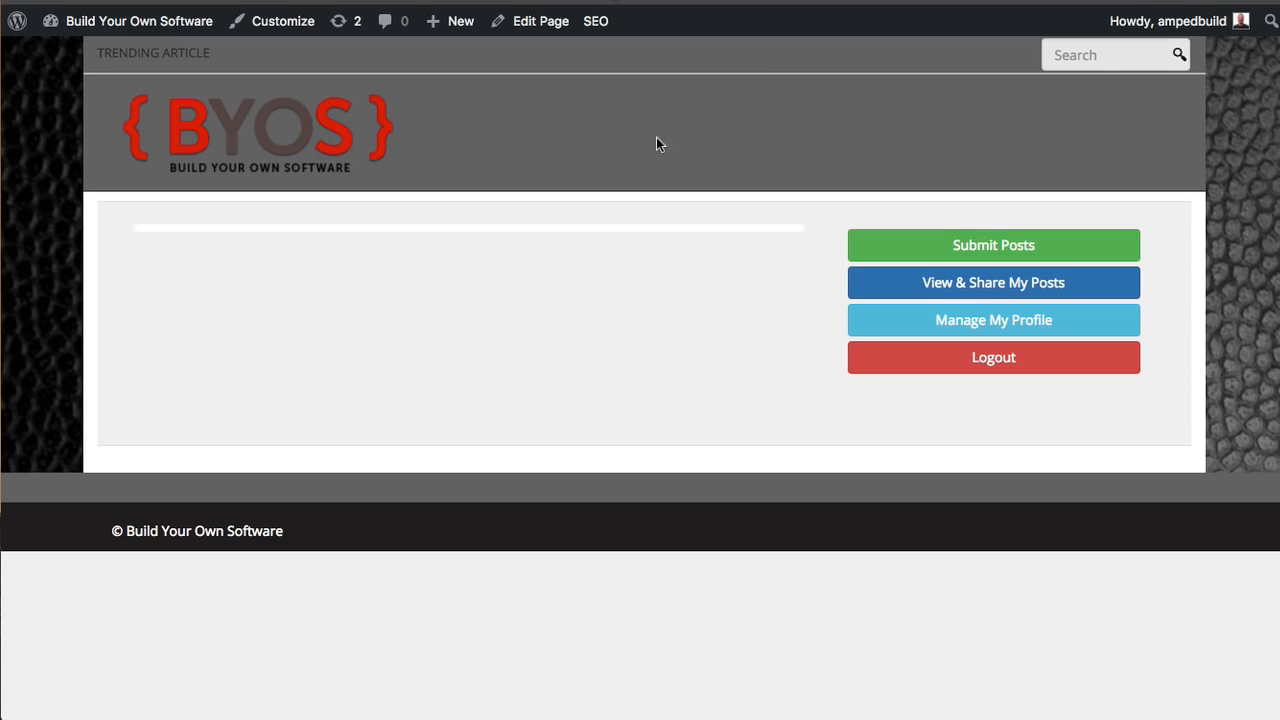
mouse_move(772, 91)
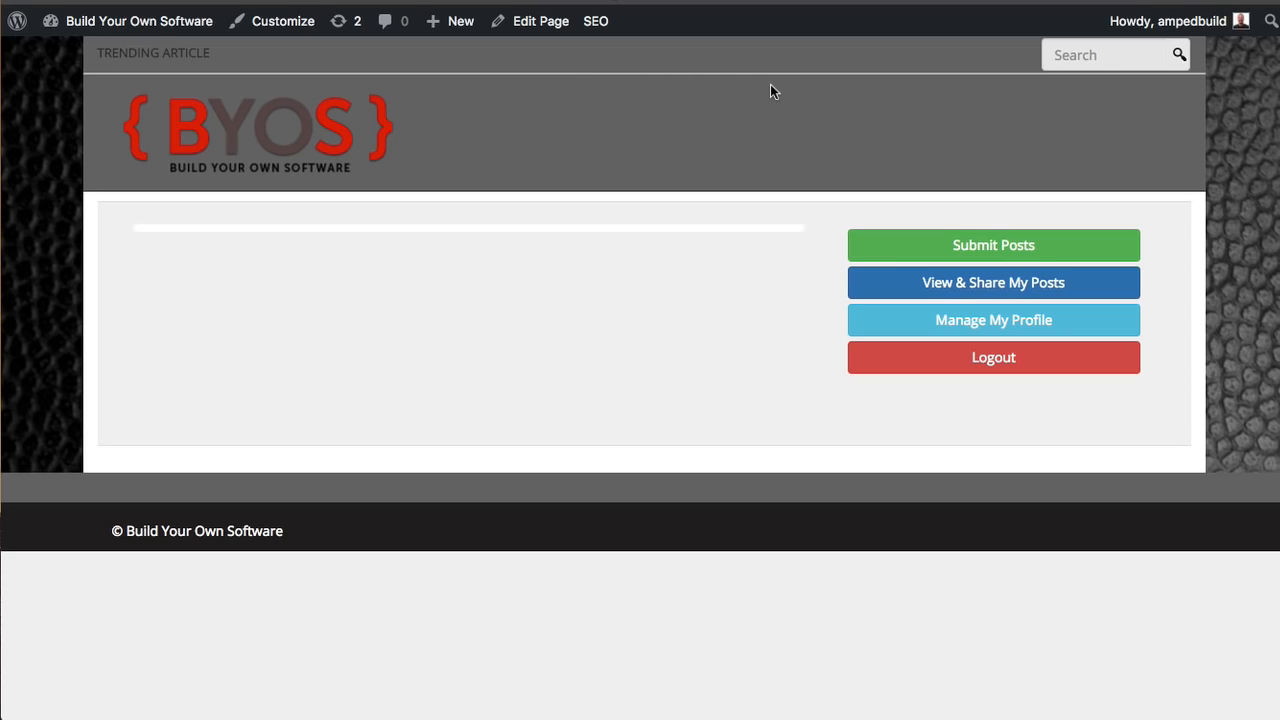
mouse_move(798, 5)
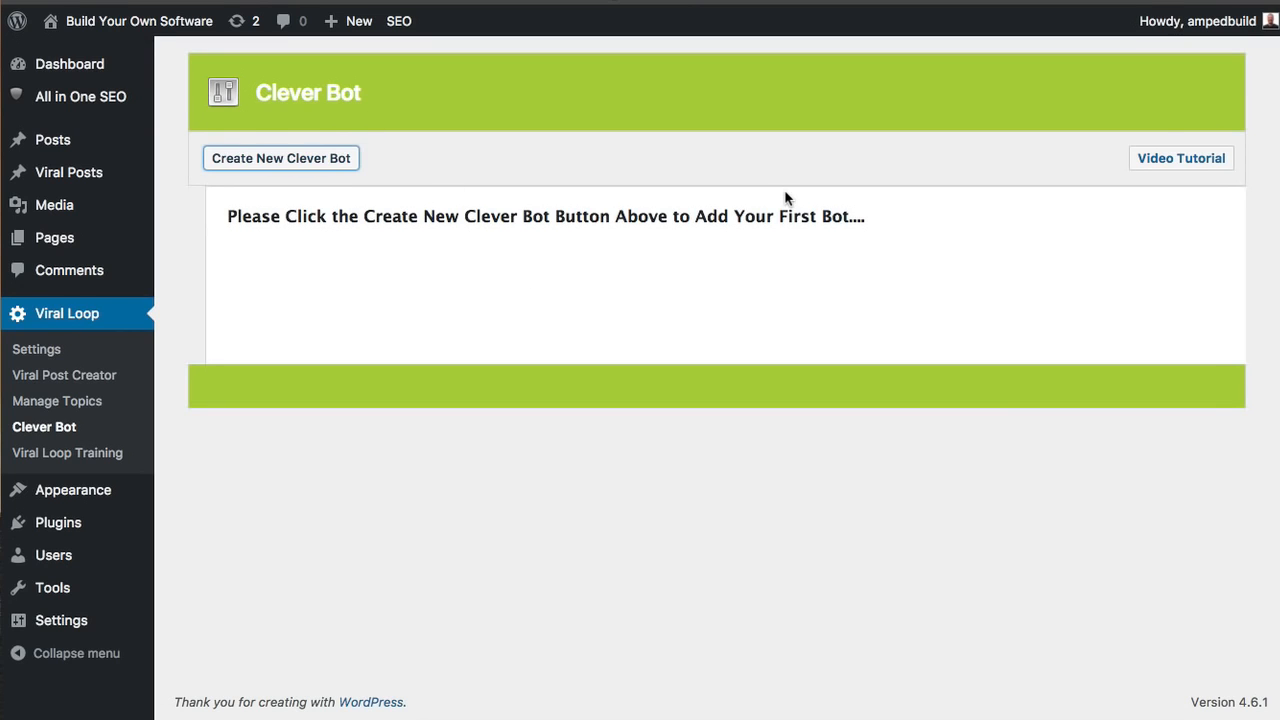
Create a new Clever Bot named 'Software' and bring up the media type choices.
left_click(281, 158)
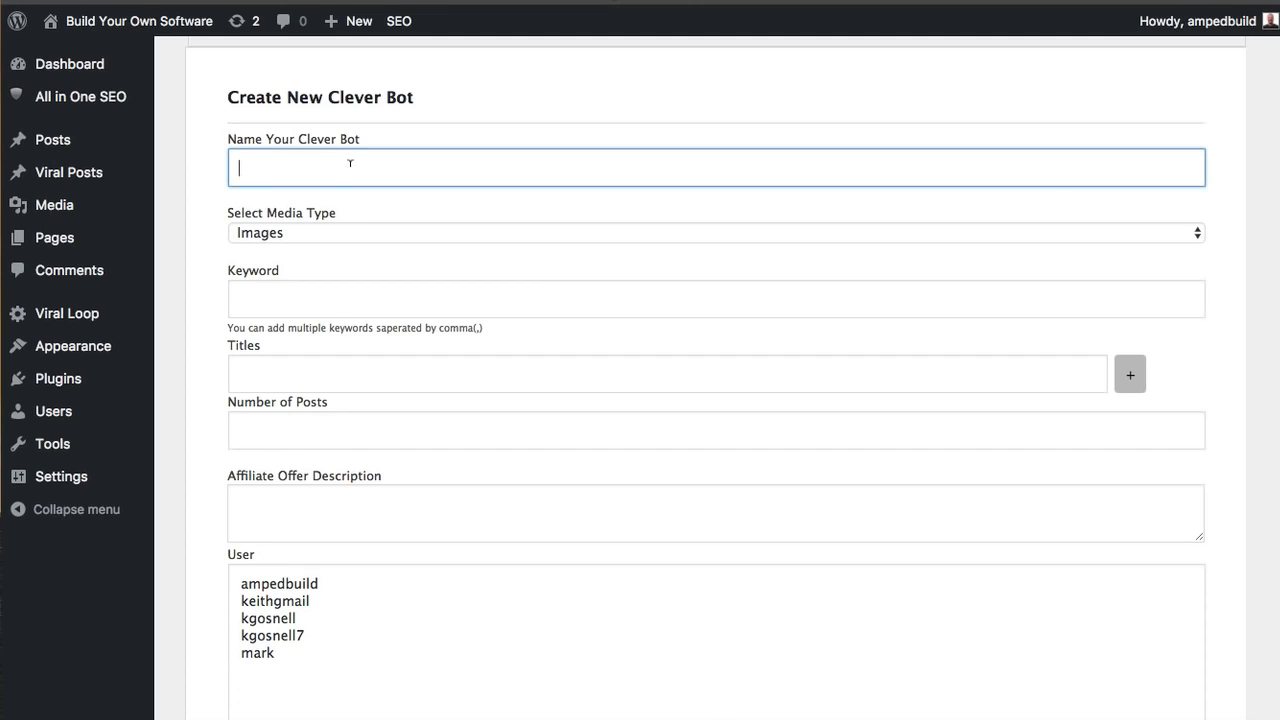
type("Sof")
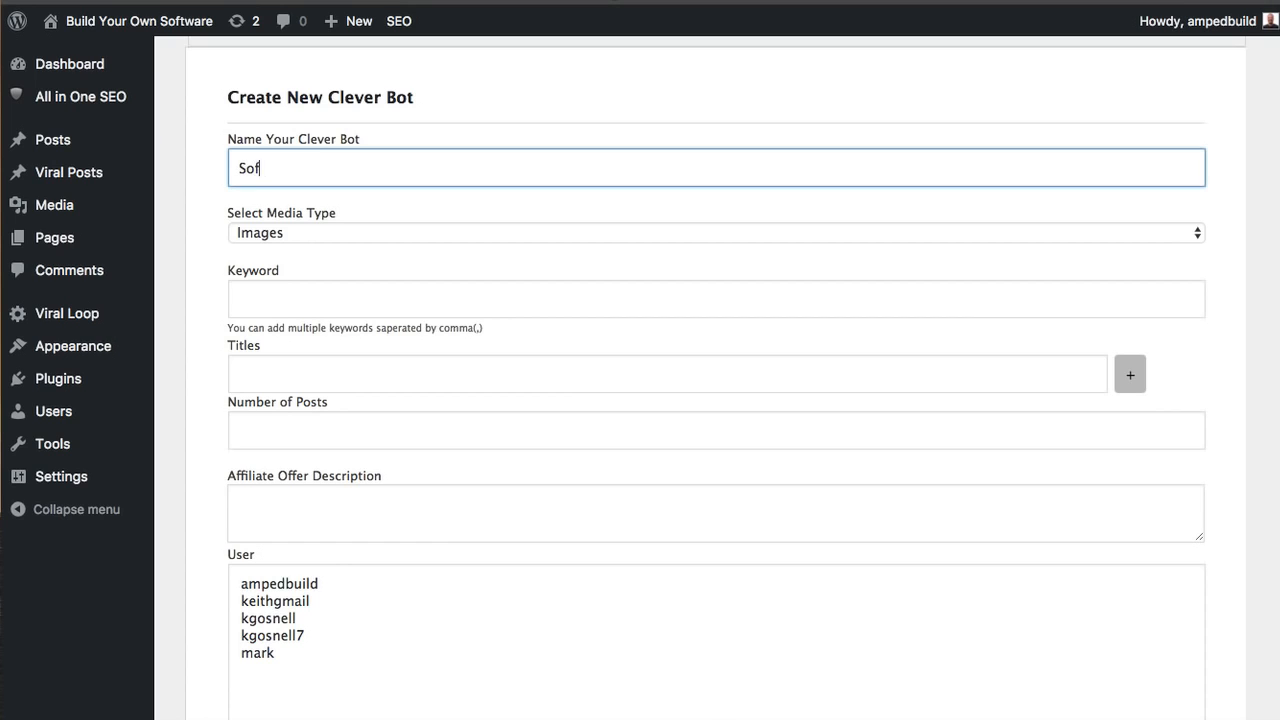
type("tware")
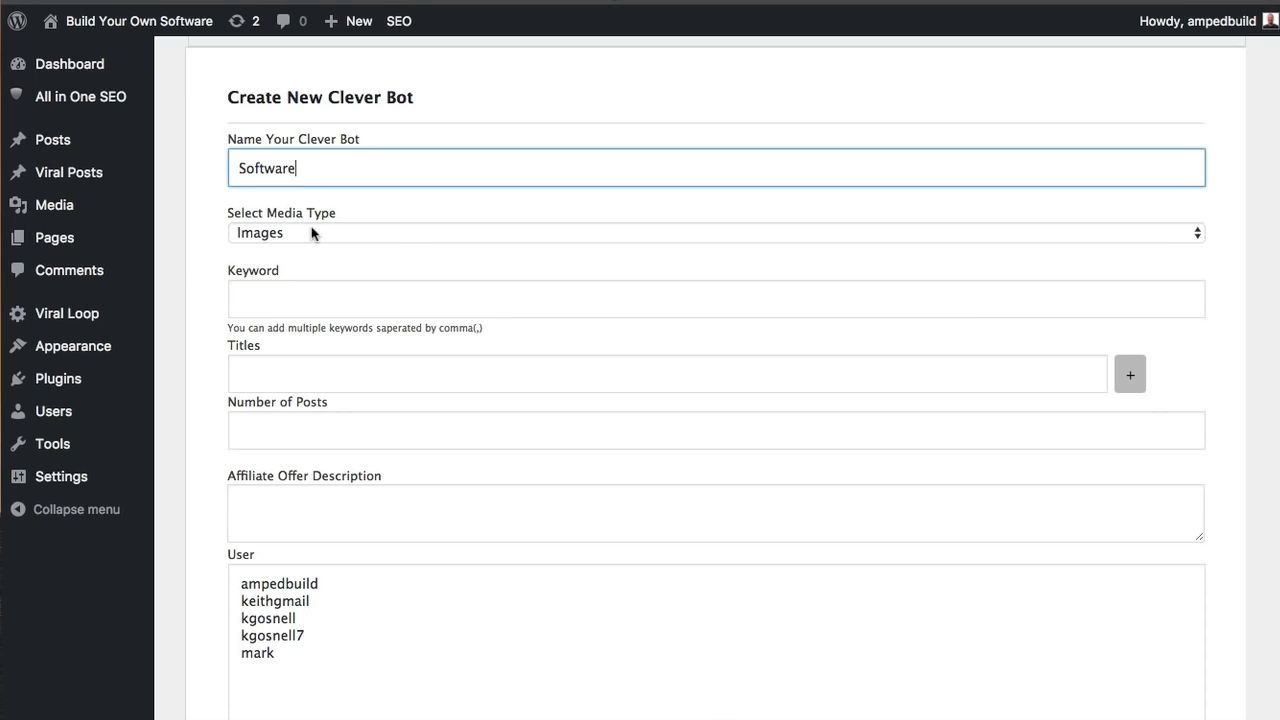
left_click(710, 232)
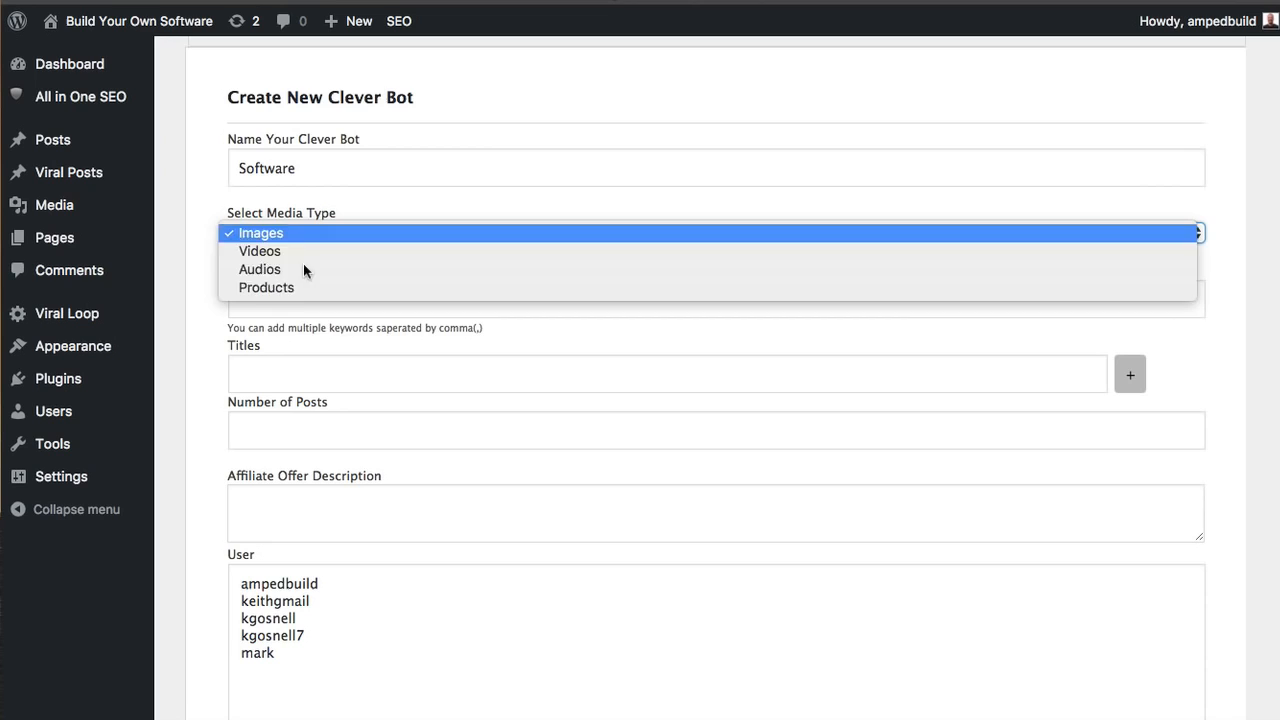
mouse_move(285, 251)
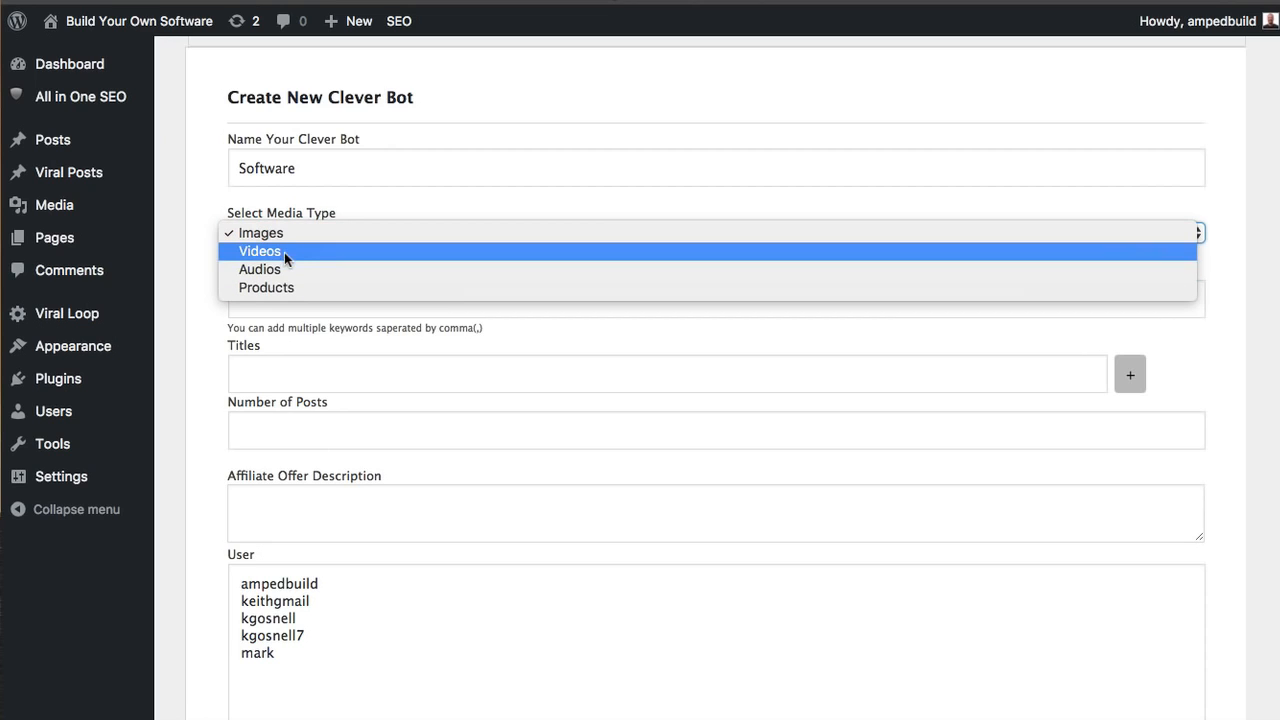
mouse_move(267, 288)
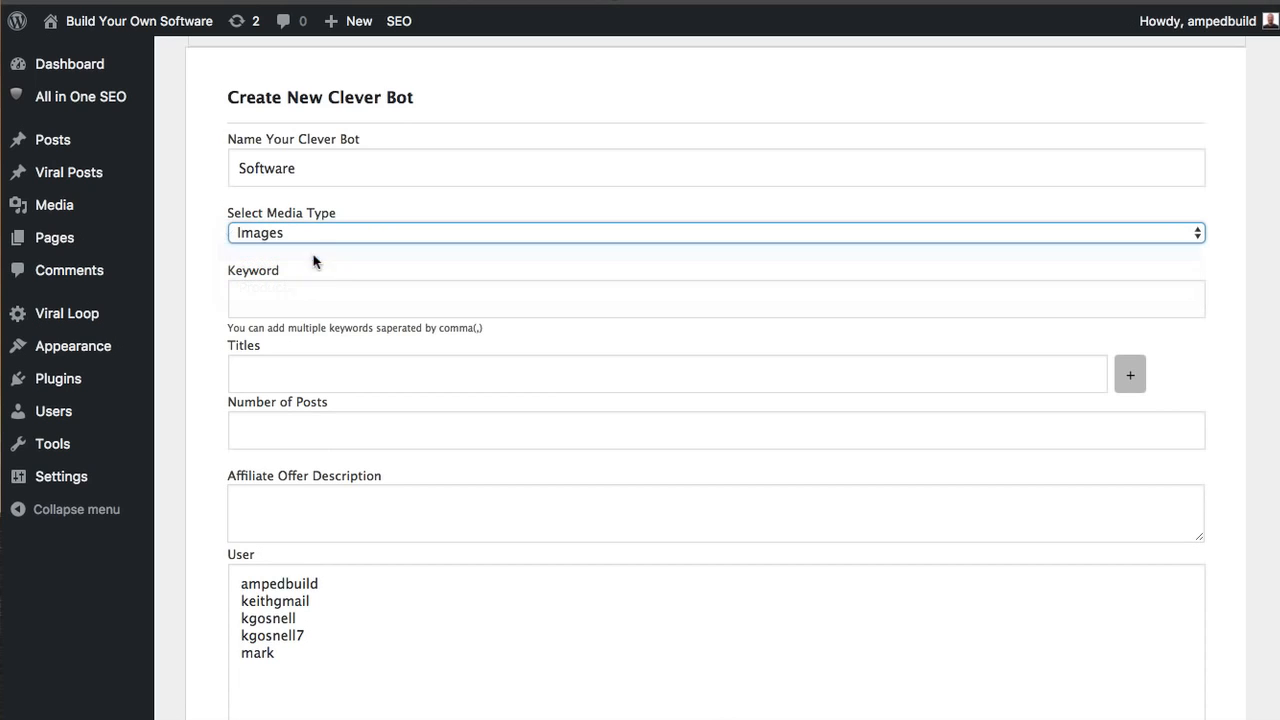
Enter 'best software' as the Software bot's keyword.
type("T")
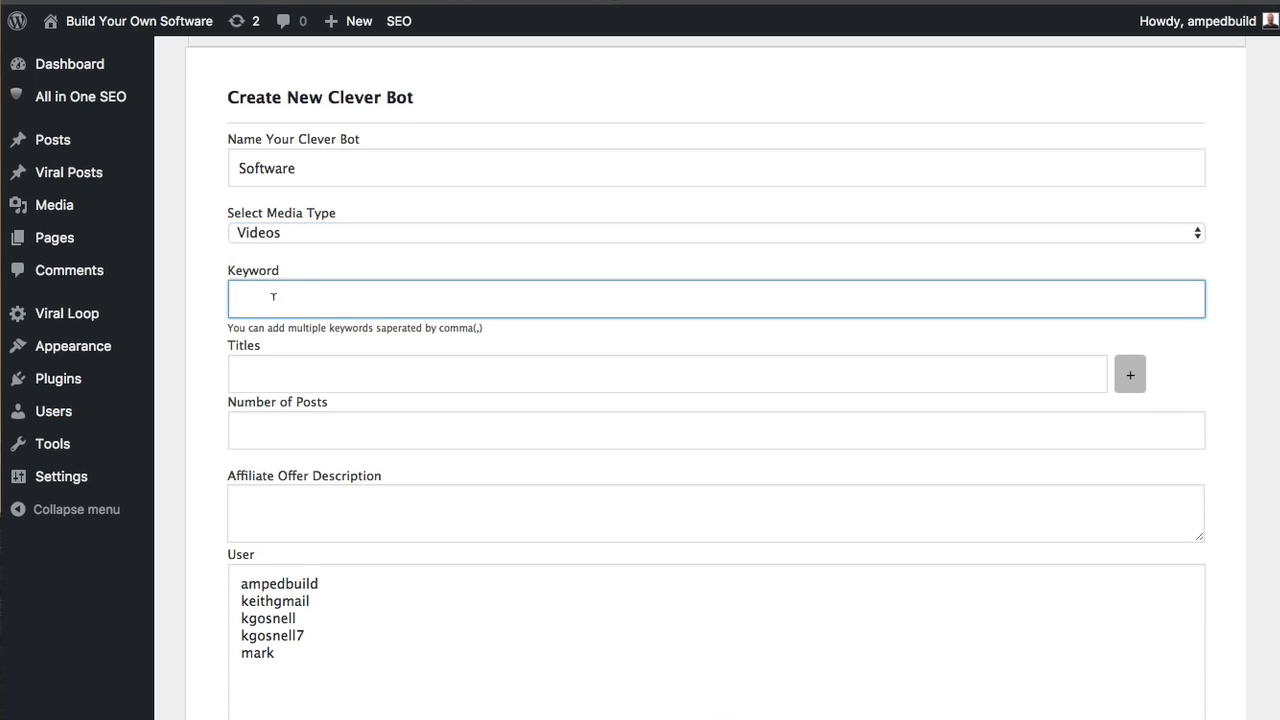
type("best softw")
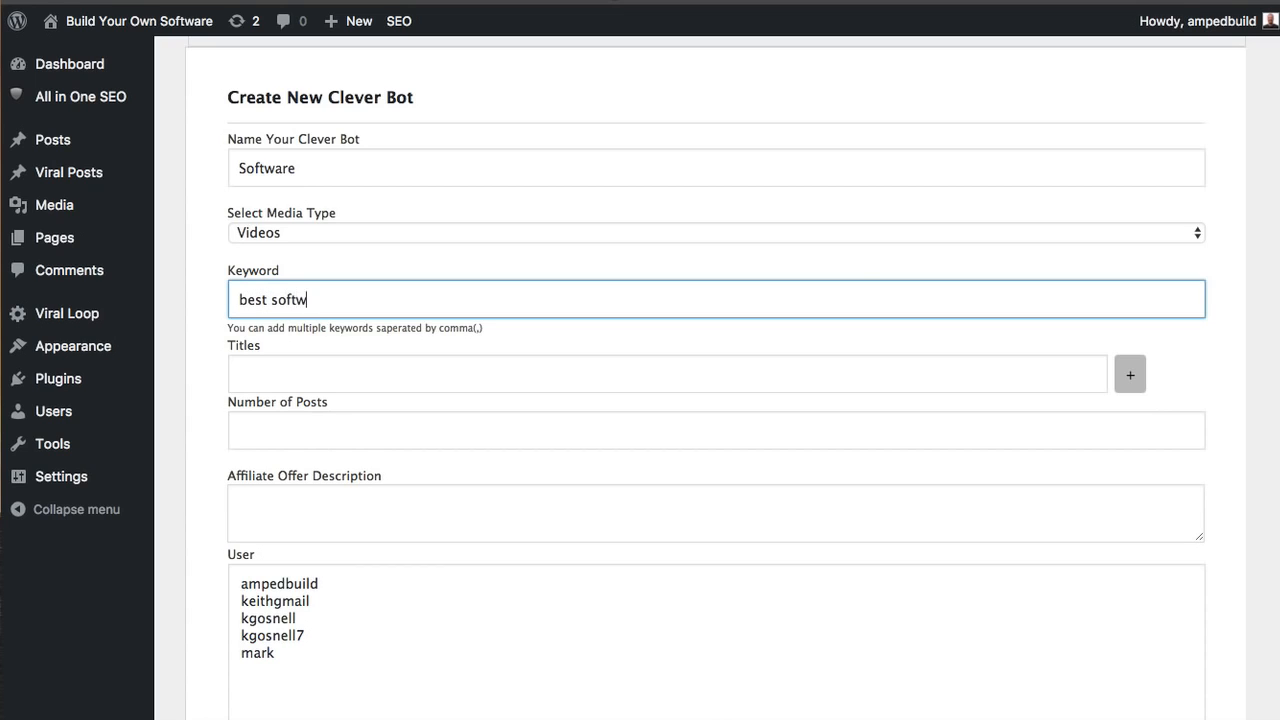
type("are")
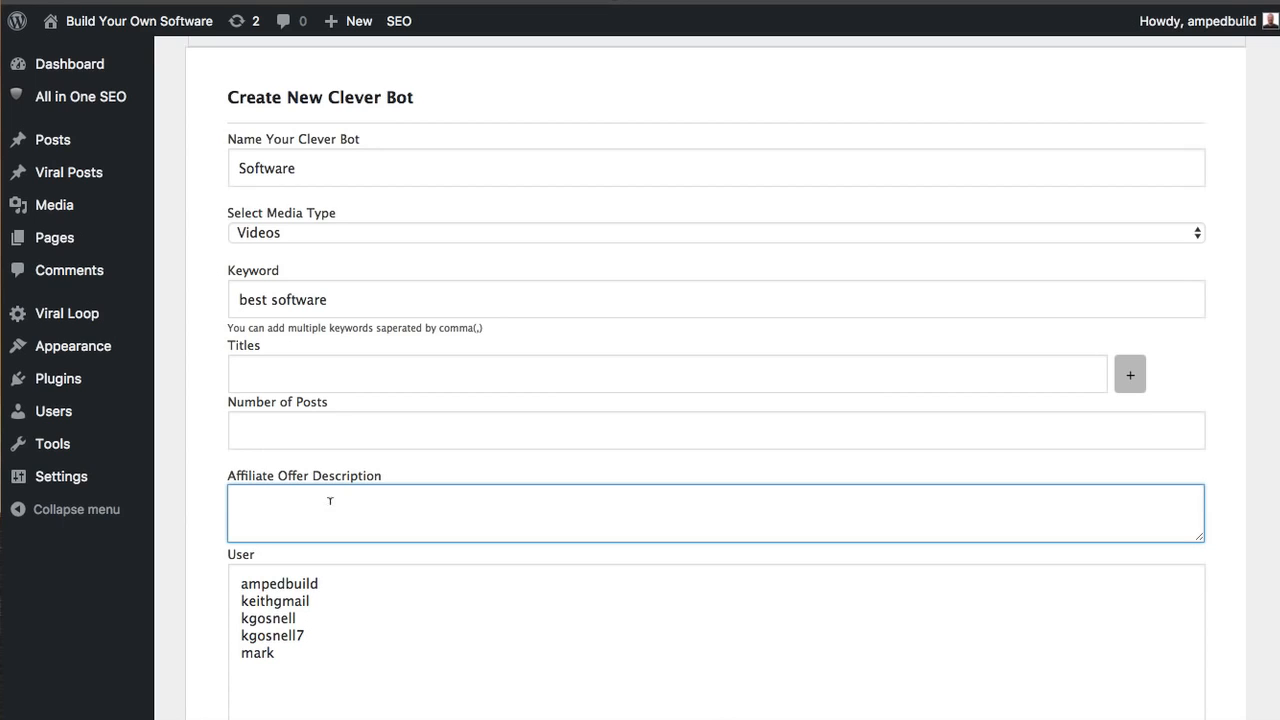
type("Get Your Di")
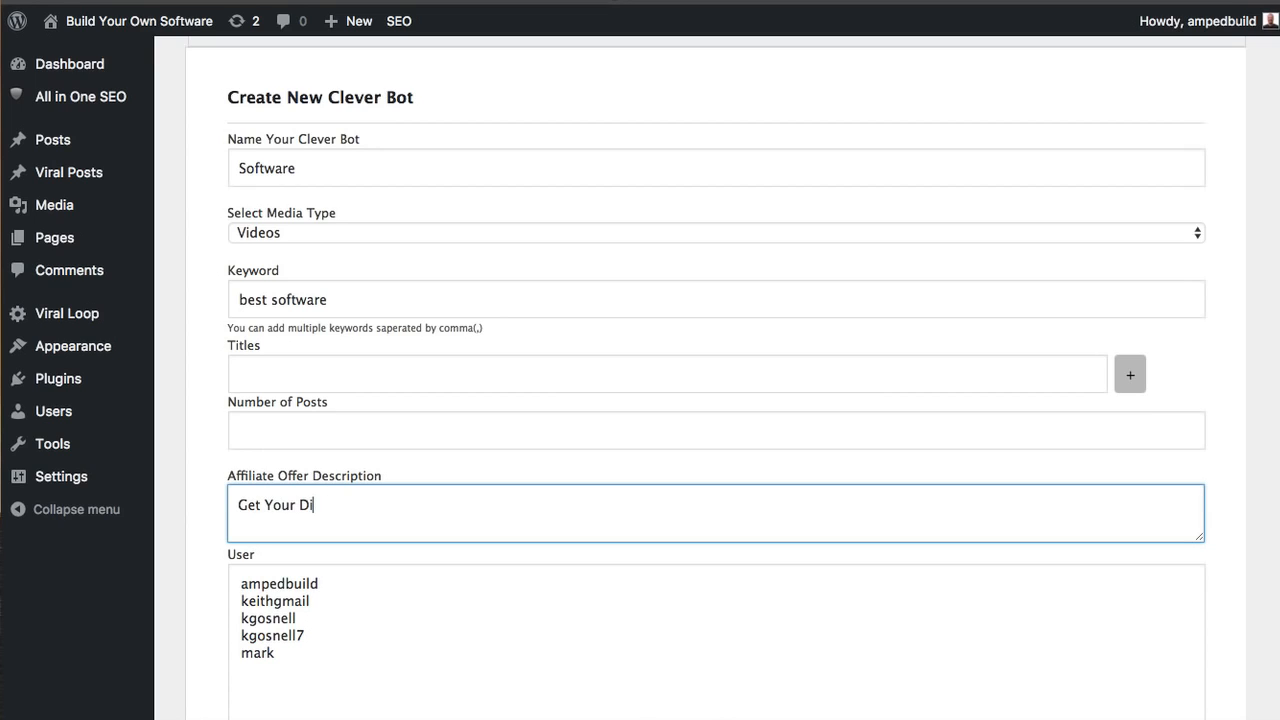
type("scounted")
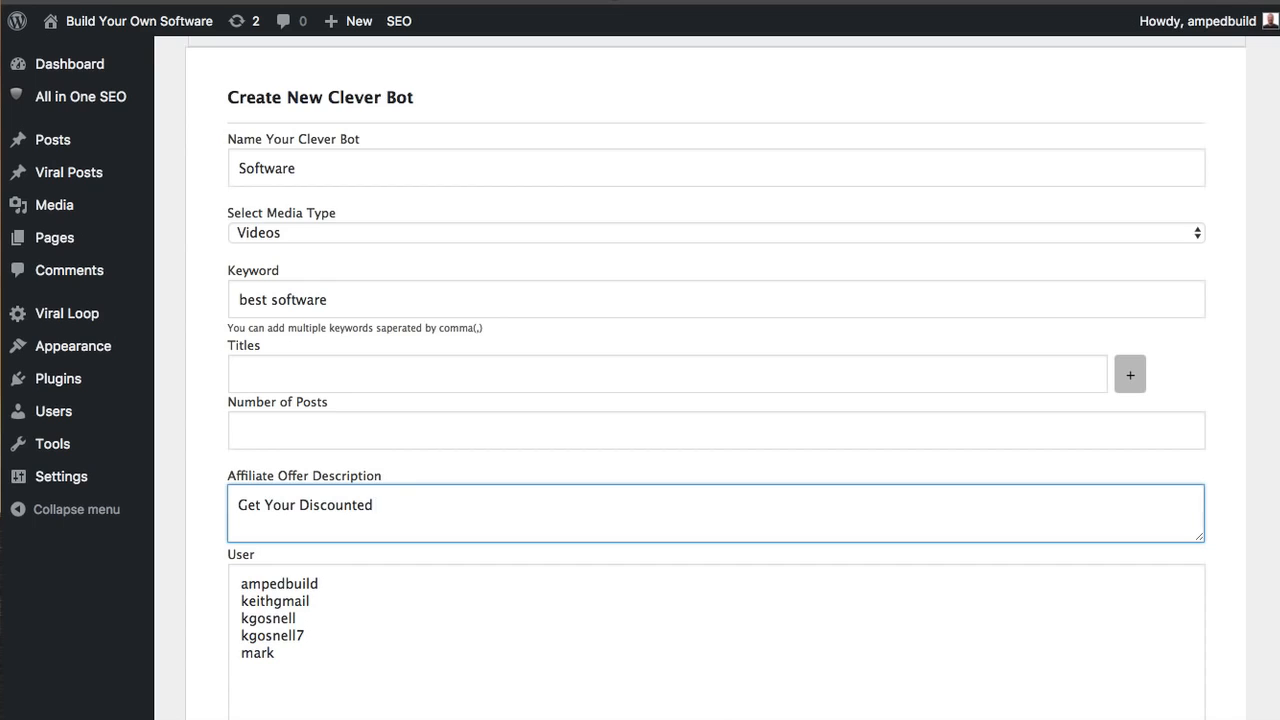
type("Copy Here: ht")
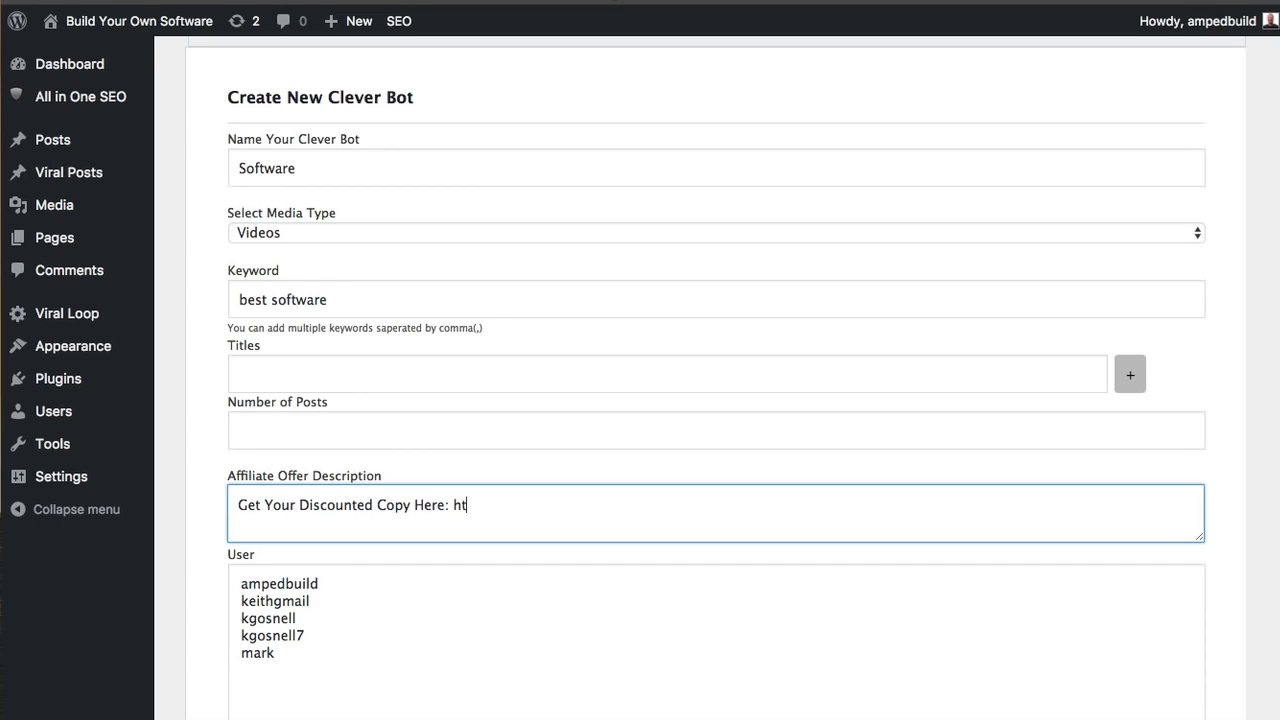
type("tp://www.")
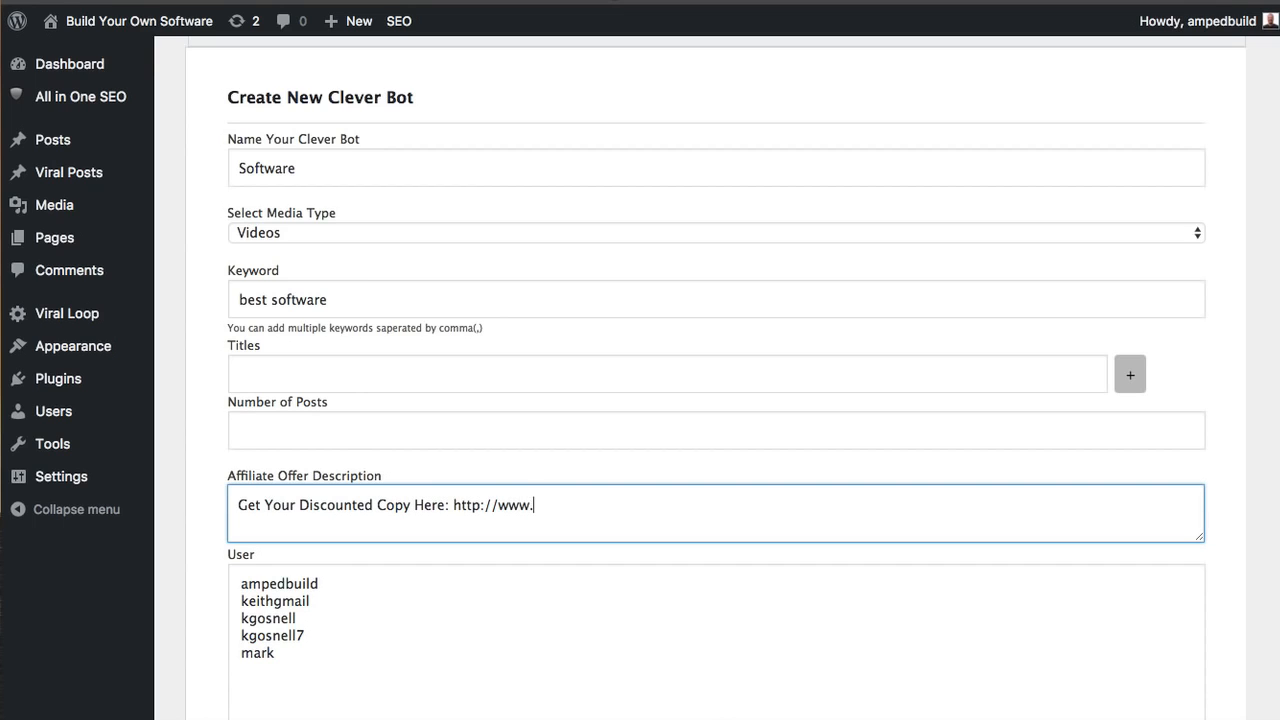
type("domai")
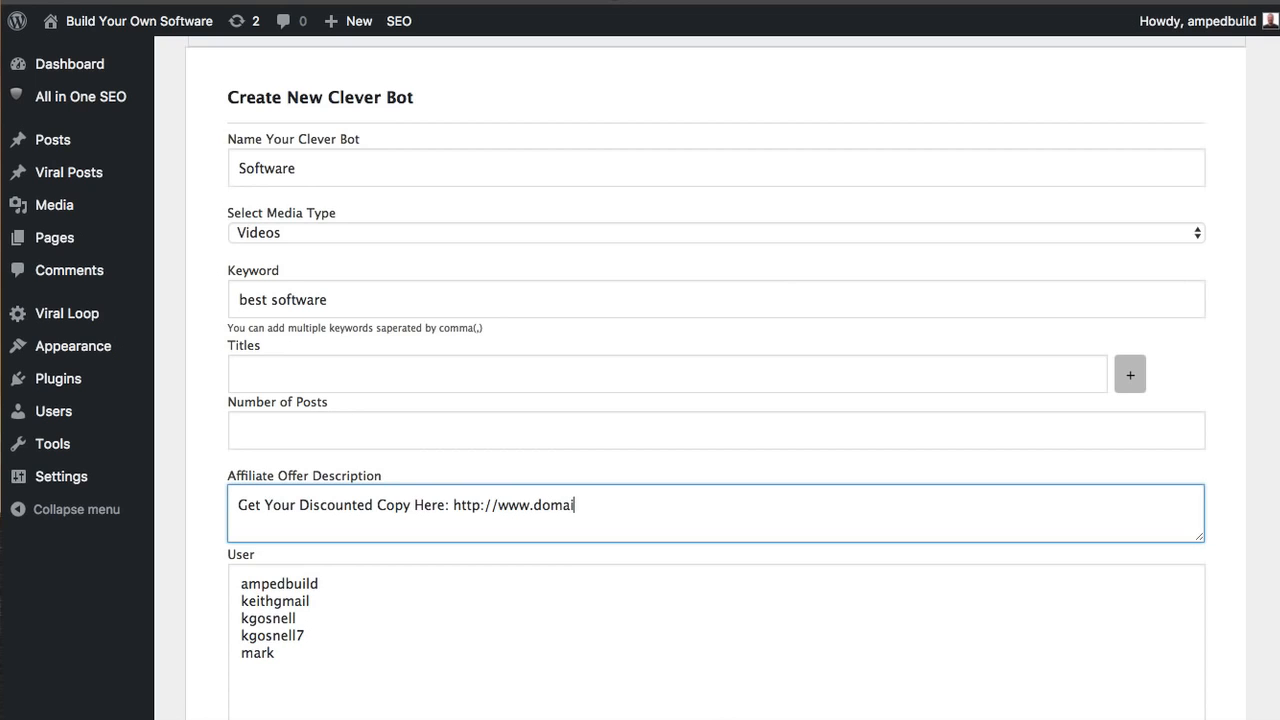
type("n.com")
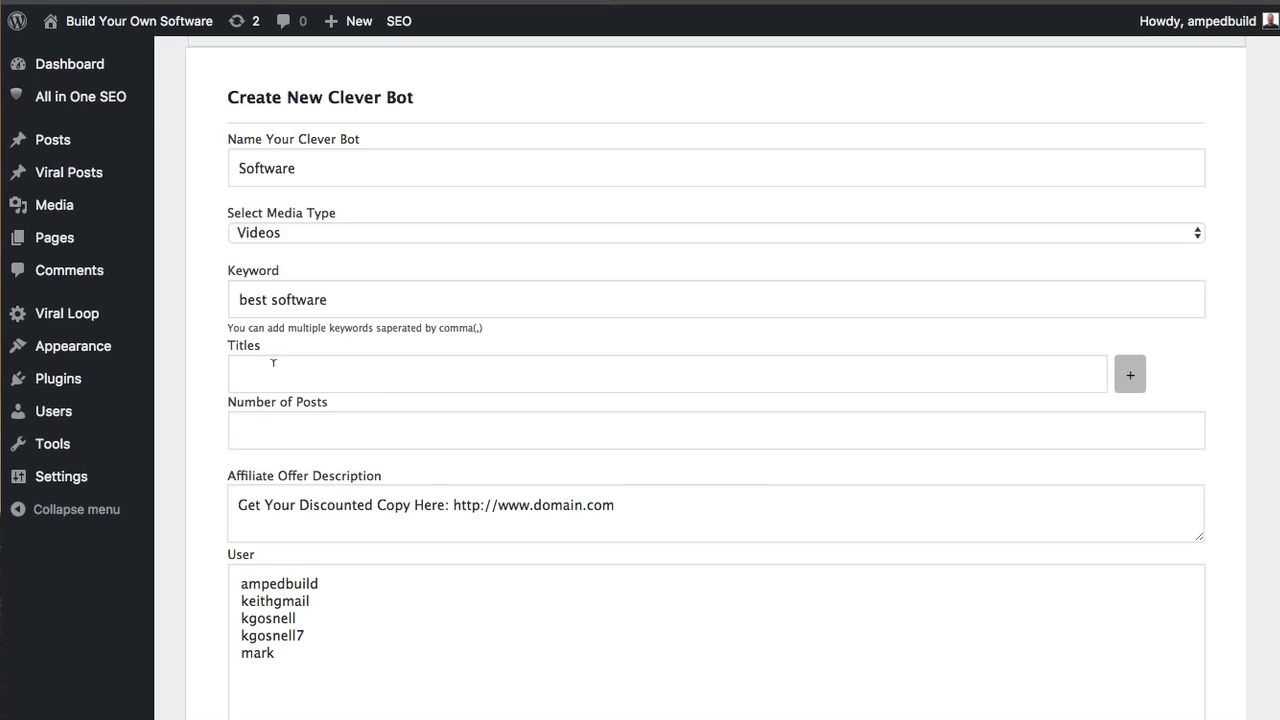
Enter 'Best Software of 2016' as the bot's first post title.
left_click(666, 373)
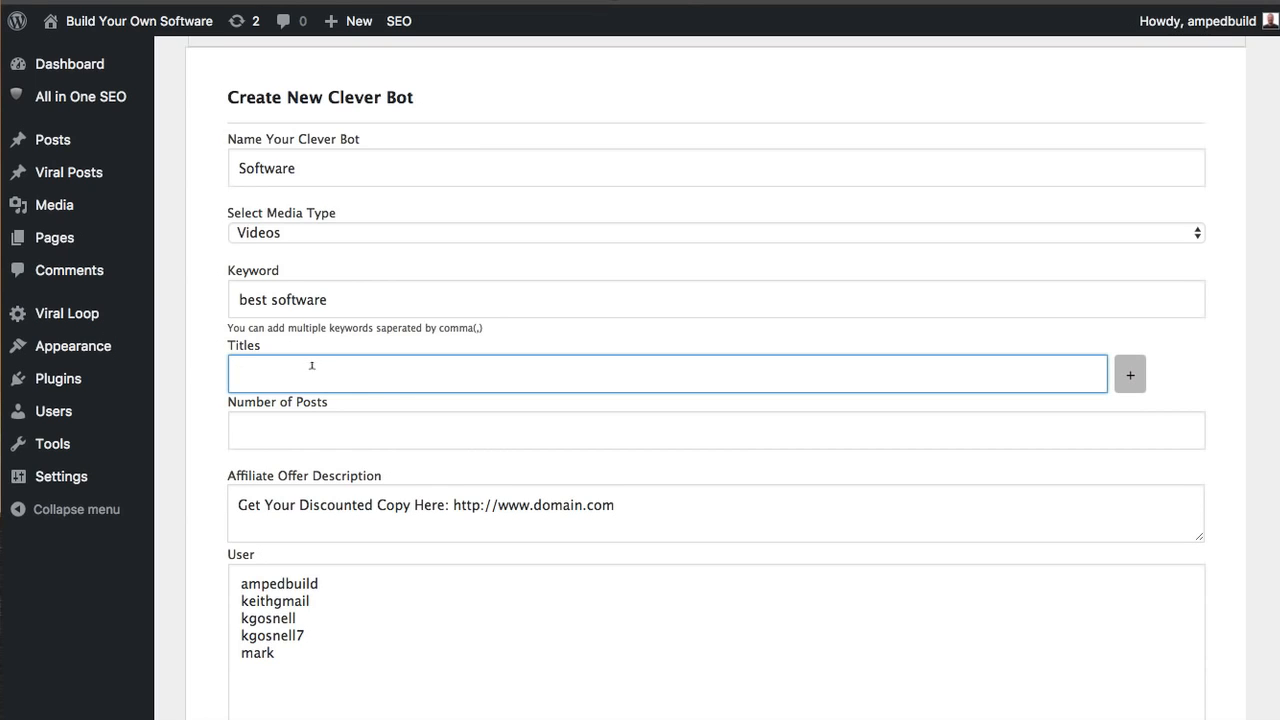
type("My")
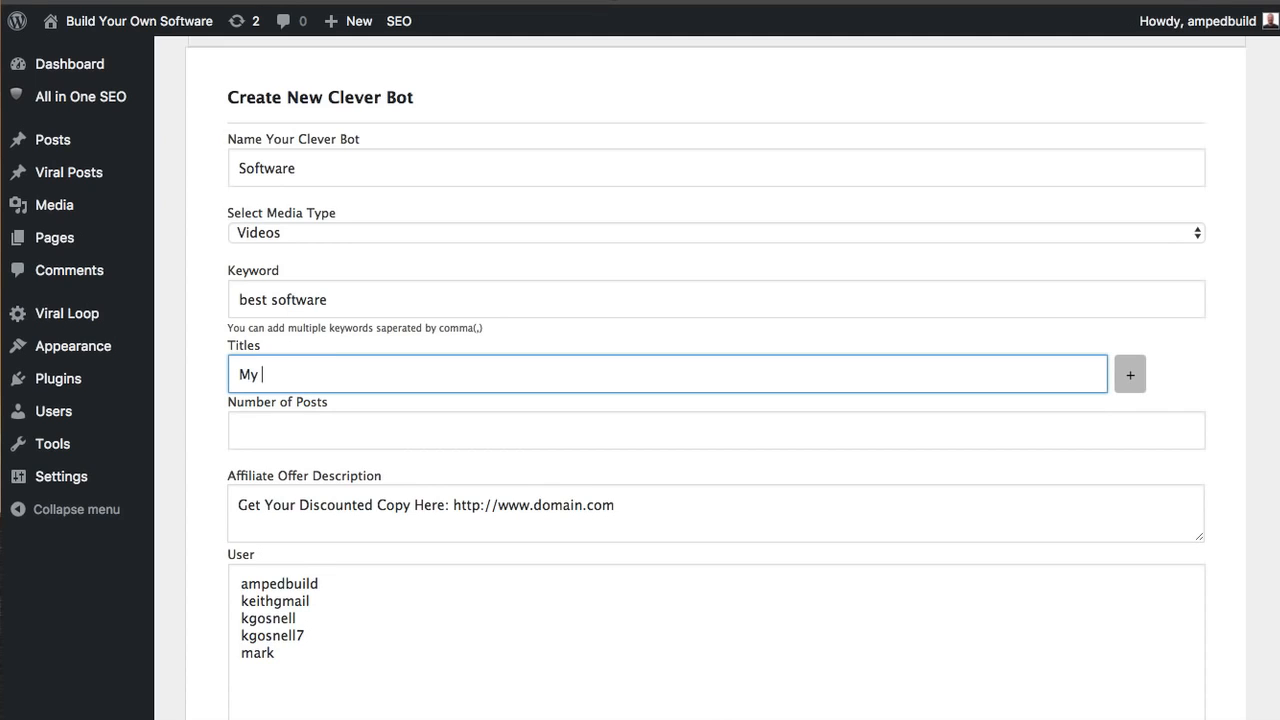
type("B")
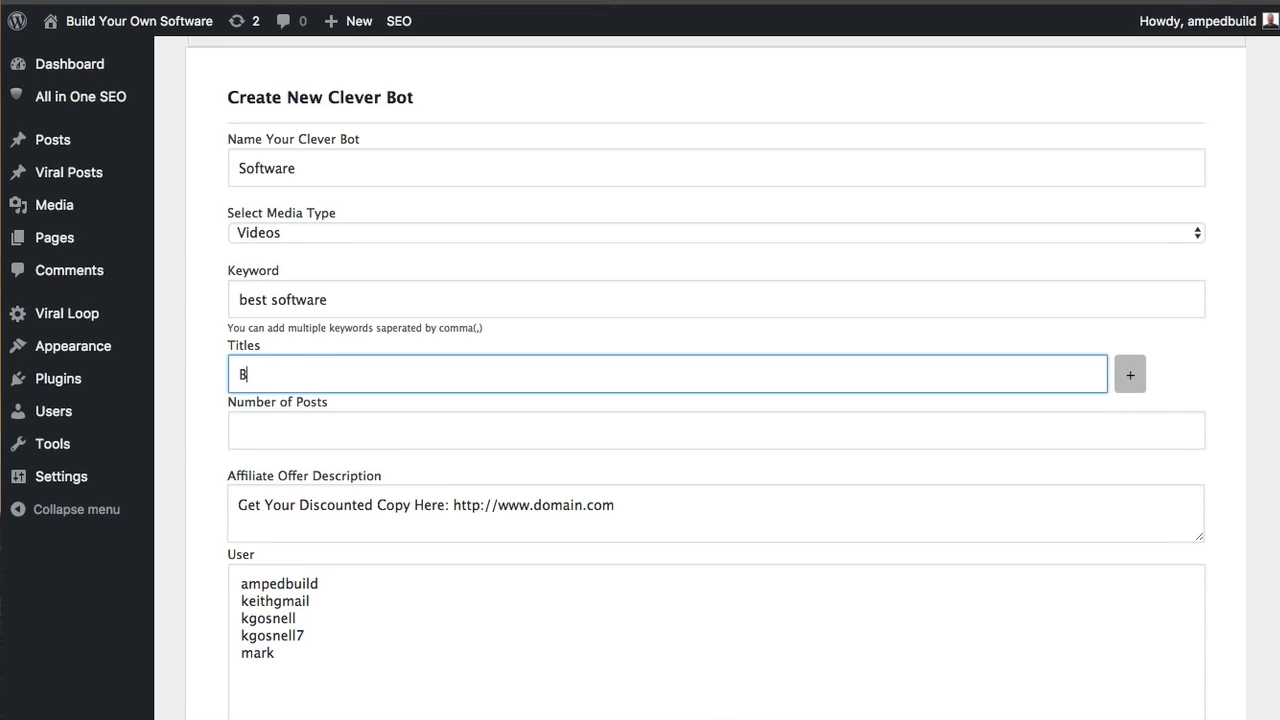
type("Best Software of")
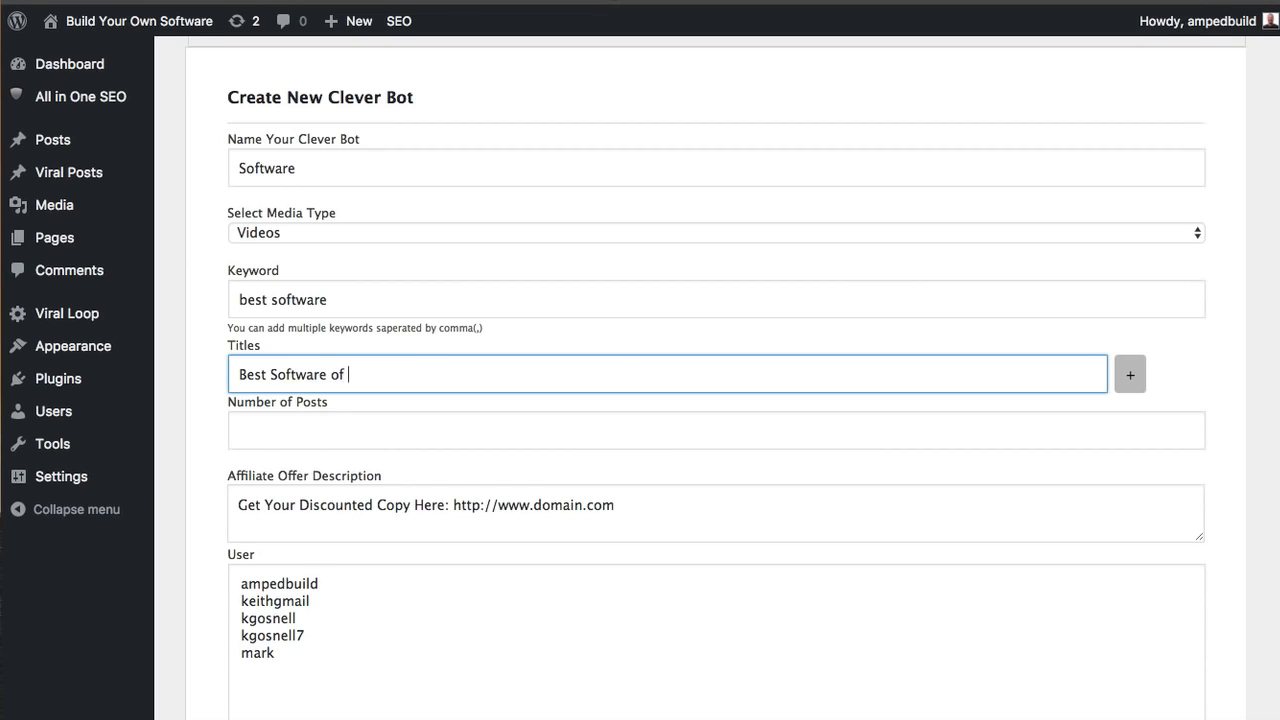
type("21")
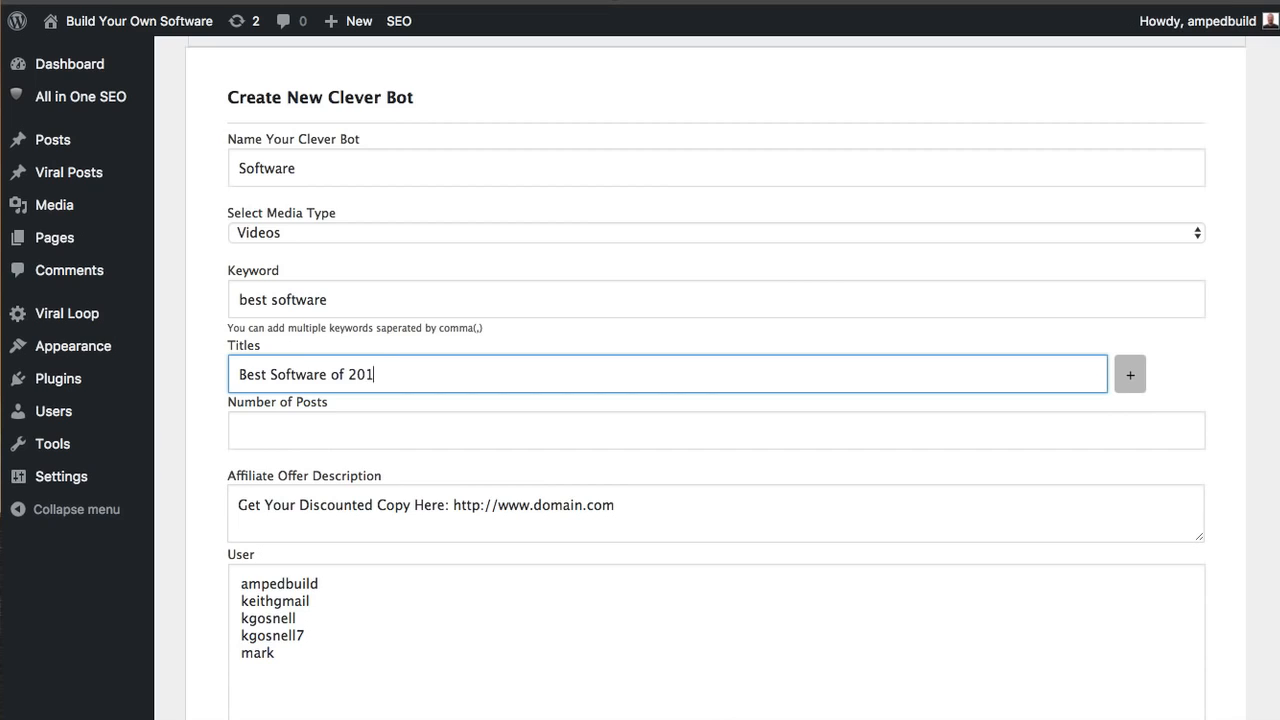
type("6")
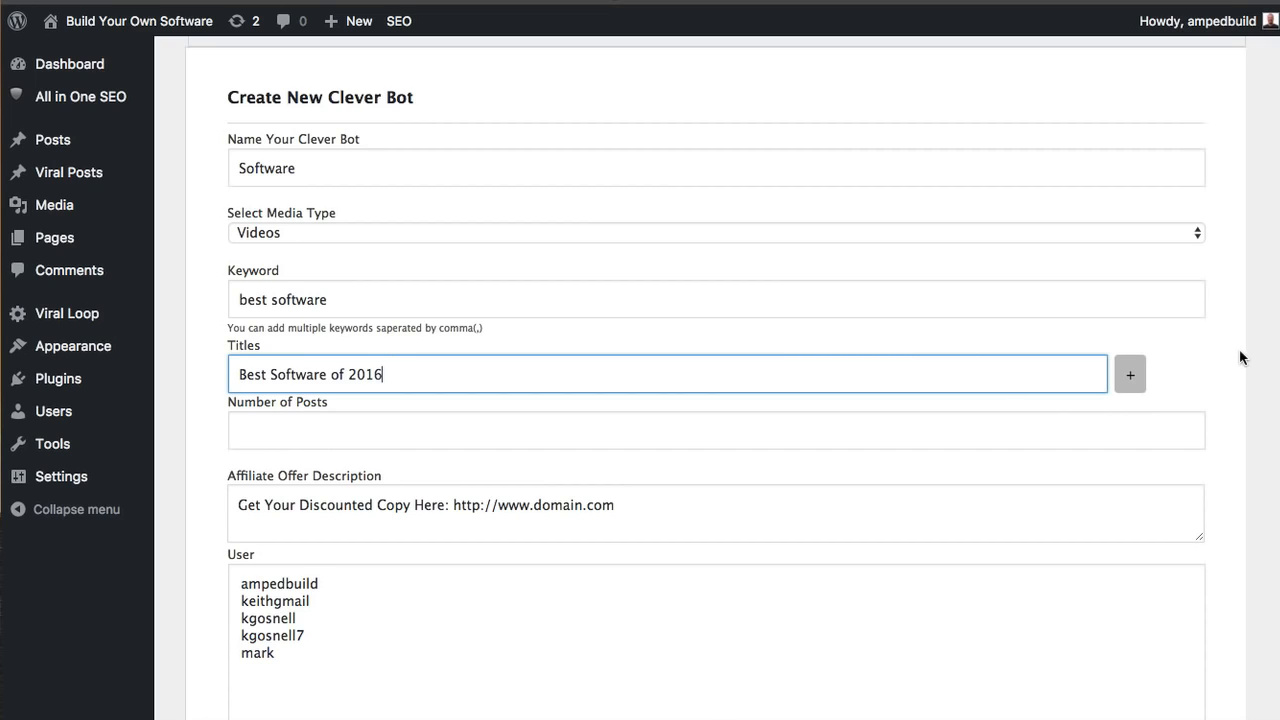
Add a second title row reading 'Must Have Software'.
left_click(1130, 374)
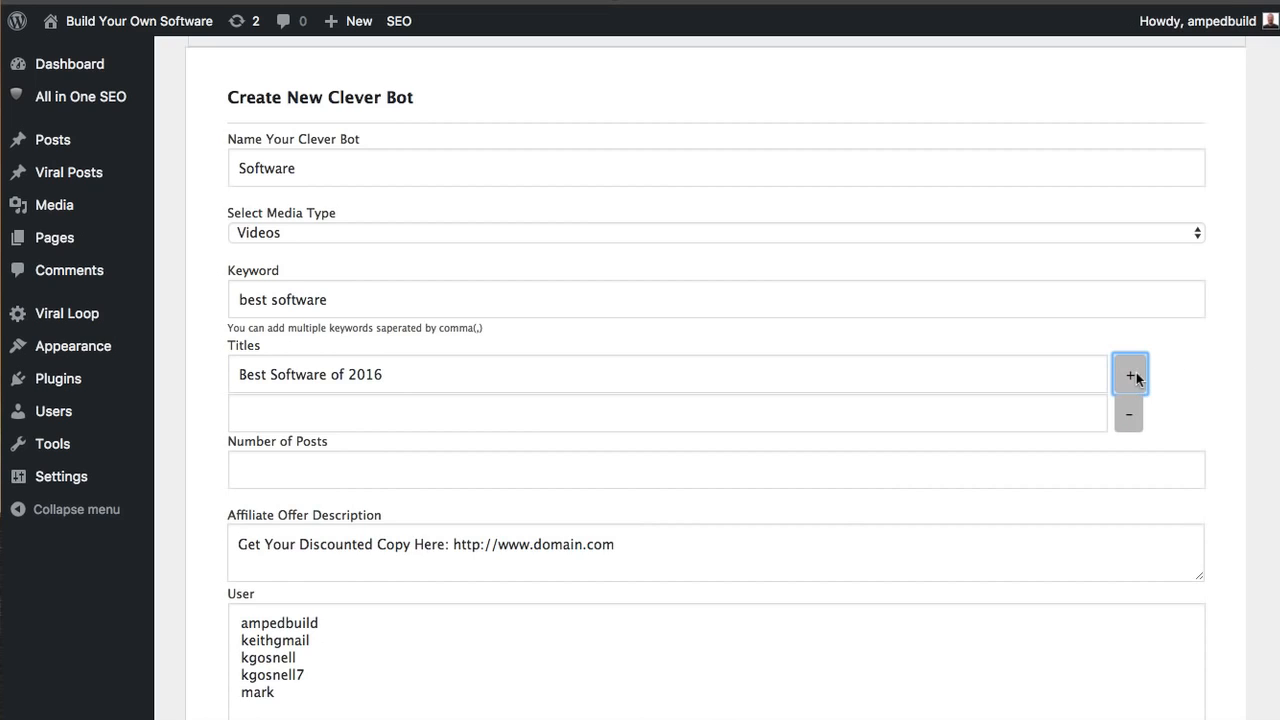
left_click(1129, 374)
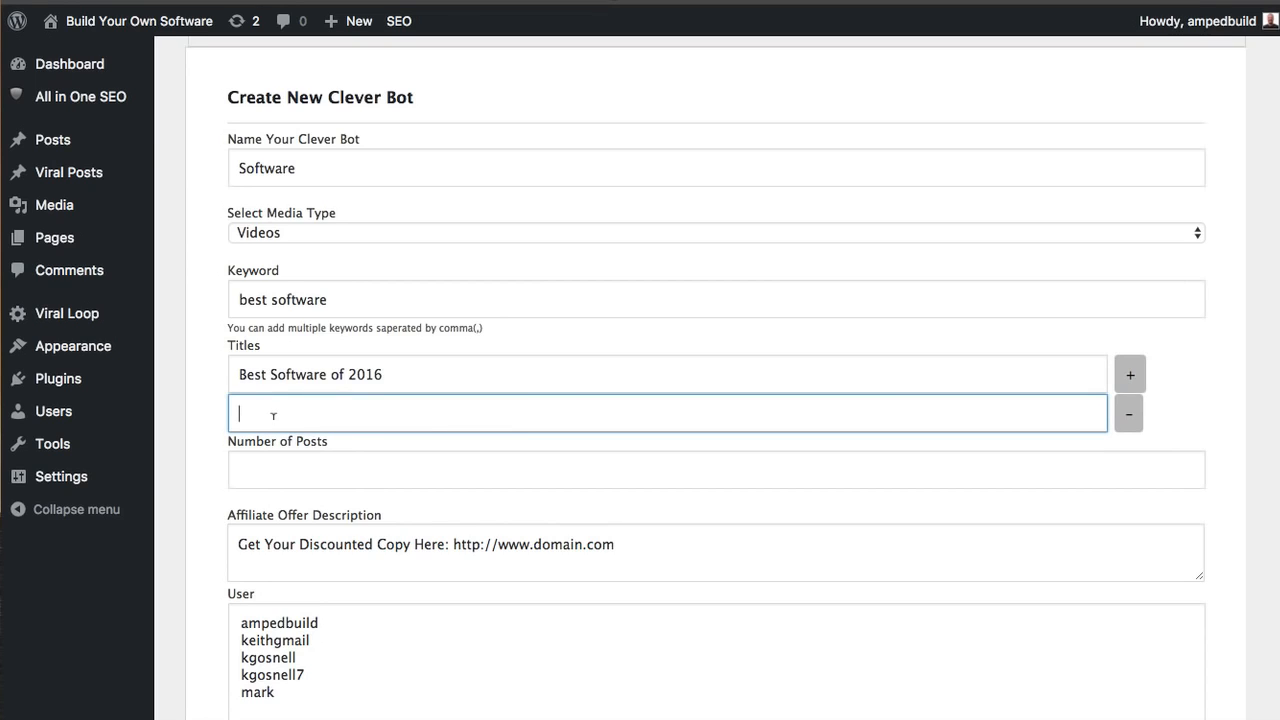
type("Must Ha")
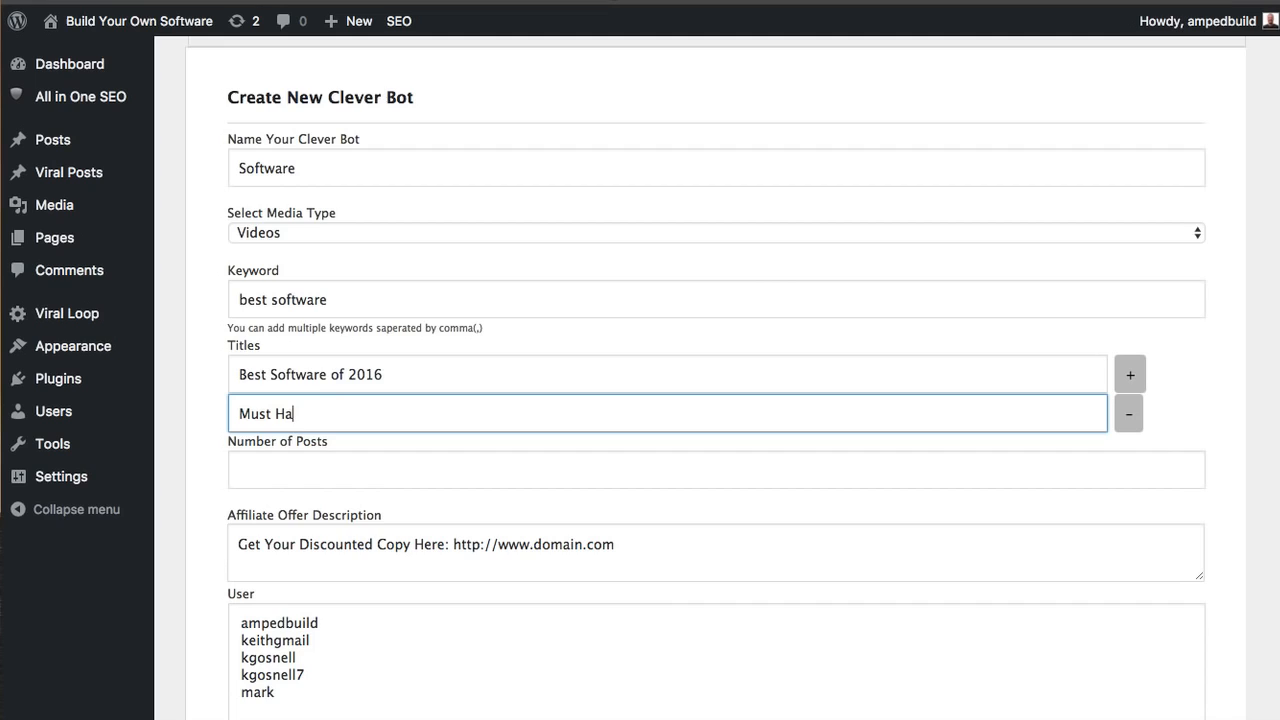
type("ve Software")
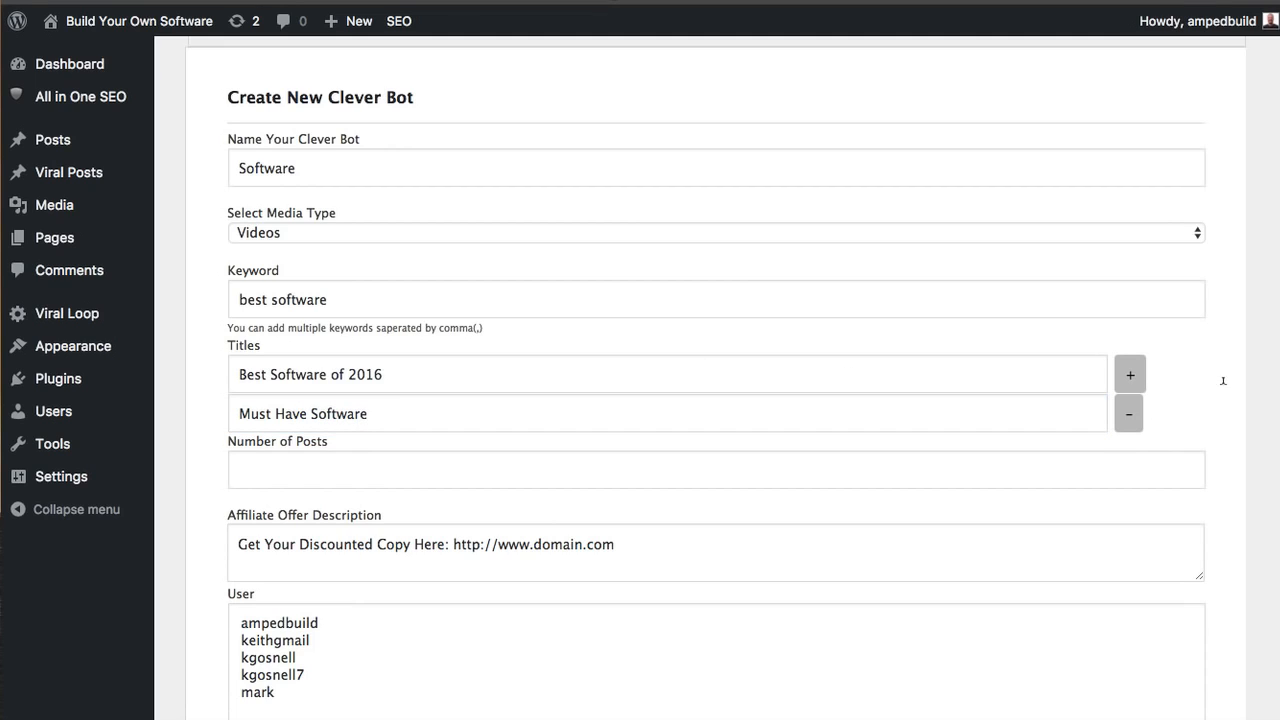
mouse_move(1226, 400)
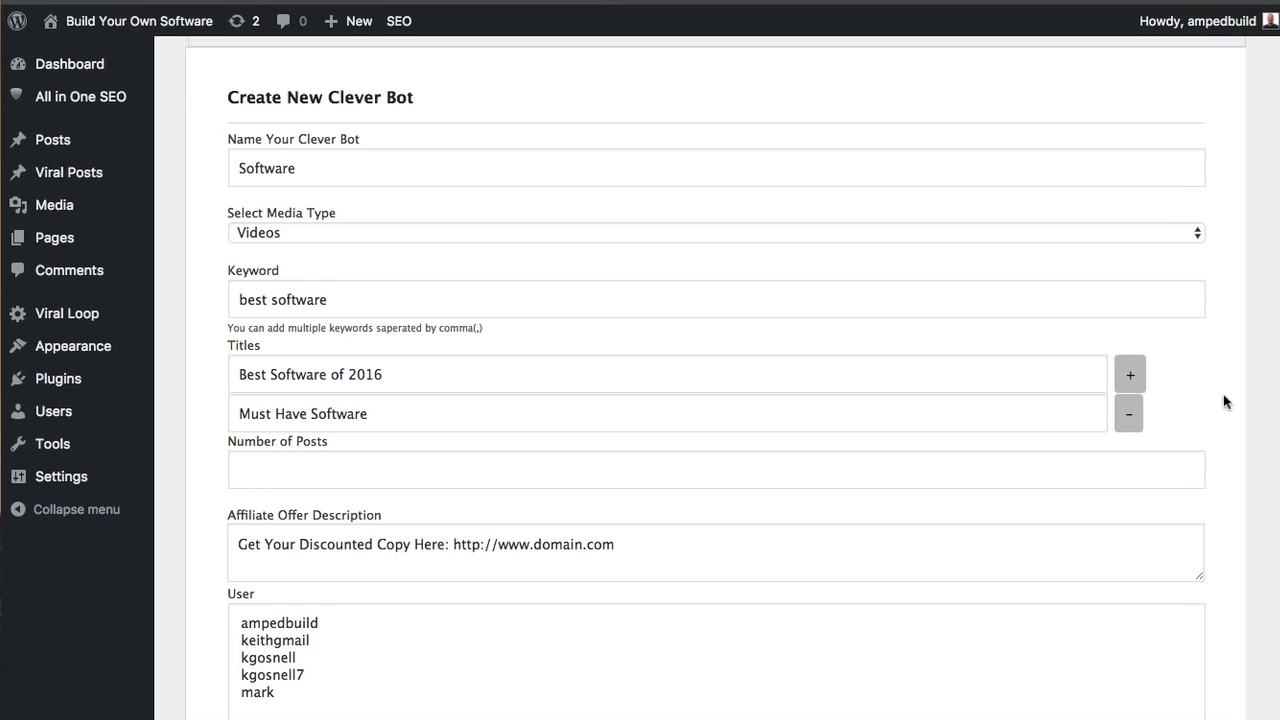
mouse_move(444, 448)
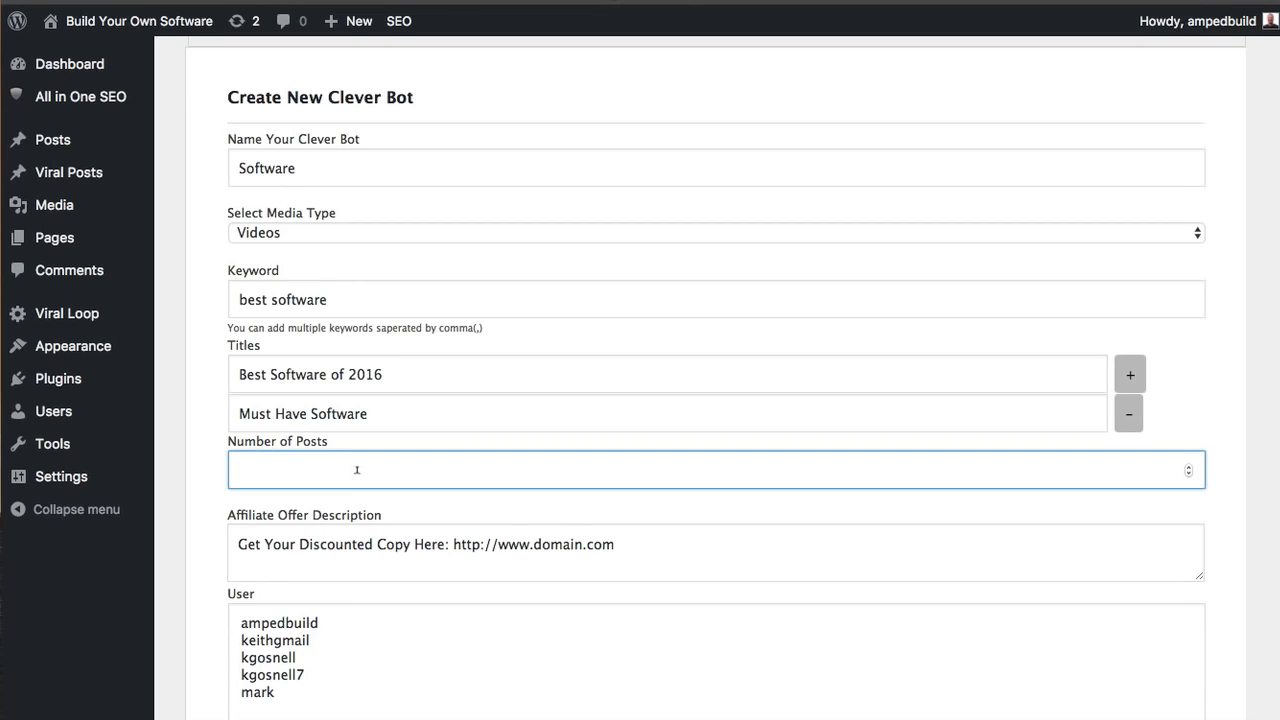
Set Number of Posts to 3 and select three site users for the bot to post as.
type("3")
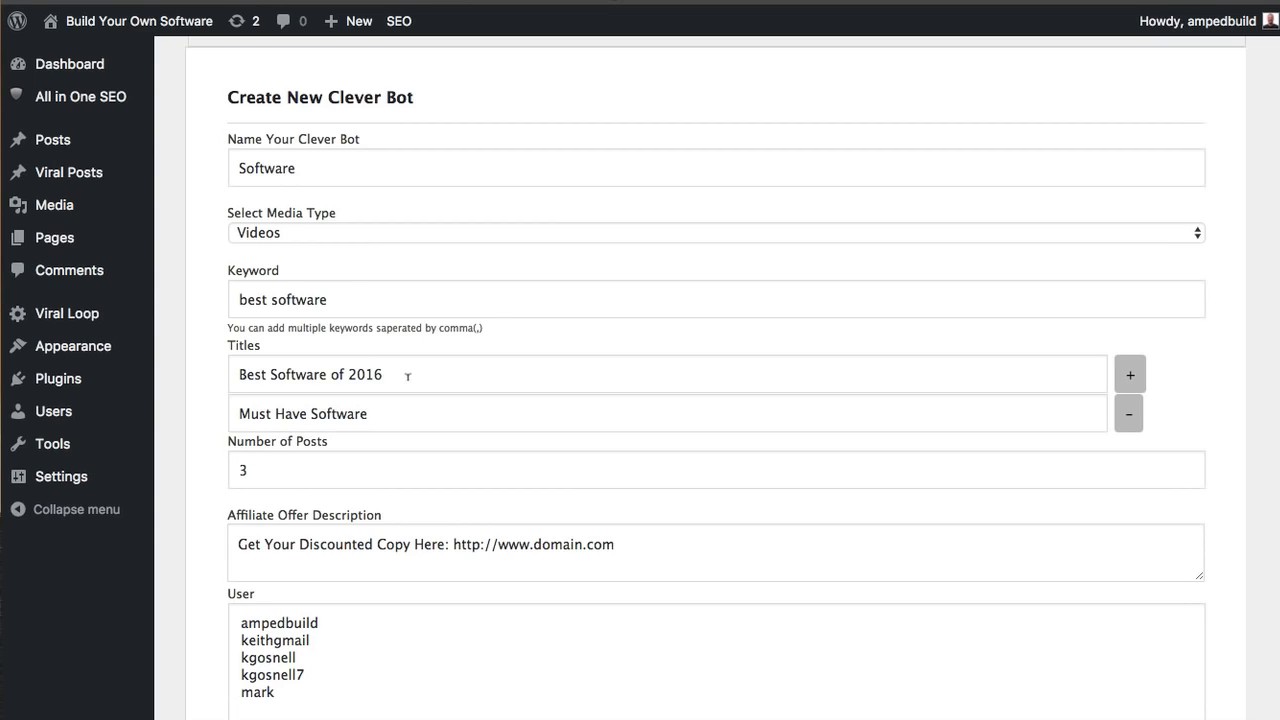
mouse_move(585, 409)
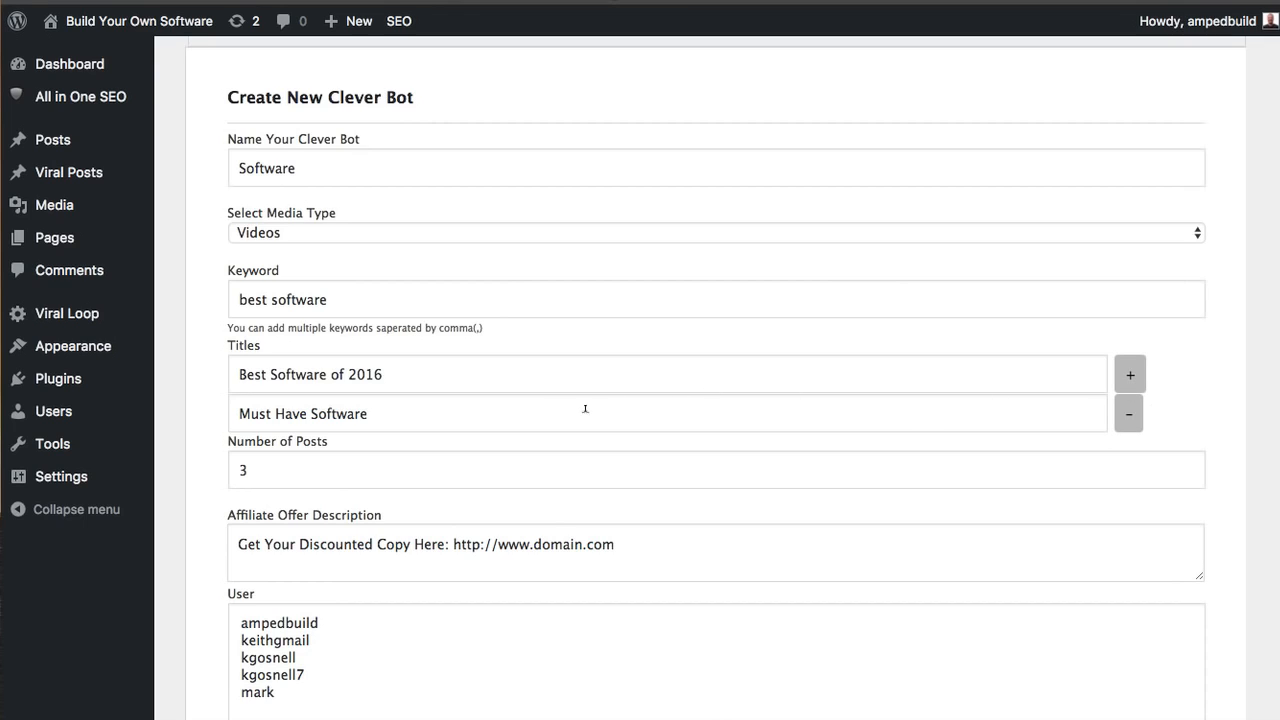
mouse_move(542, 410)
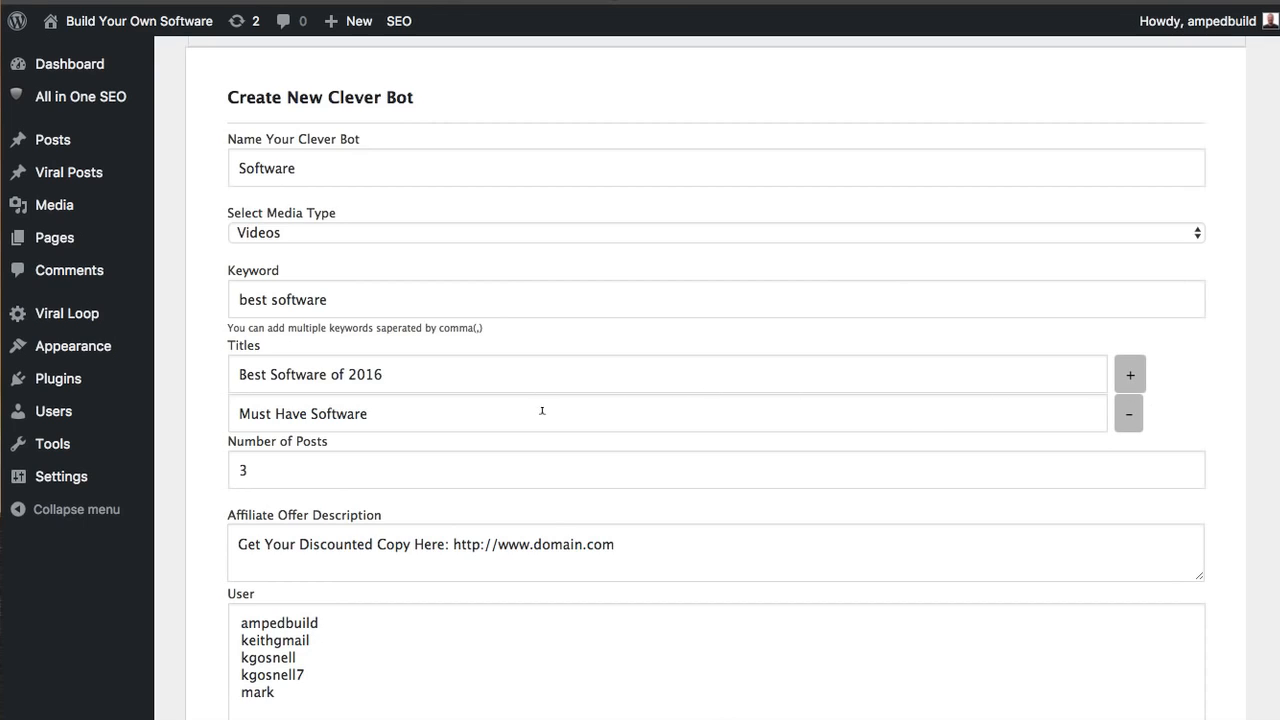
mouse_move(549, 379)
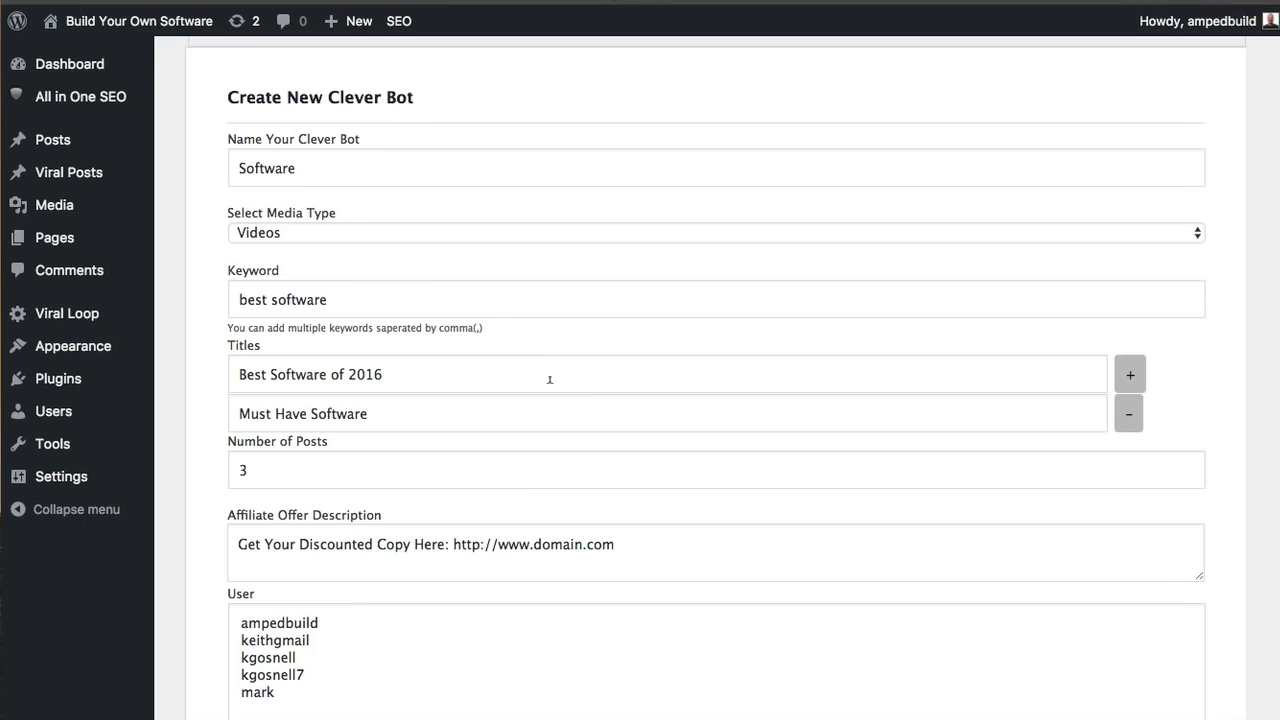
mouse_move(547, 398)
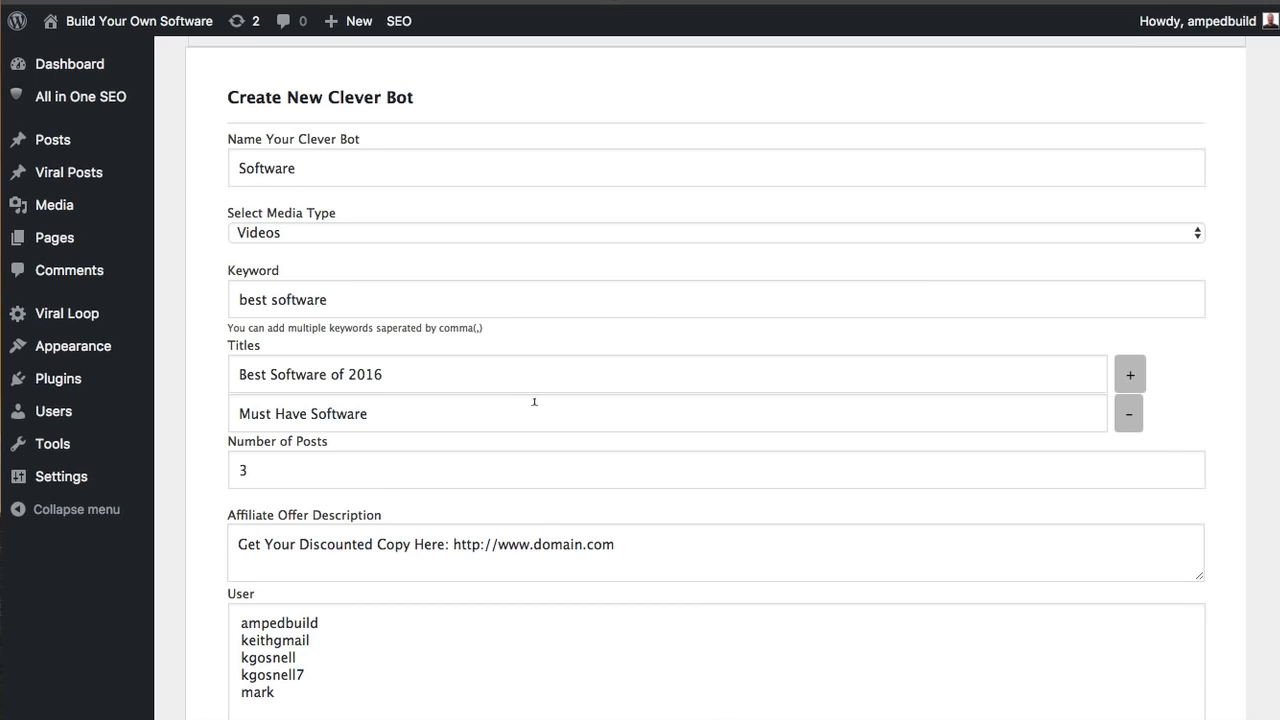
scroll("down", 3)
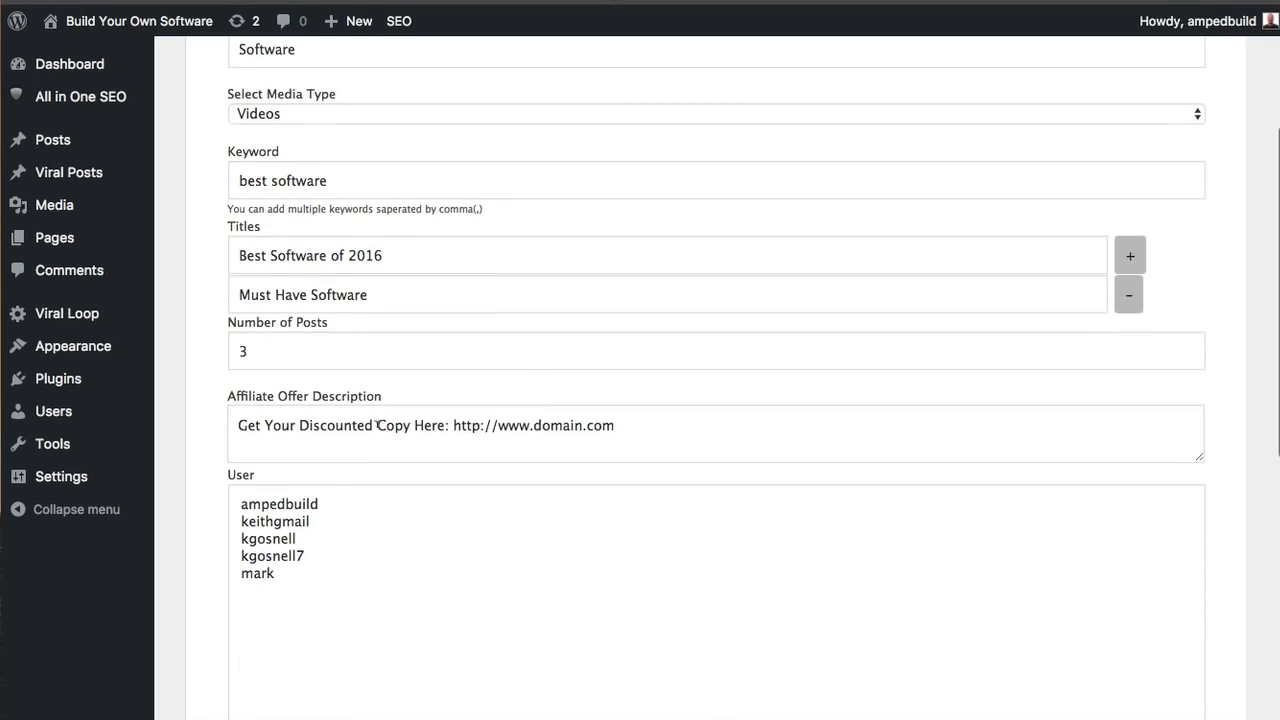
scroll("down", 3)
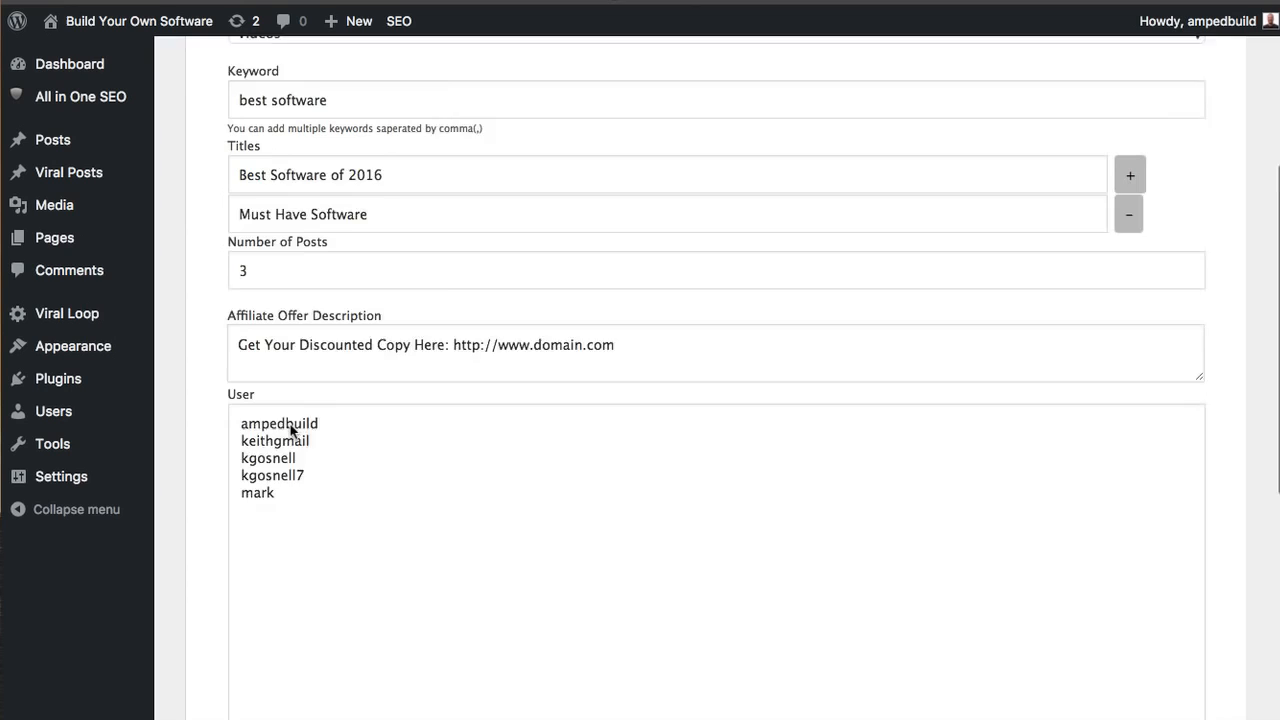
left_click(275, 391)
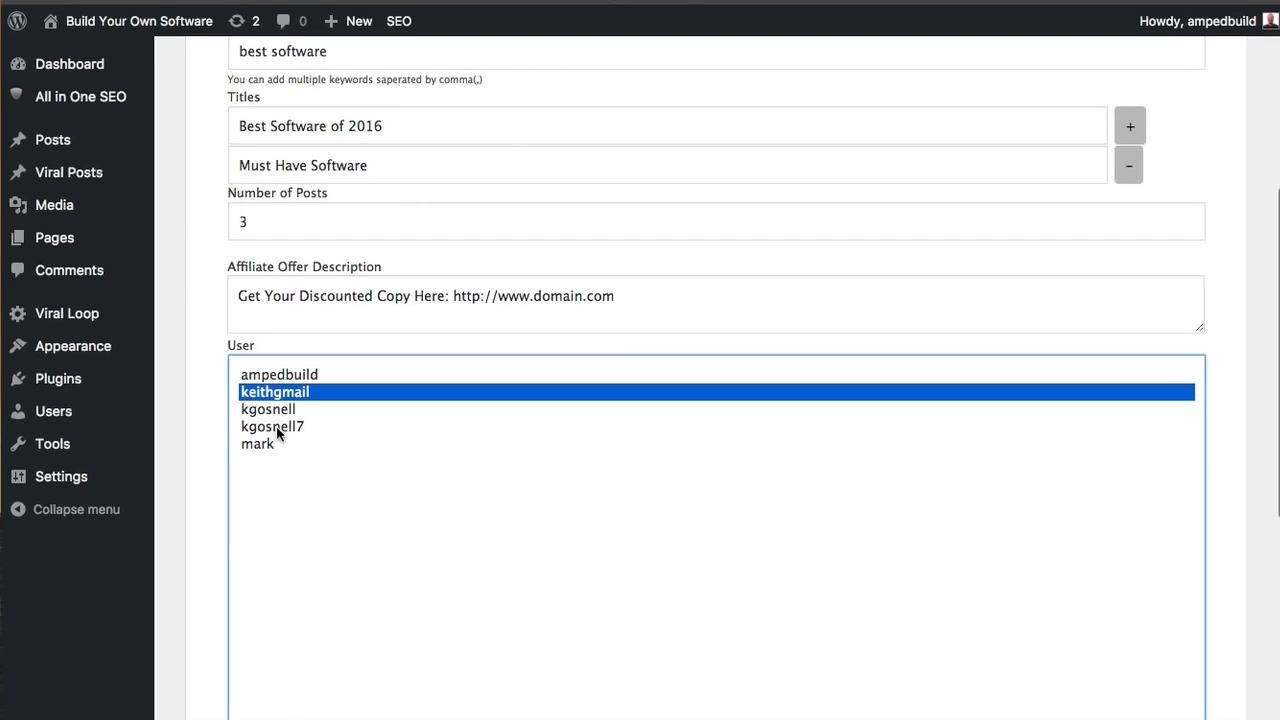
left_click(272, 426)
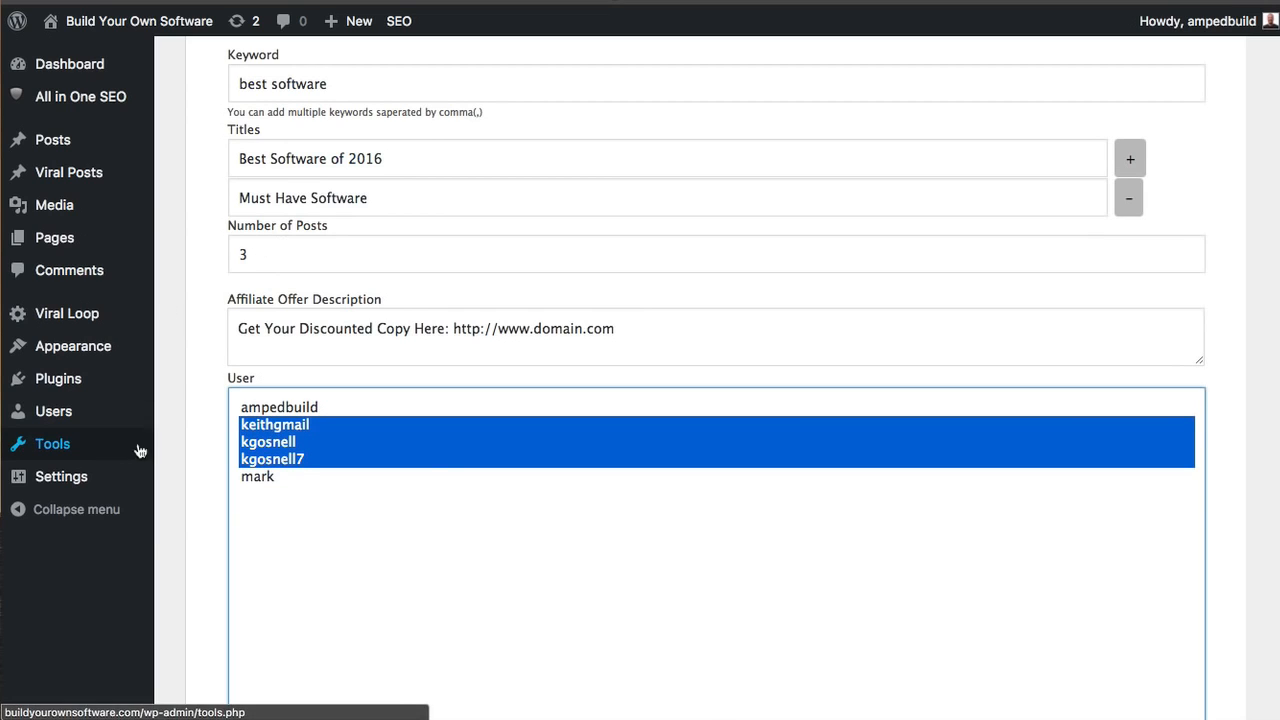
mouse_move(223, 310)
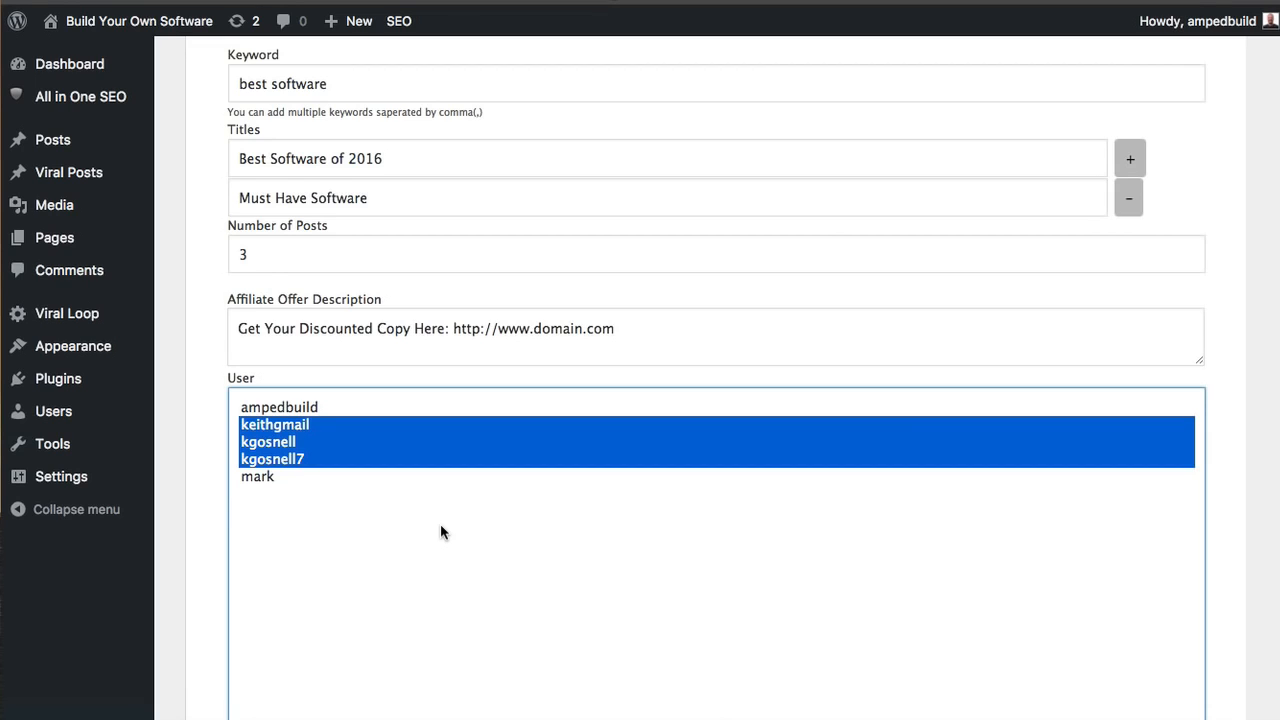
mouse_move(462, 531)
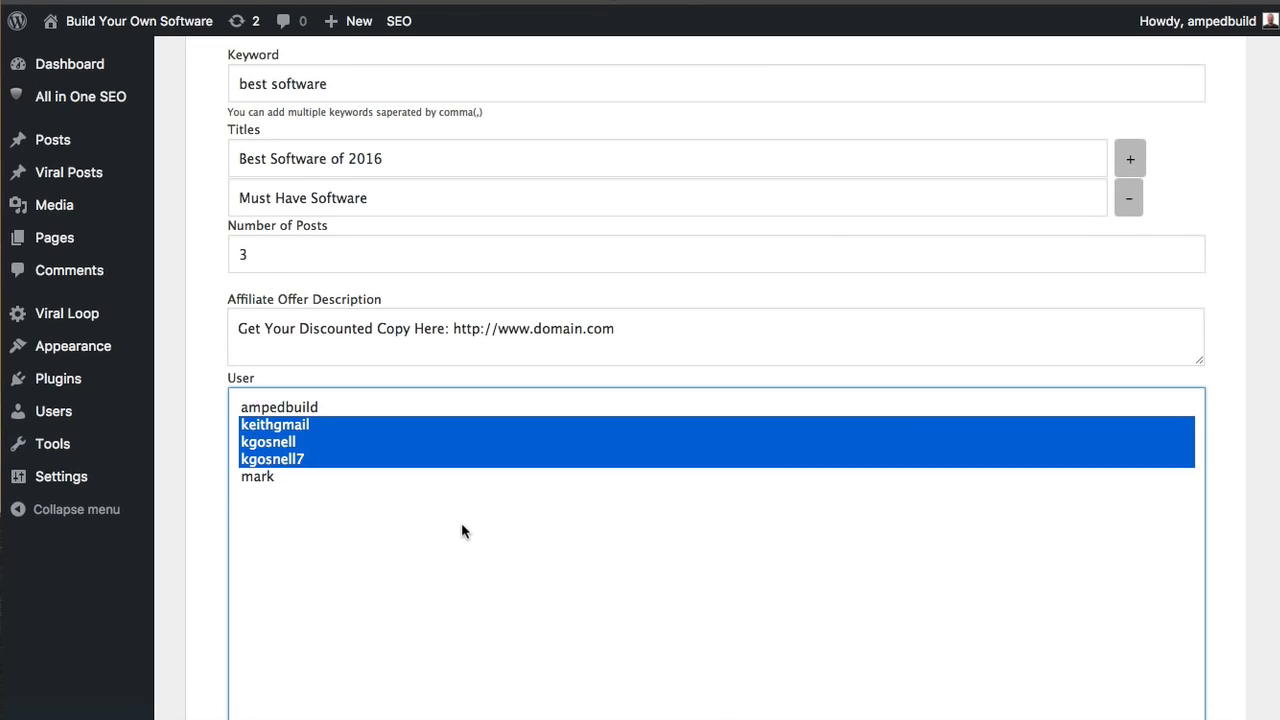
File posts under the Software category and set the posting interval to 1 hour.
scroll("down", 3)
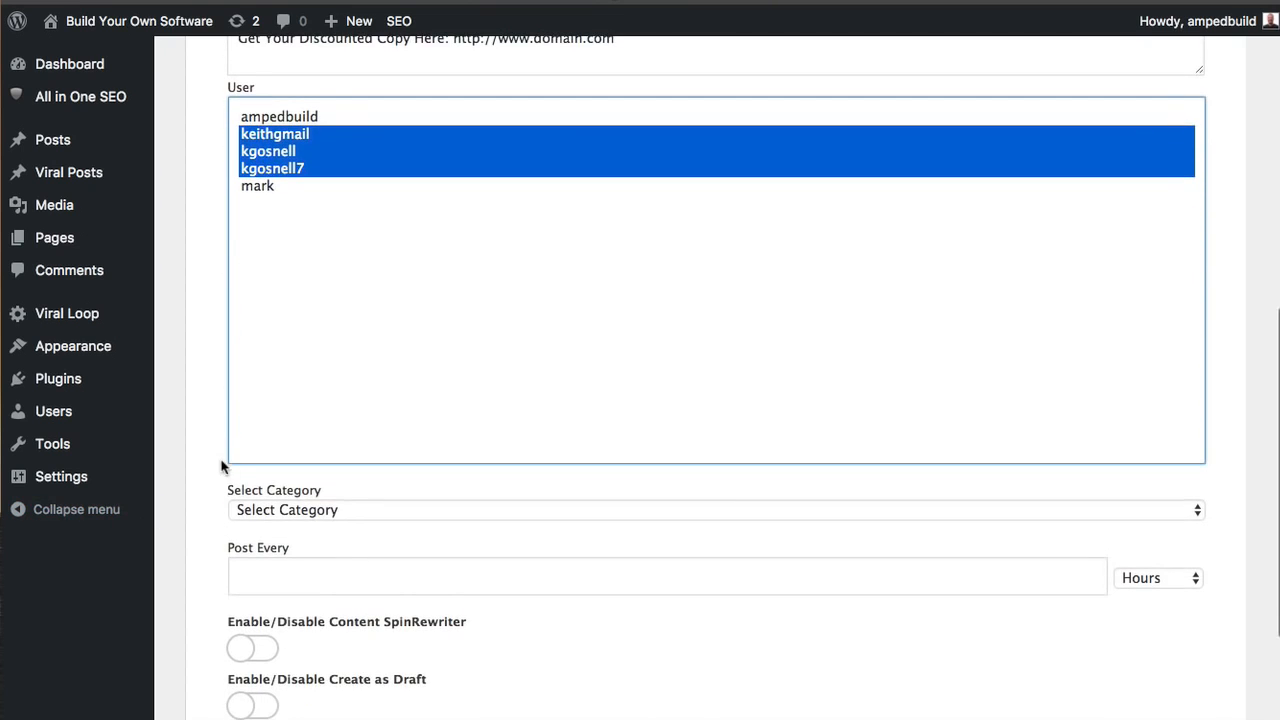
left_click(715, 510)
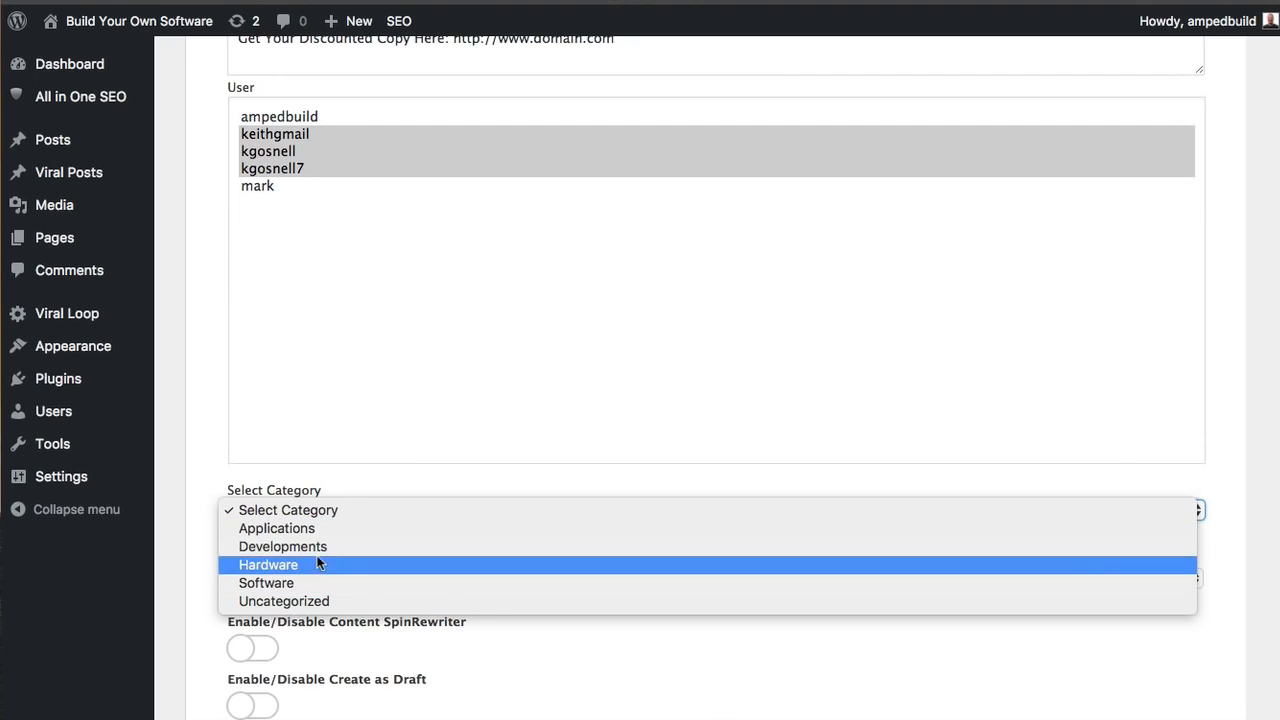
mouse_move(266, 583)
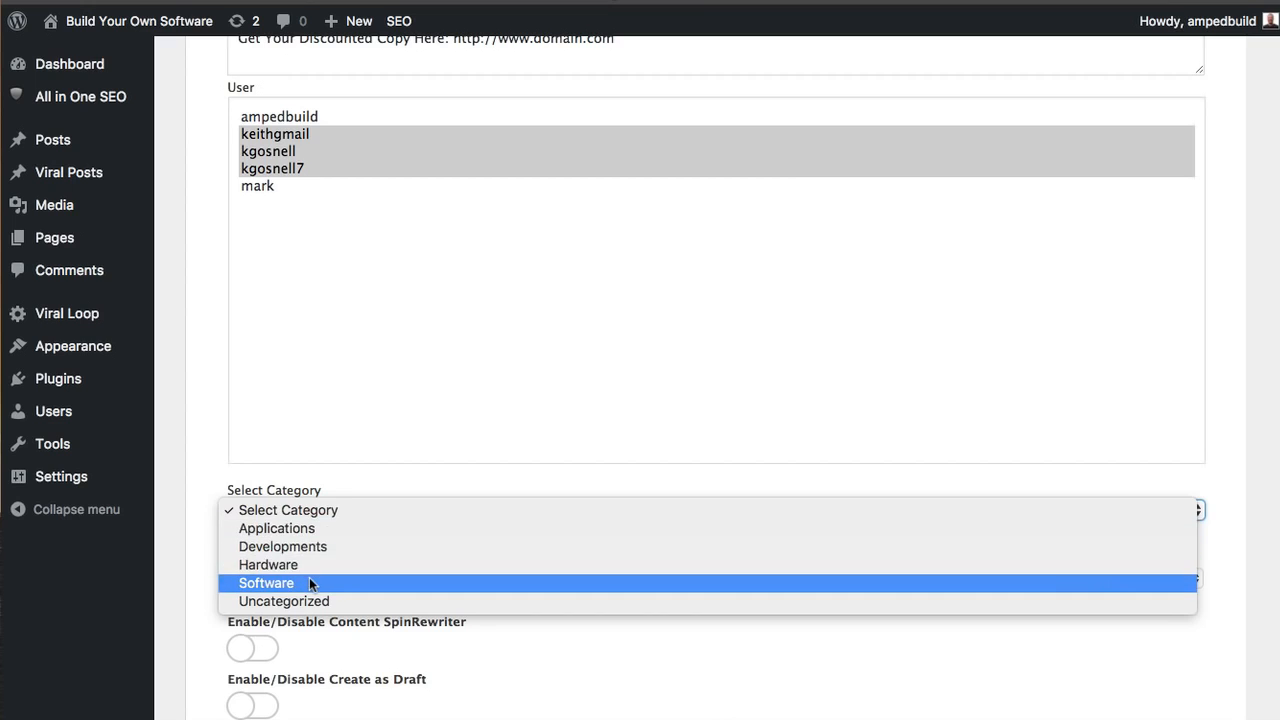
left_click(266, 583)
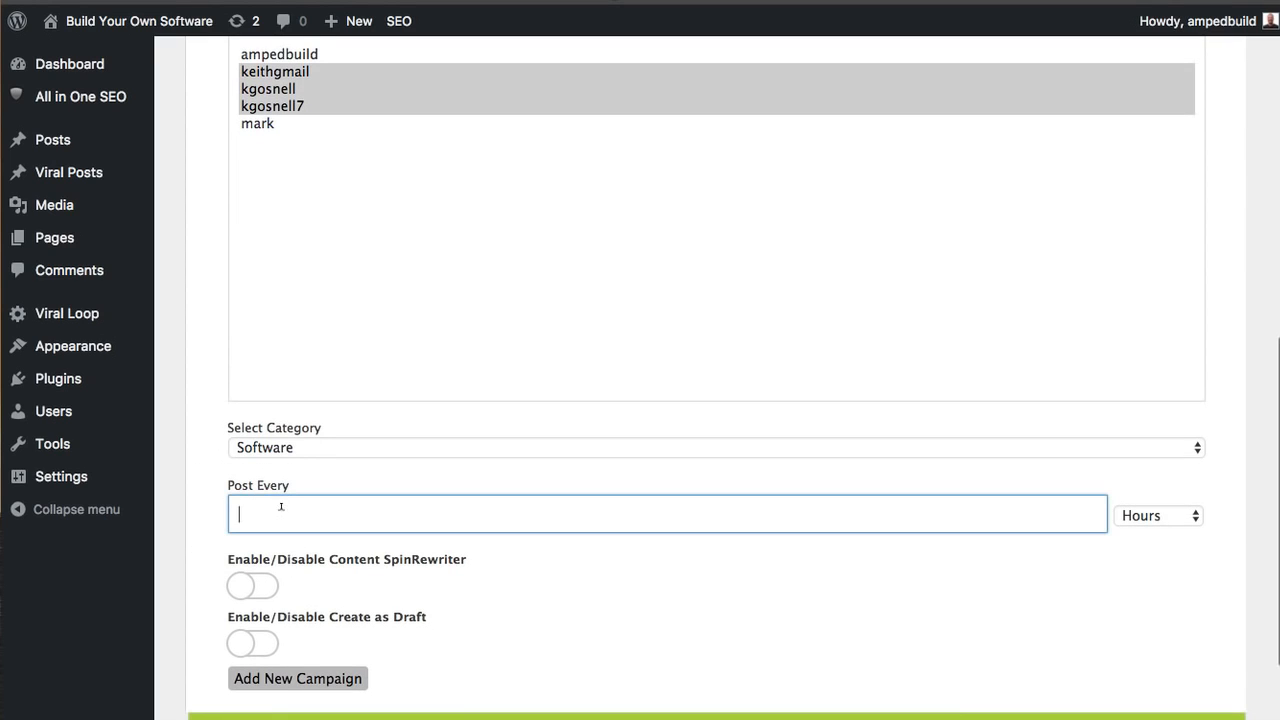
type("1")
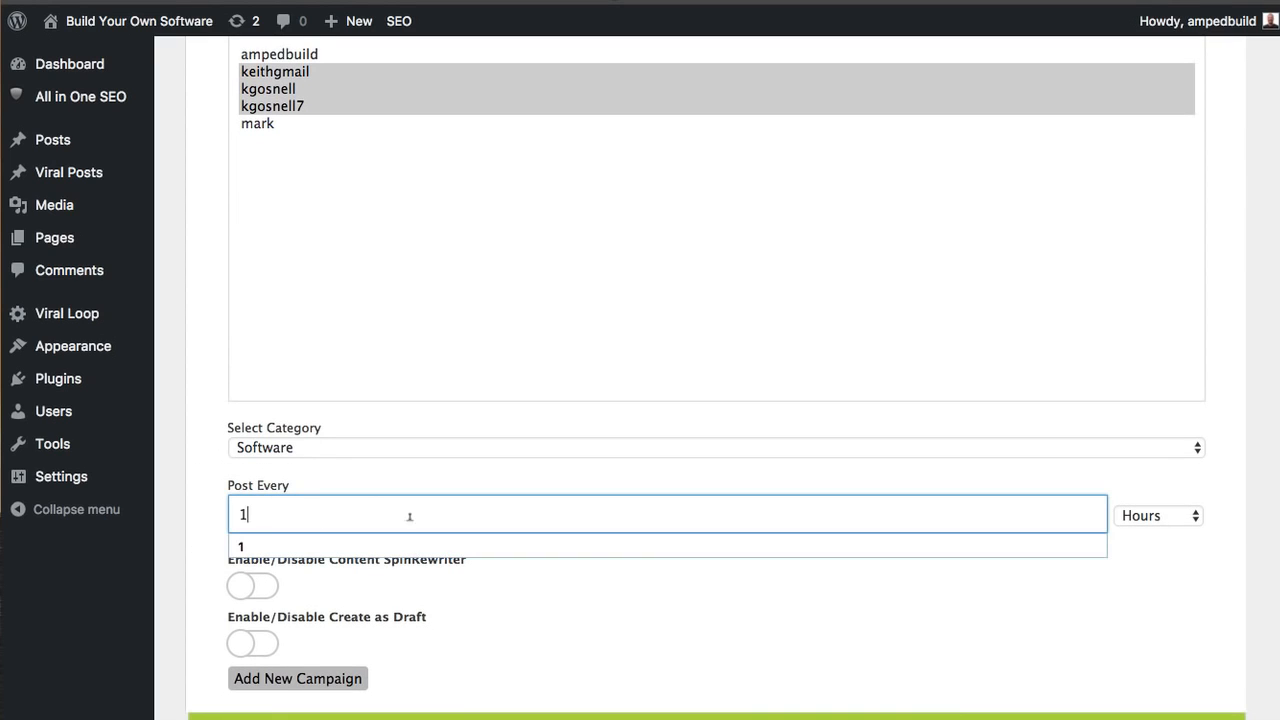
left_click(1150, 515)
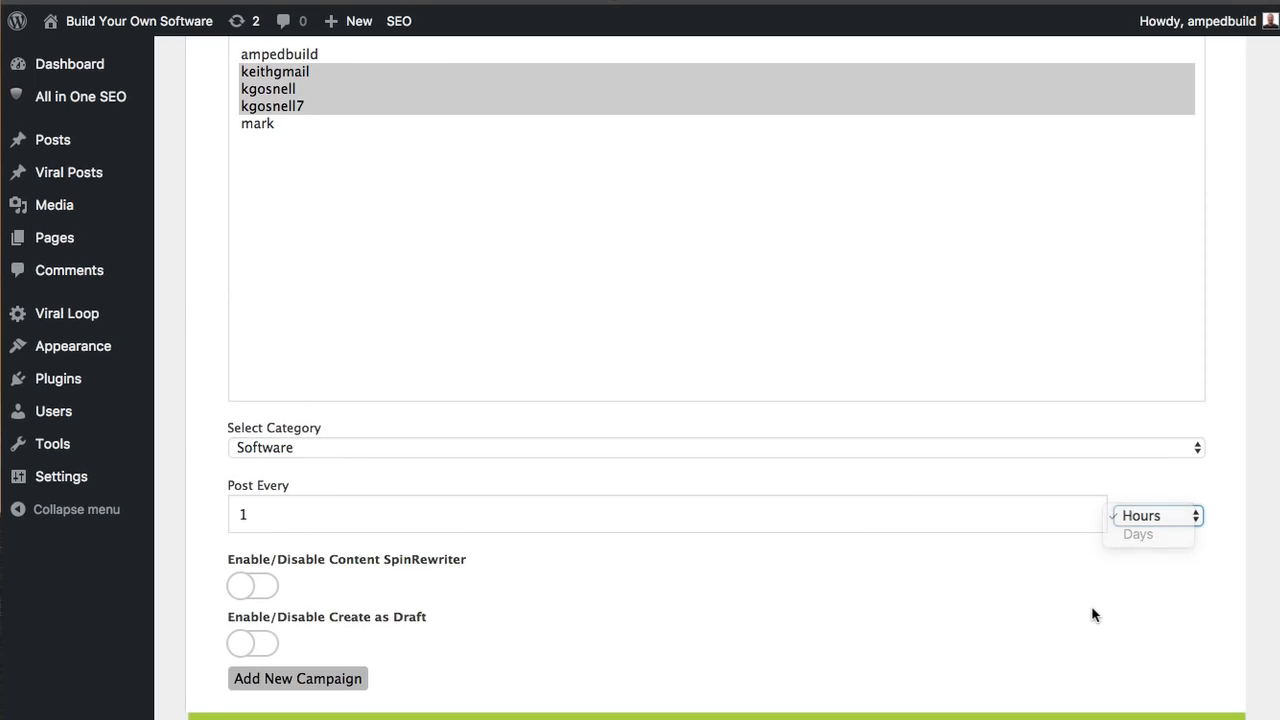
Switch on SpinRewriter rewriting and Create as Draft for the Software bot.
scroll("down", 3)
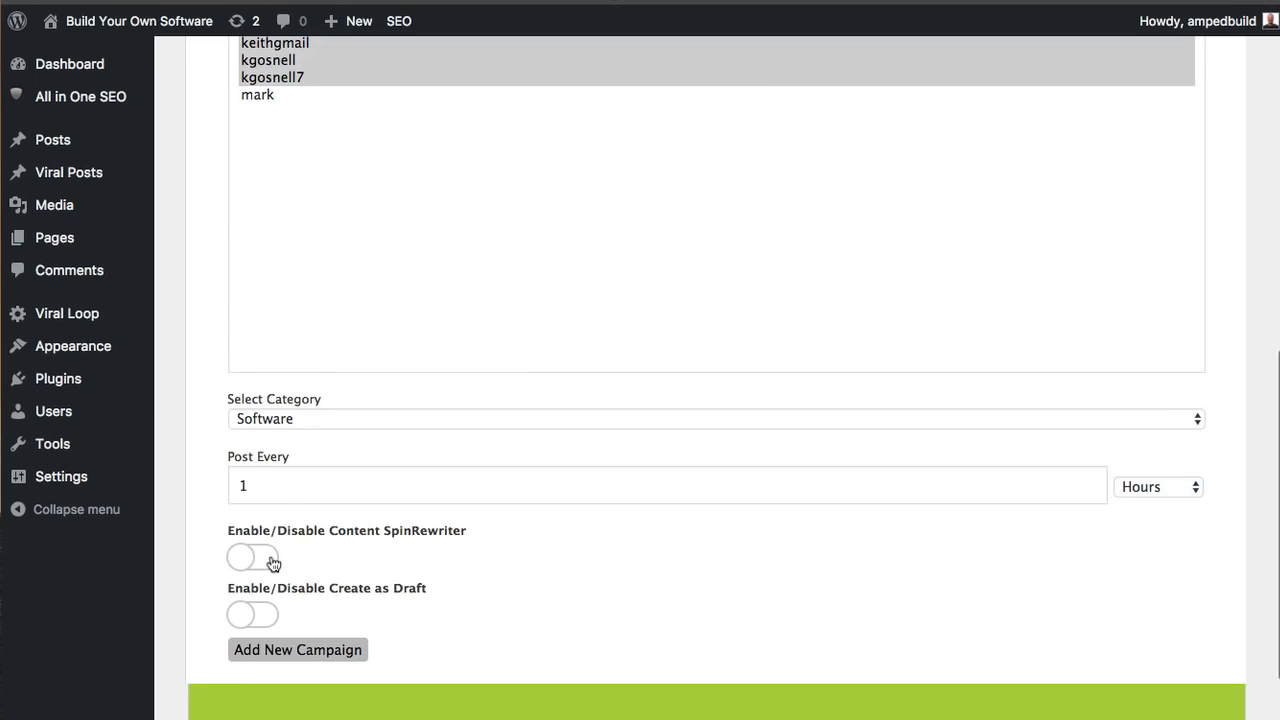
left_click(252, 557)
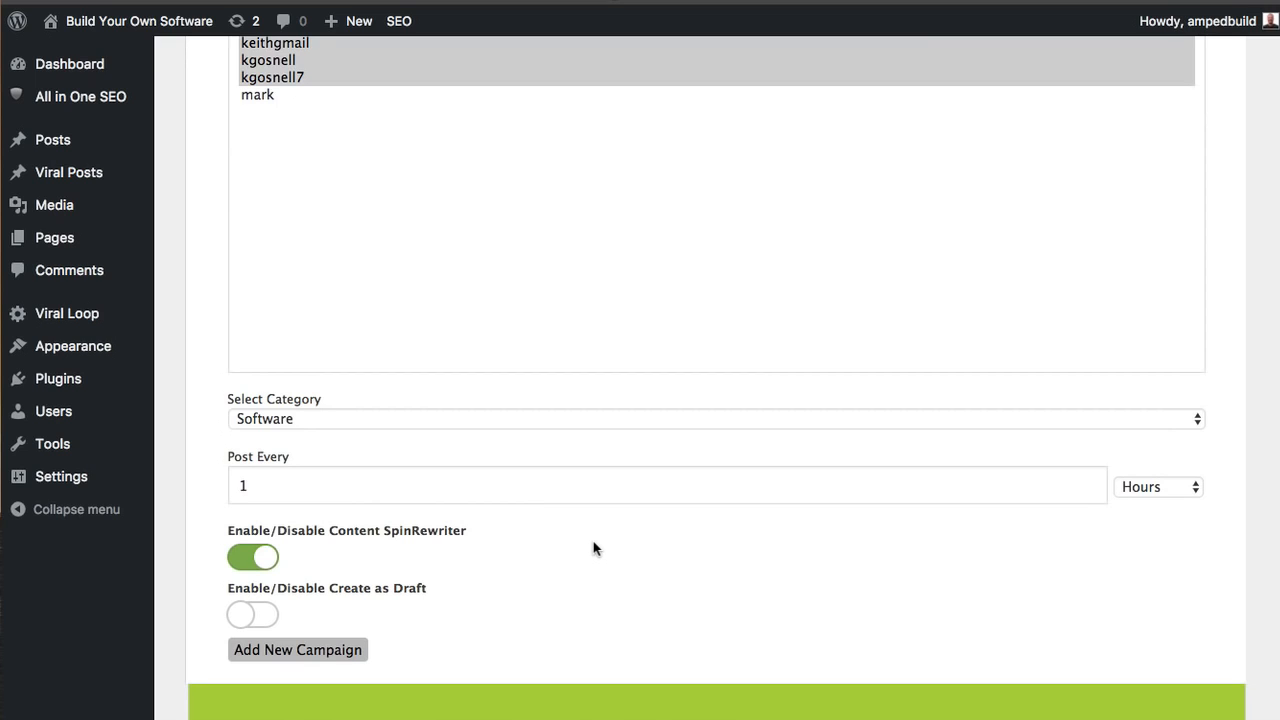
mouse_move(379, 611)
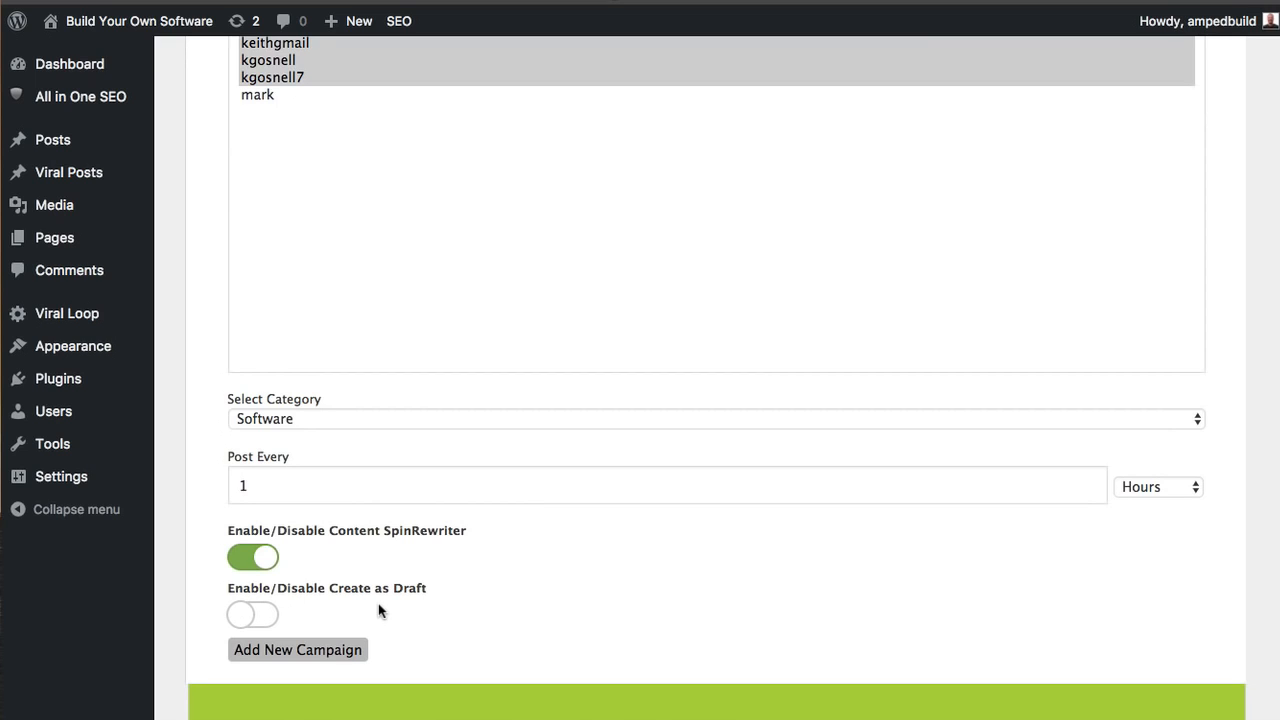
scroll("down", 3)
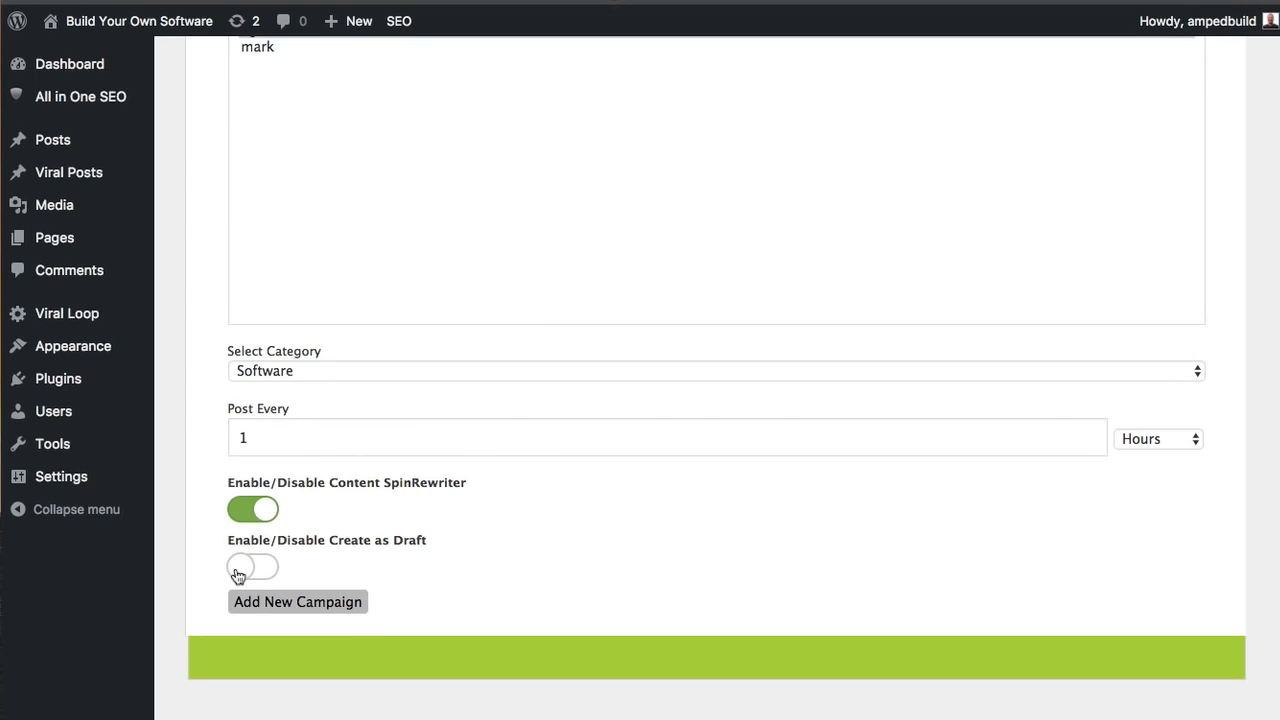
mouse_move(289, 569)
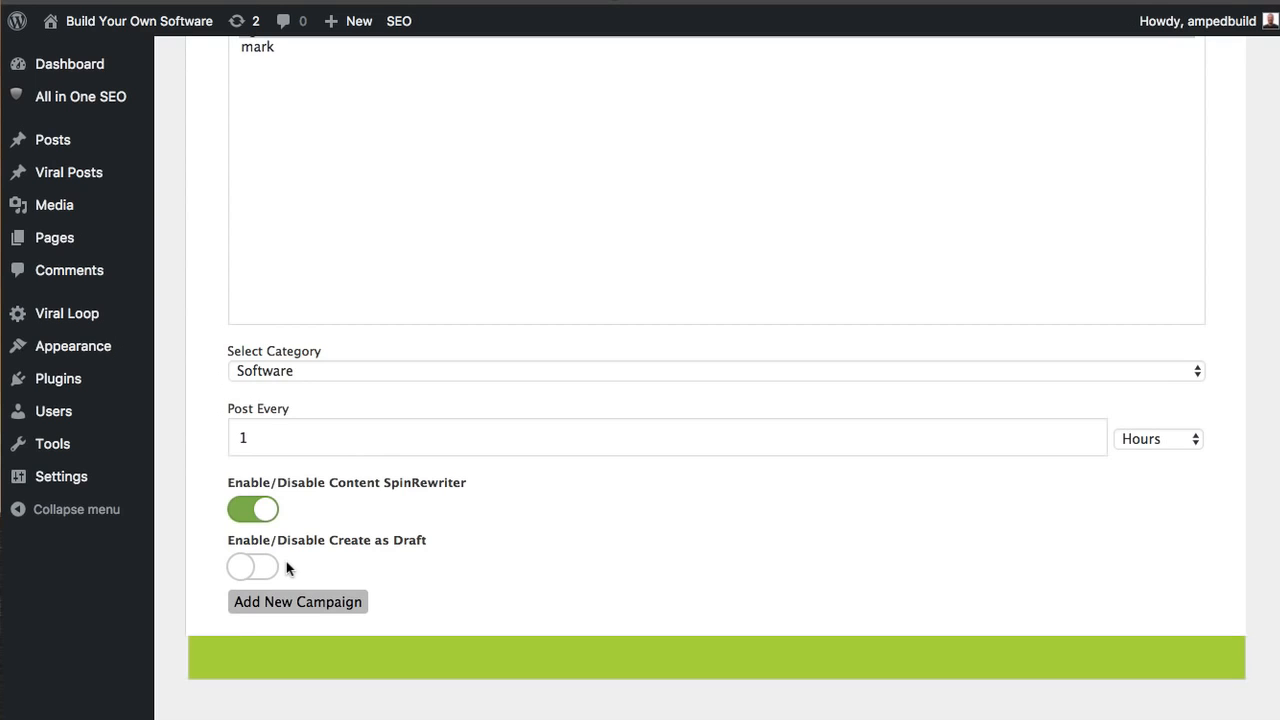
mouse_move(276, 570)
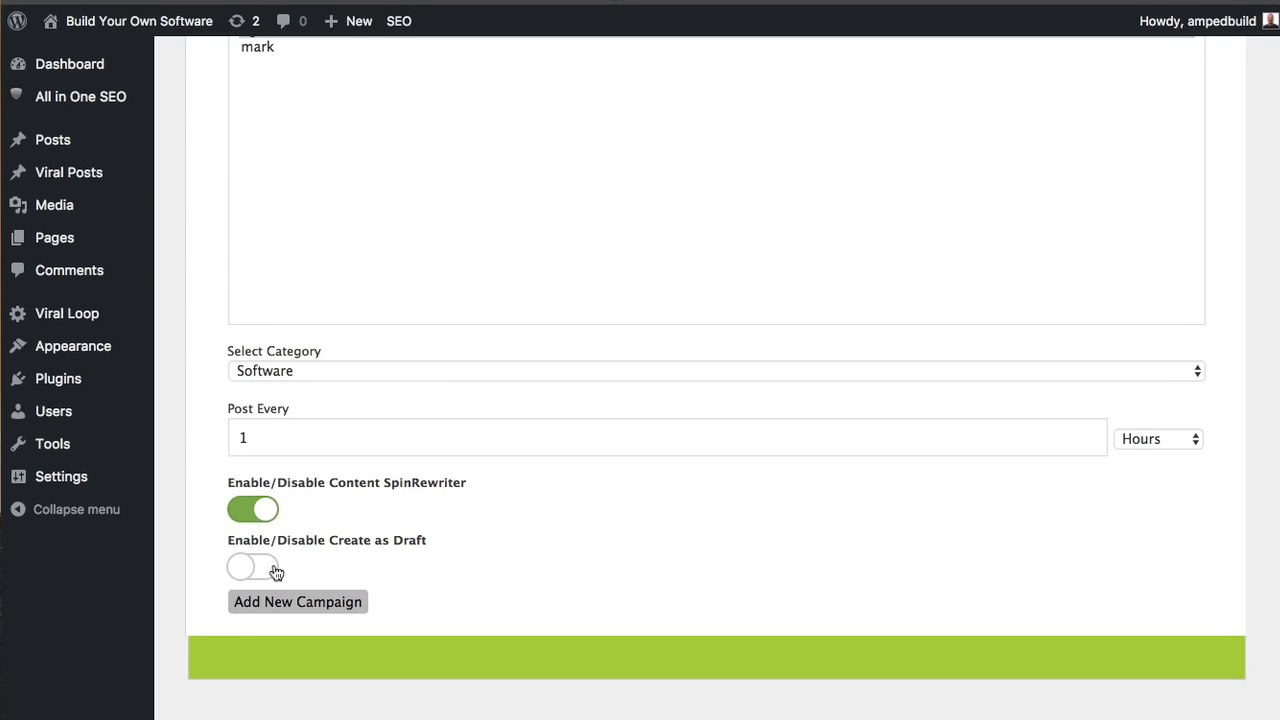
left_click(253, 567)
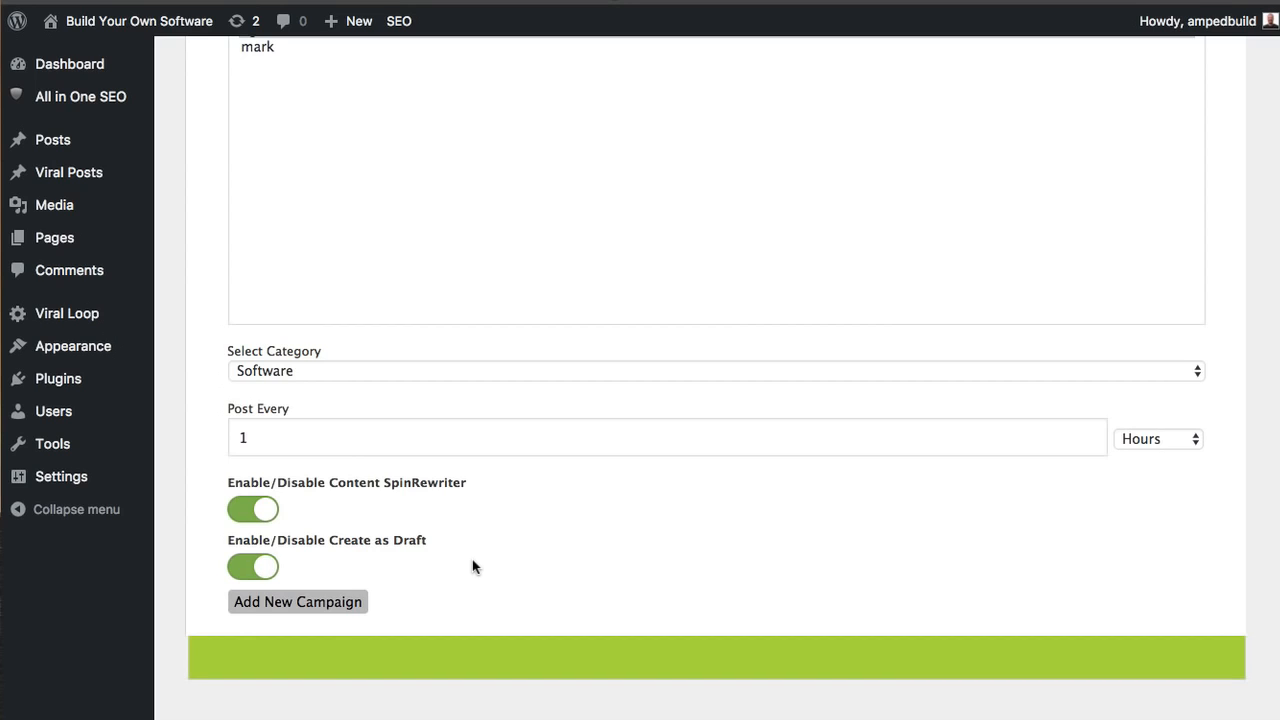
mouse_move(345, 590)
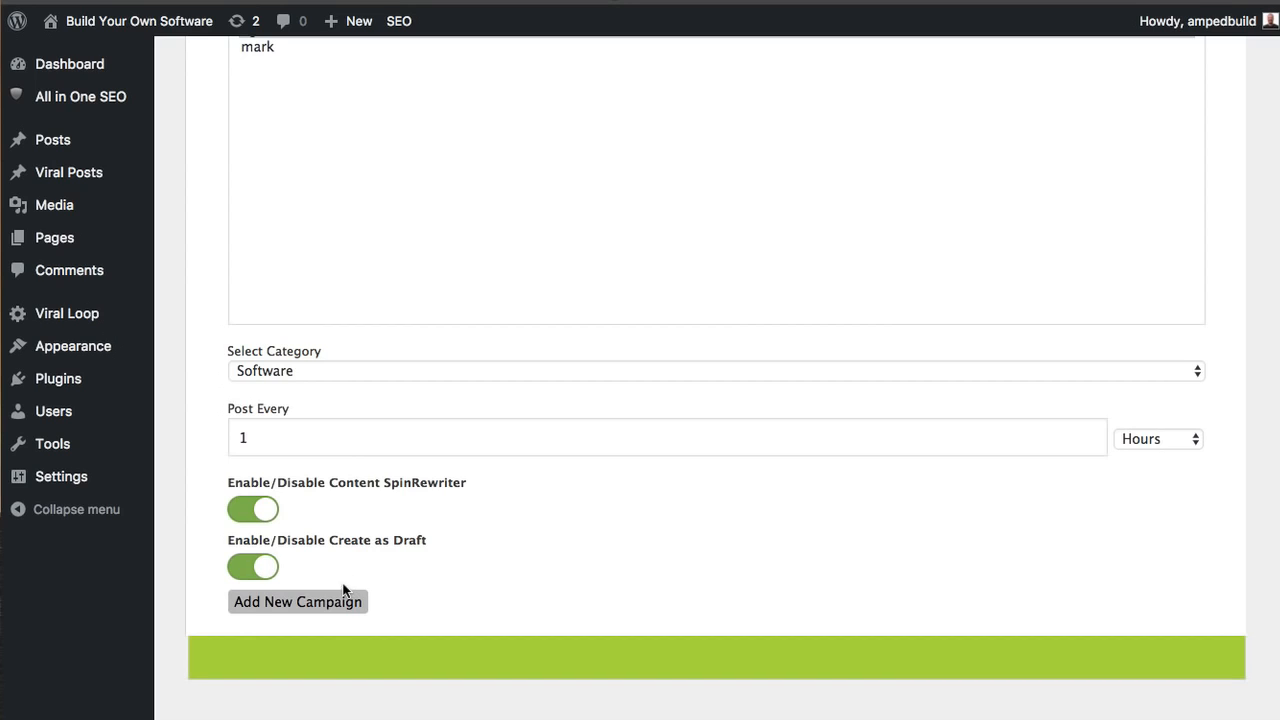
Add the Software campaign so it appears in the All Clever Bots list.
left_click(297, 601)
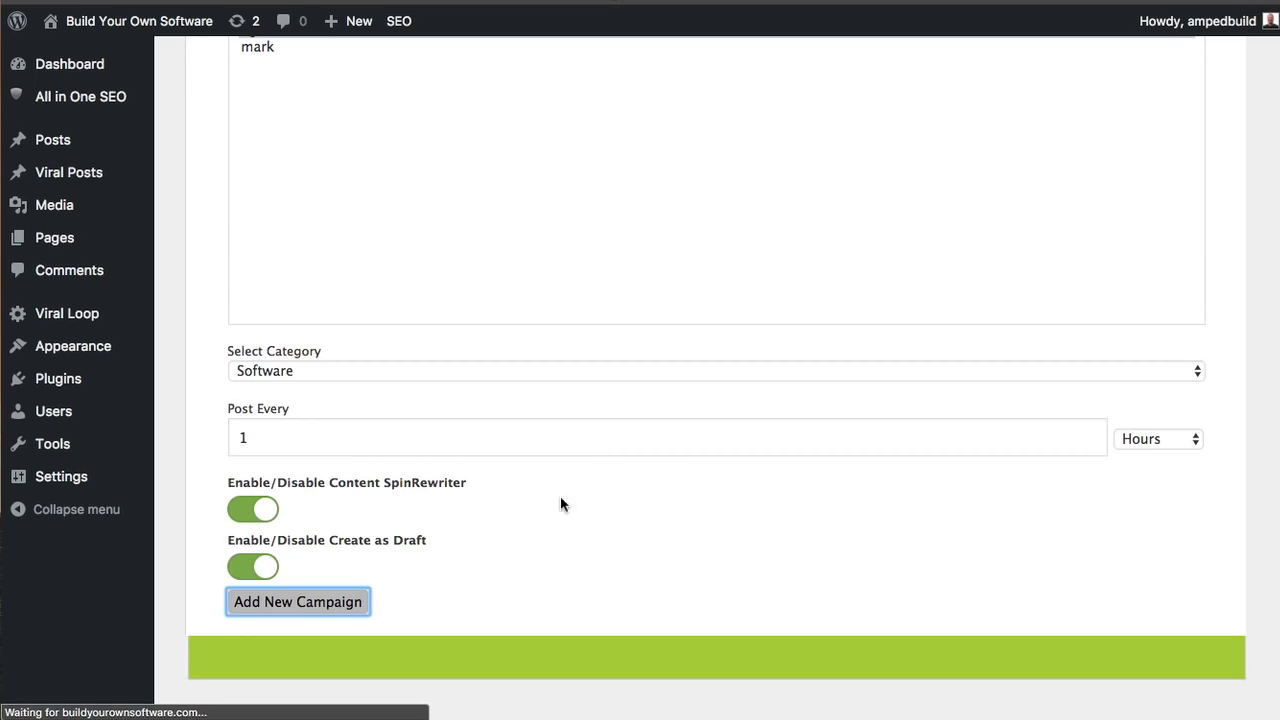
left_click(297, 601)
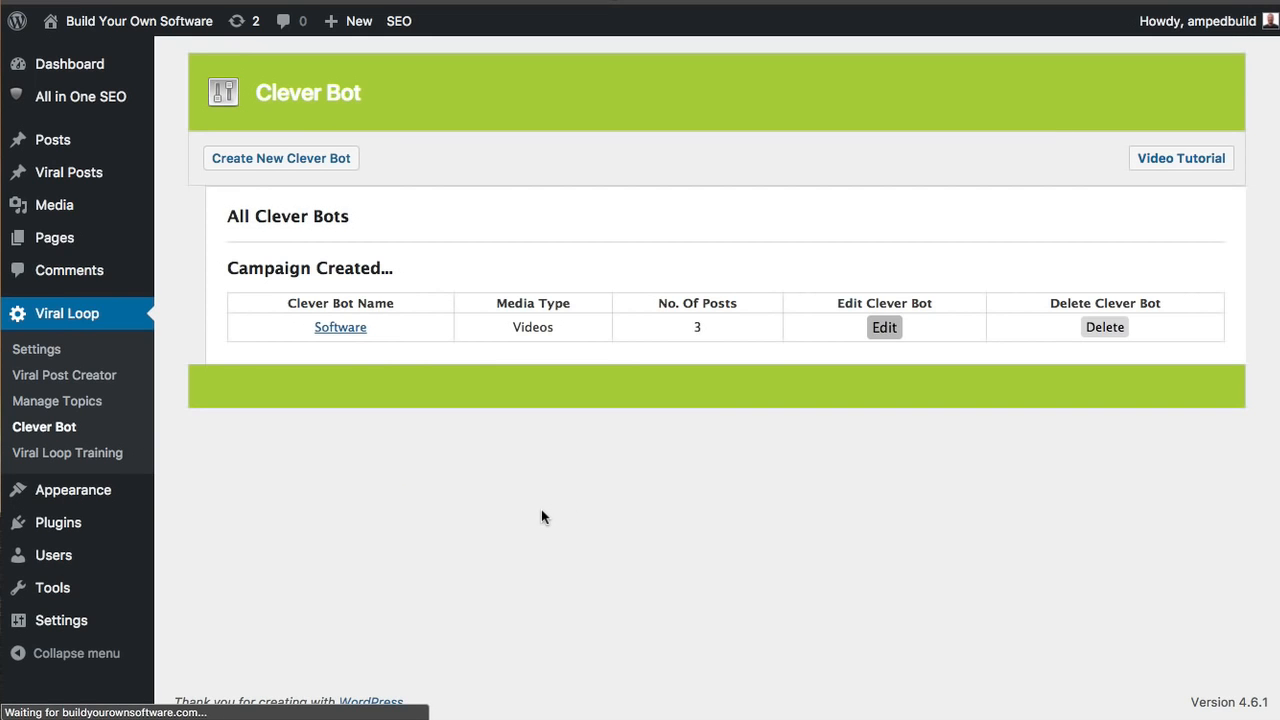
mouse_move(736, 338)
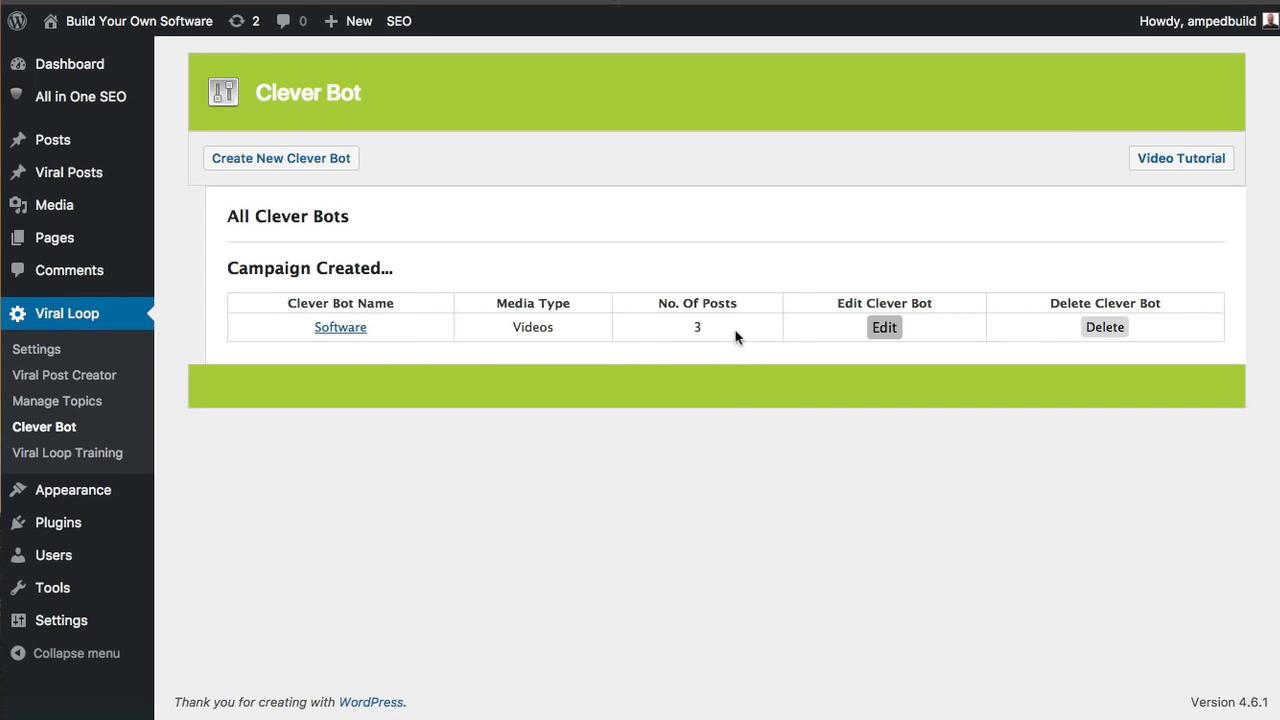
mouse_move(340, 327)
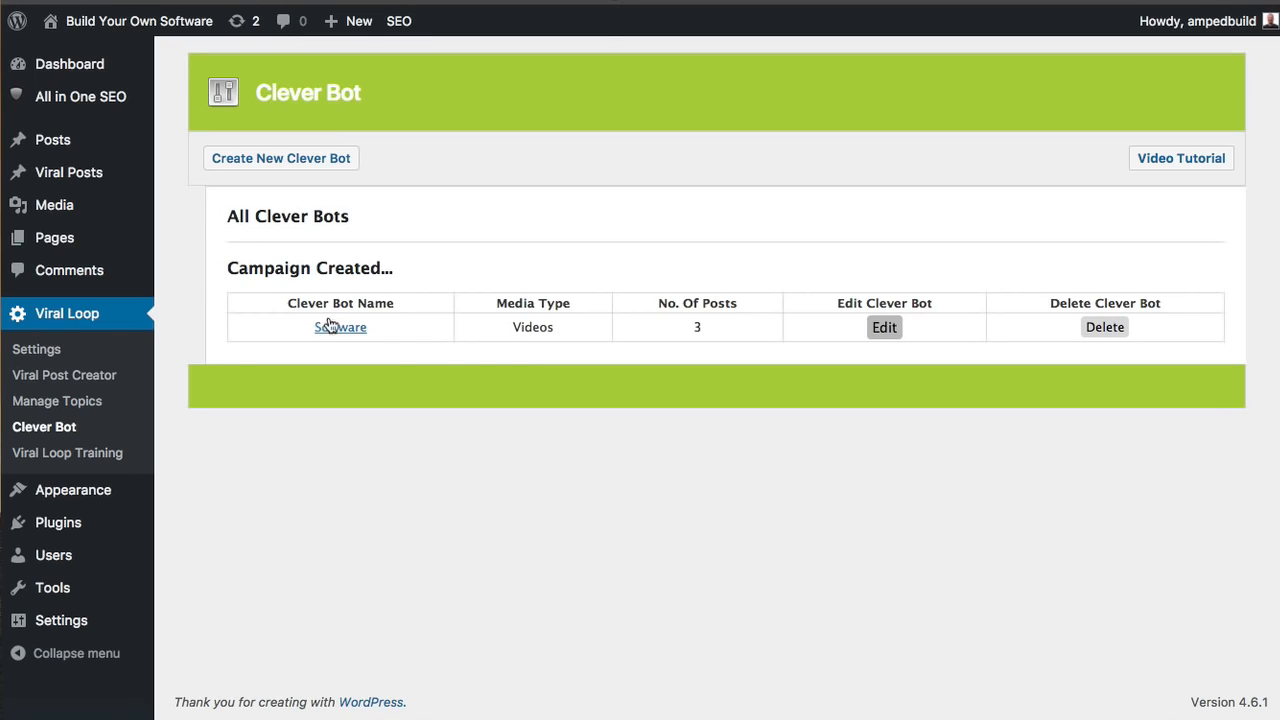
mouse_move(450, 435)
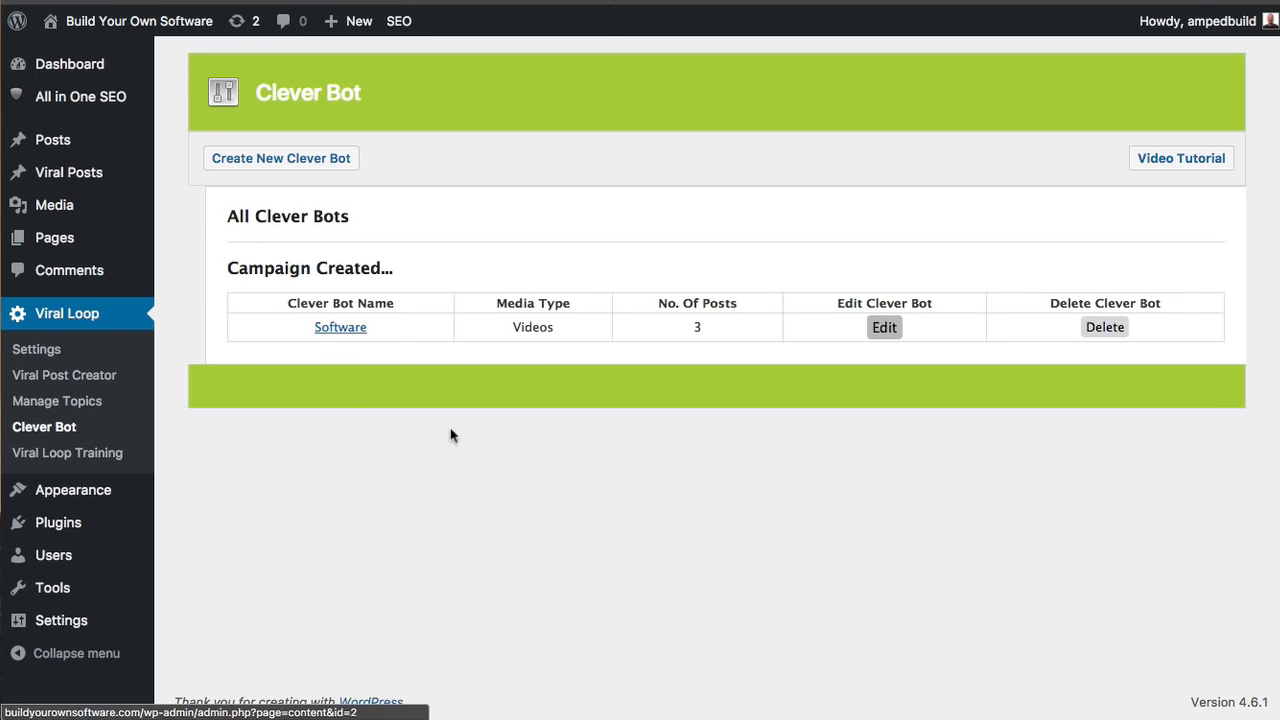
mouse_move(660, 452)
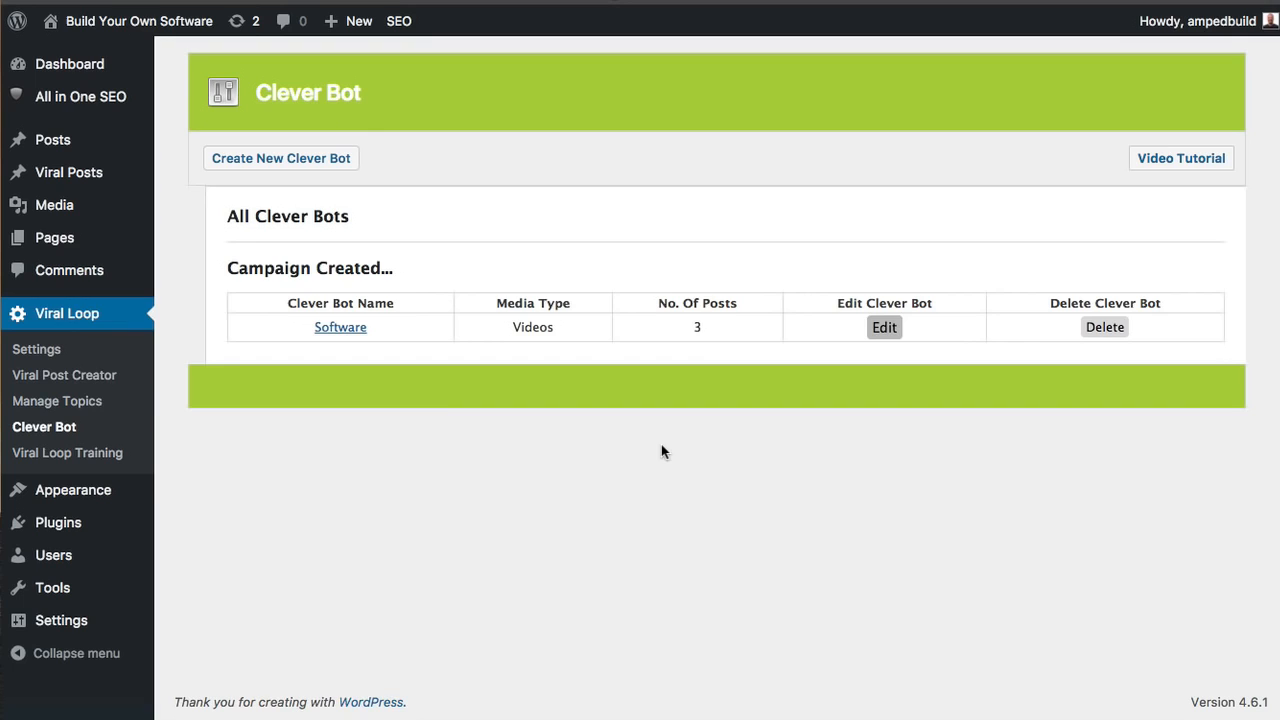
mouse_move(281, 158)
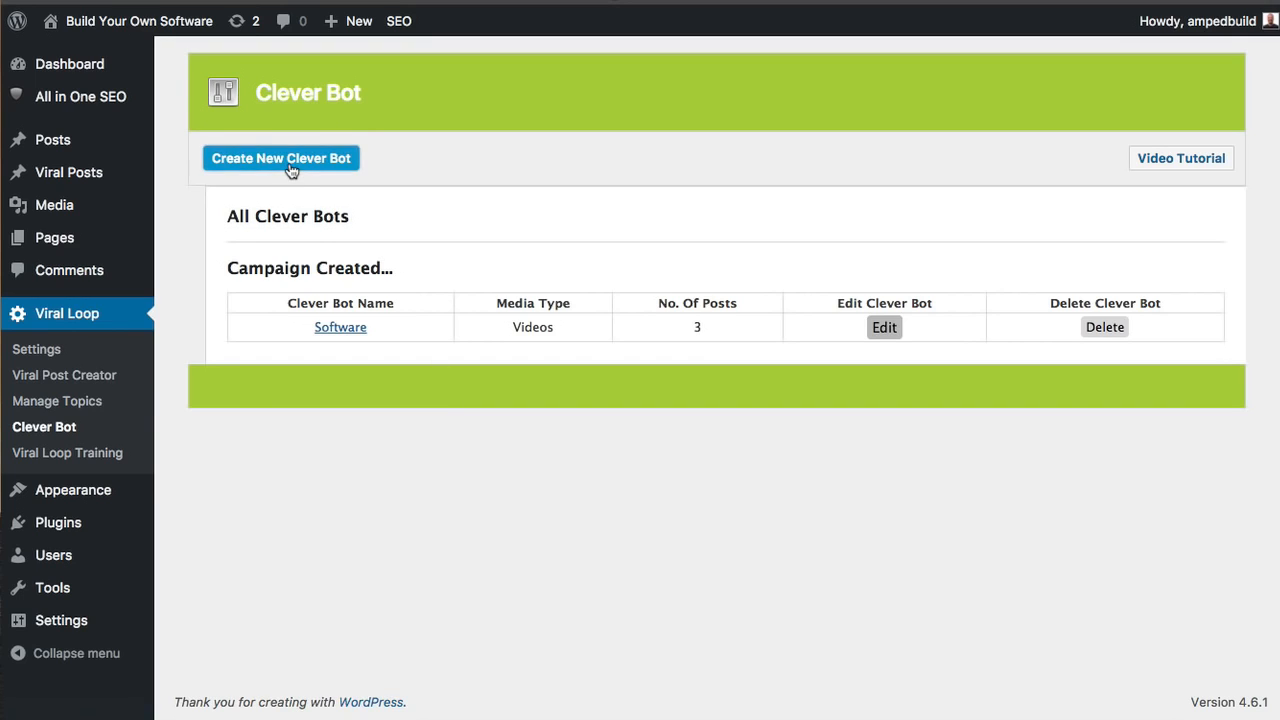
Create a new Clever Bot named 'Hardware' with Products media type and keyword 'computer'.
left_click(281, 158)
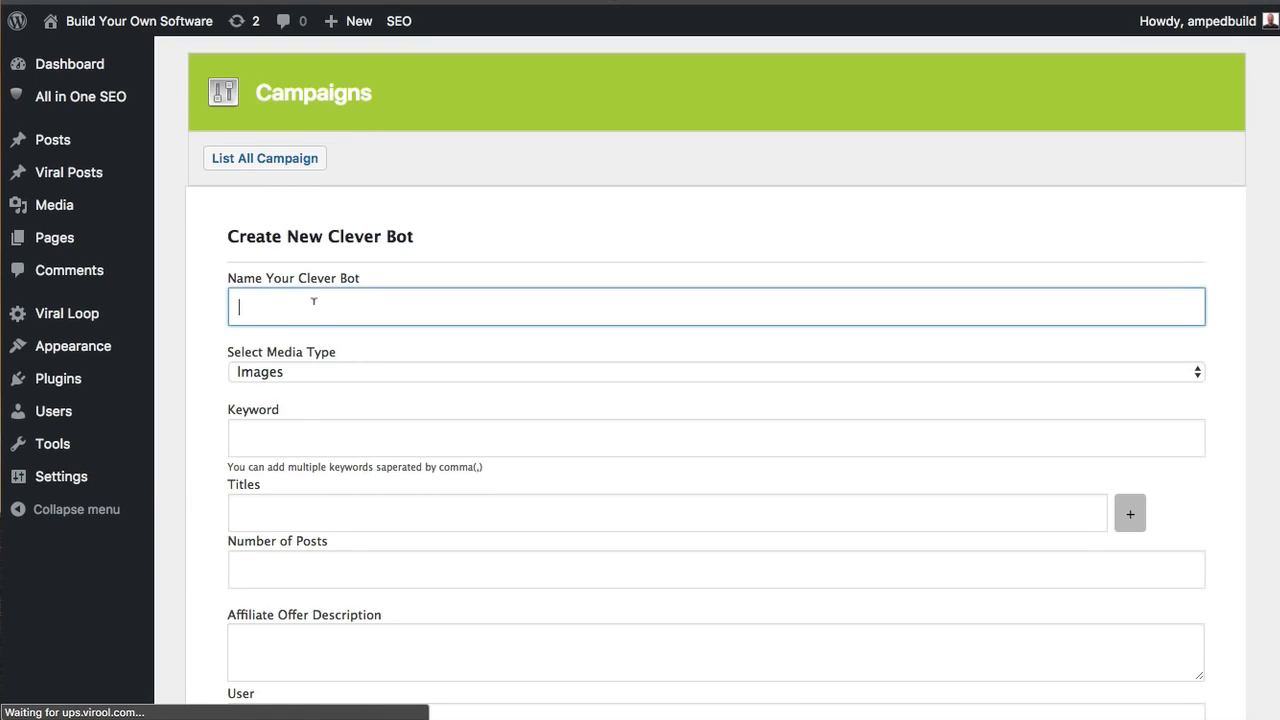
type("ha")
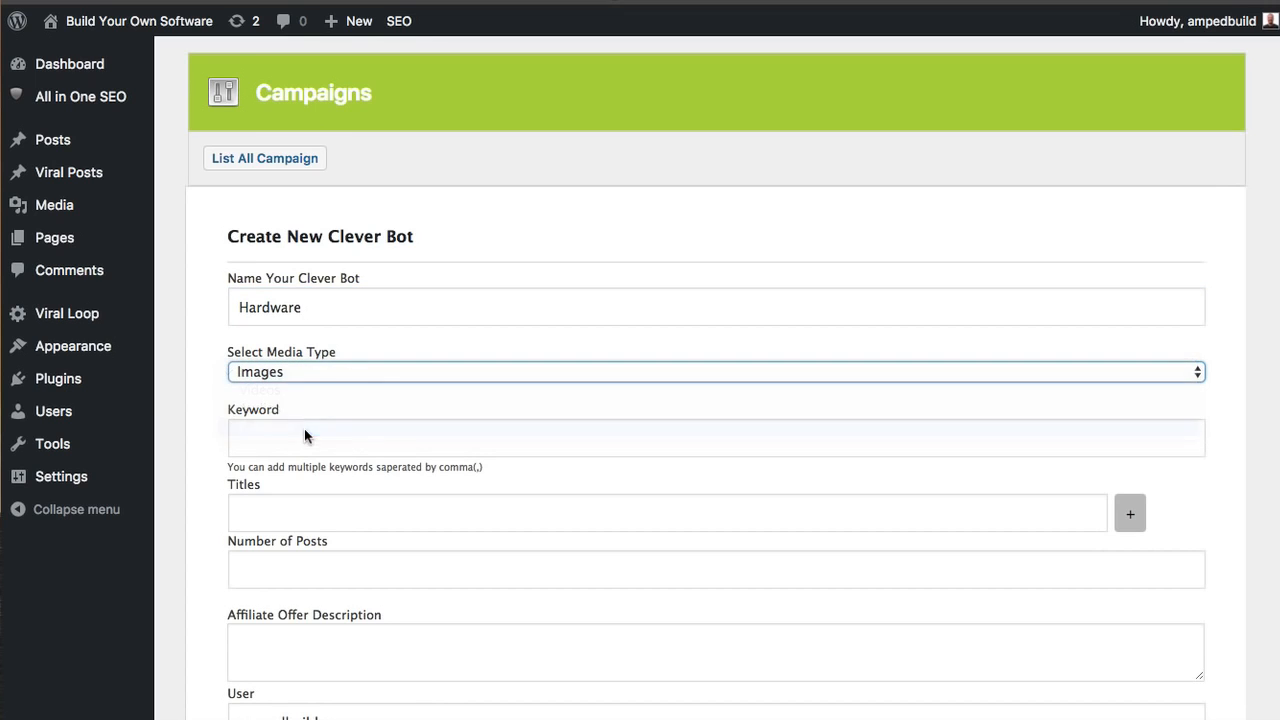
left_click(716, 371)
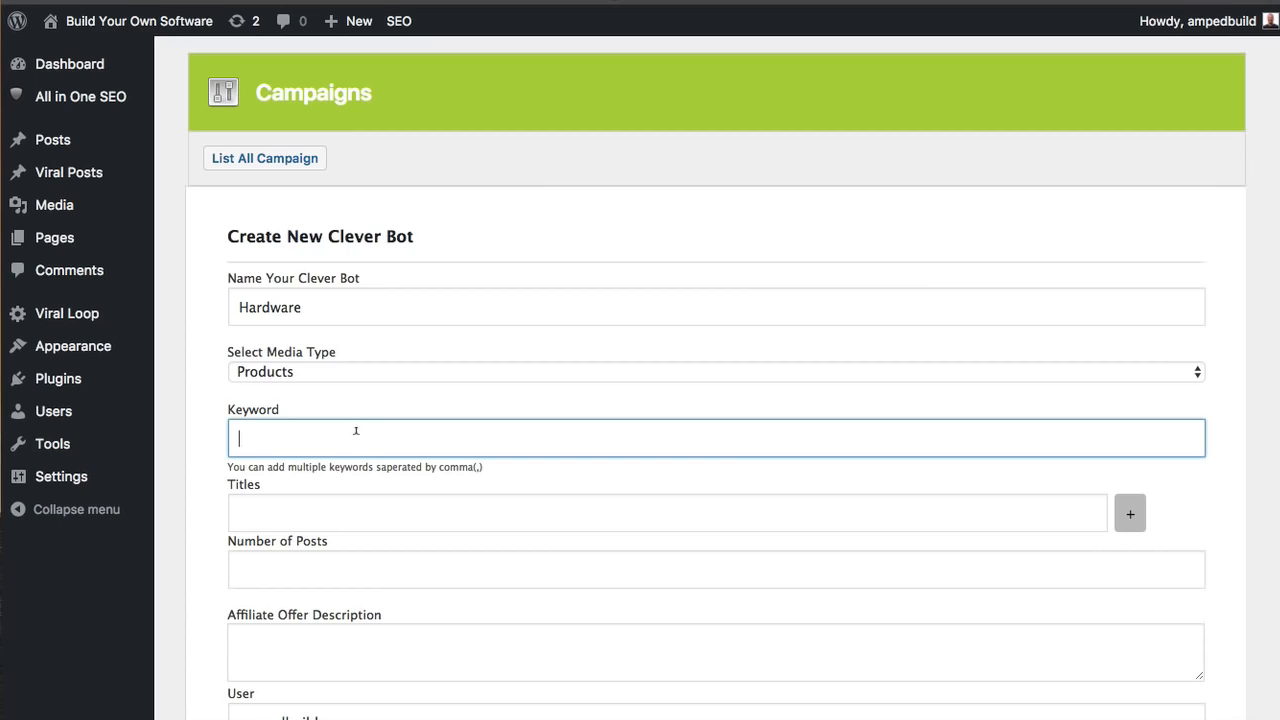
type("c")
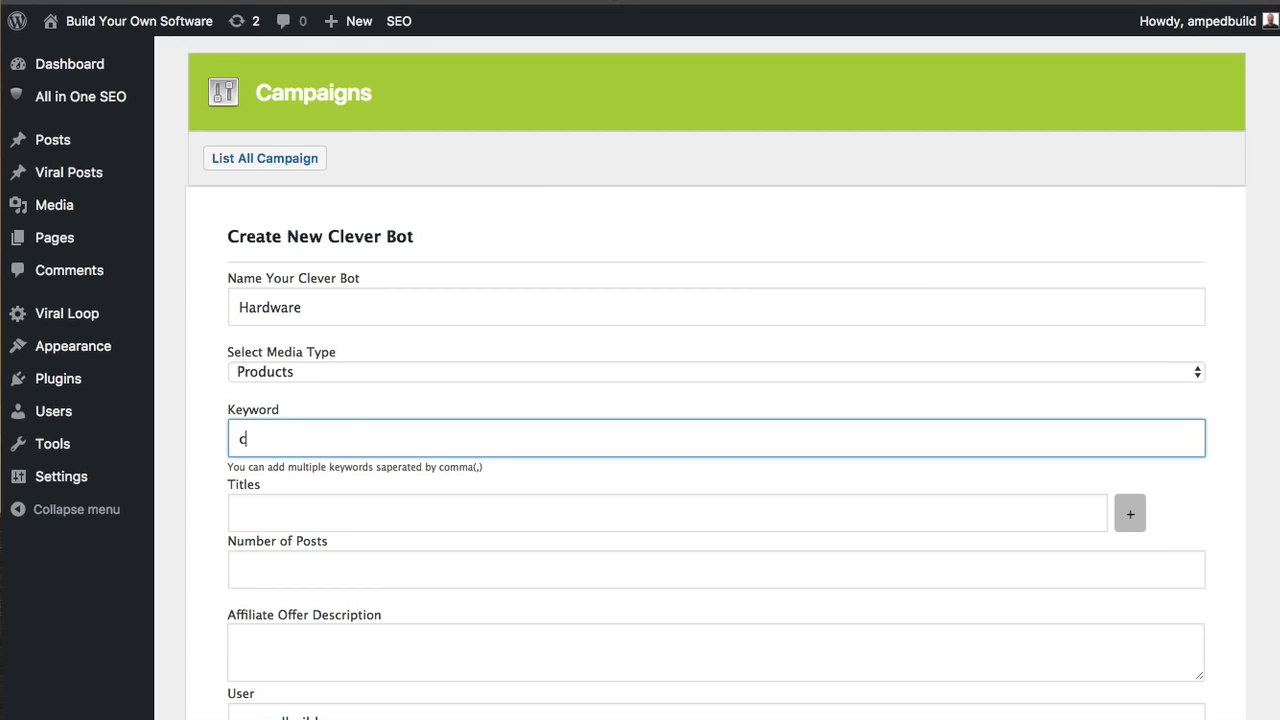
type("omputer")
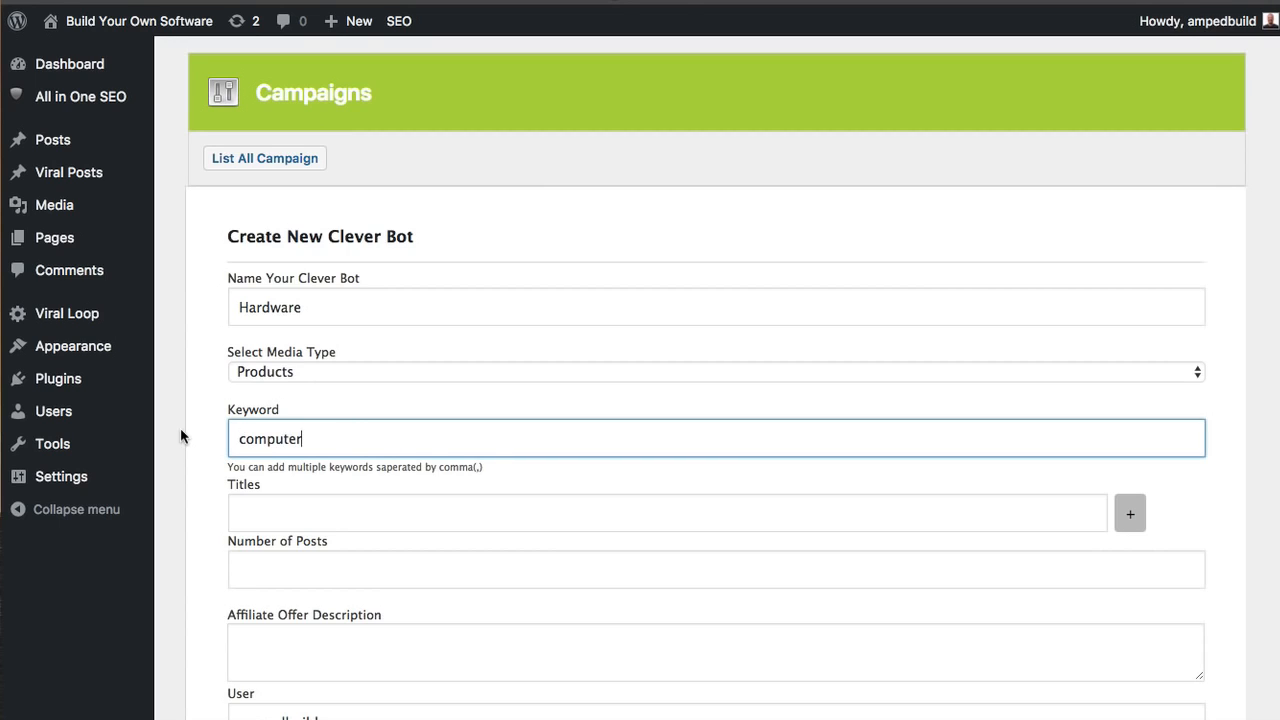
Add titles 'Best Computer Hardware of 2016' and 'Must Have Computer Hardware', and set 4 posts.
scroll("down", 3)
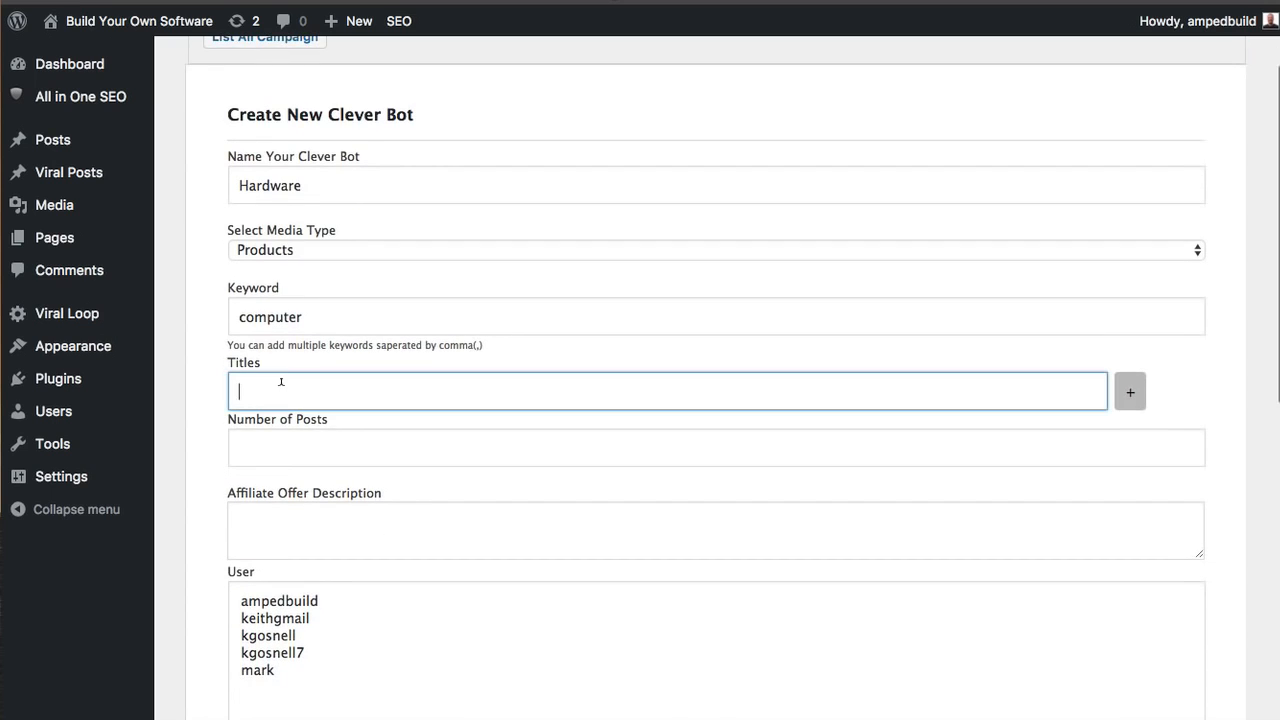
type("Best")
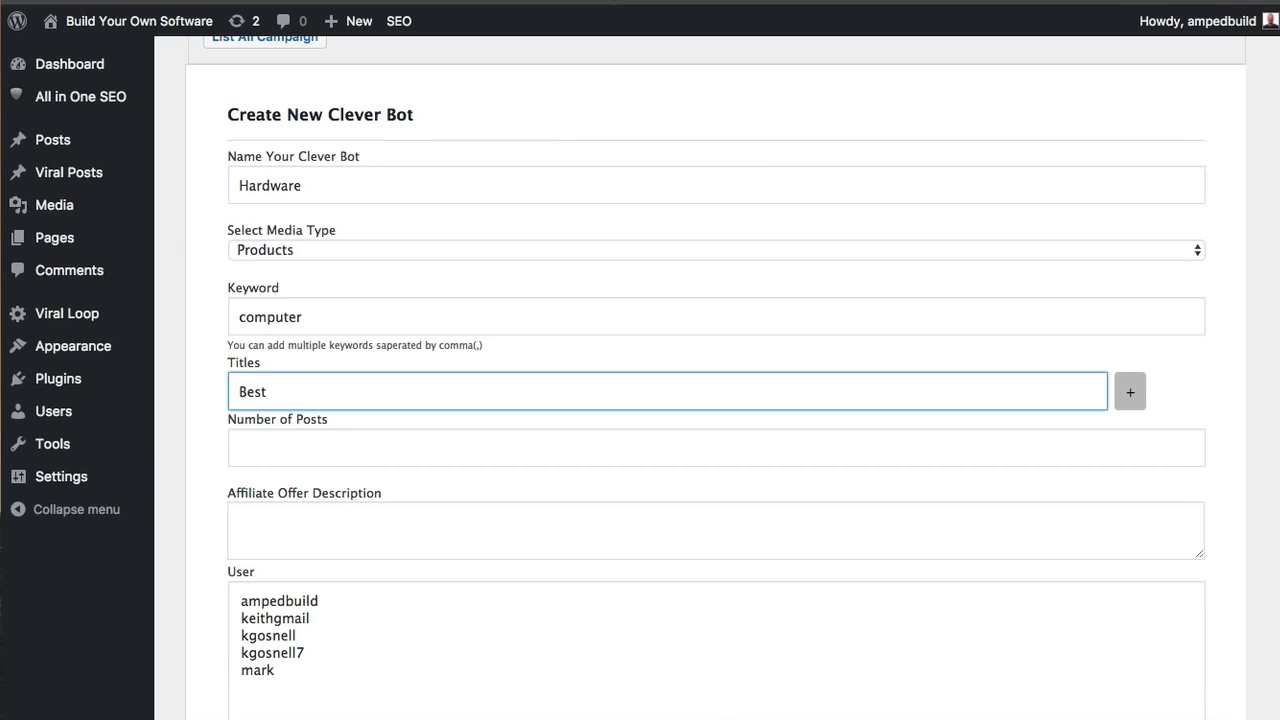
type("Computer")
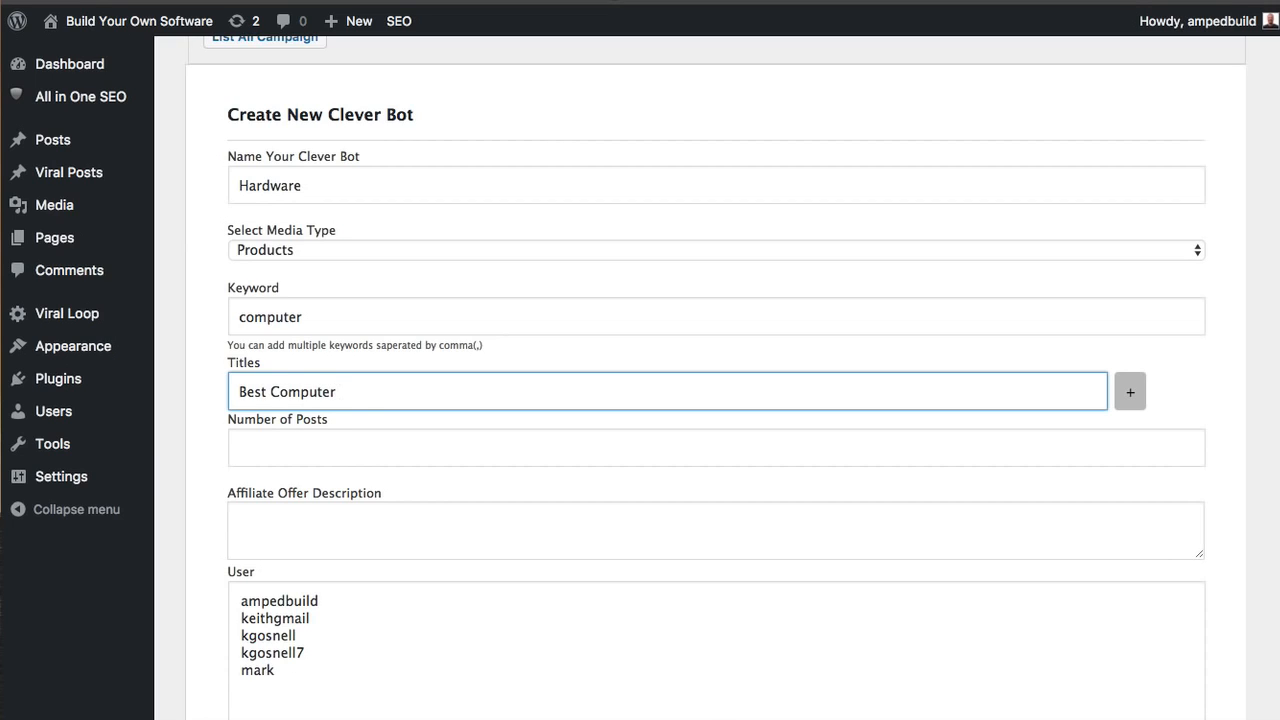
type("Hard")
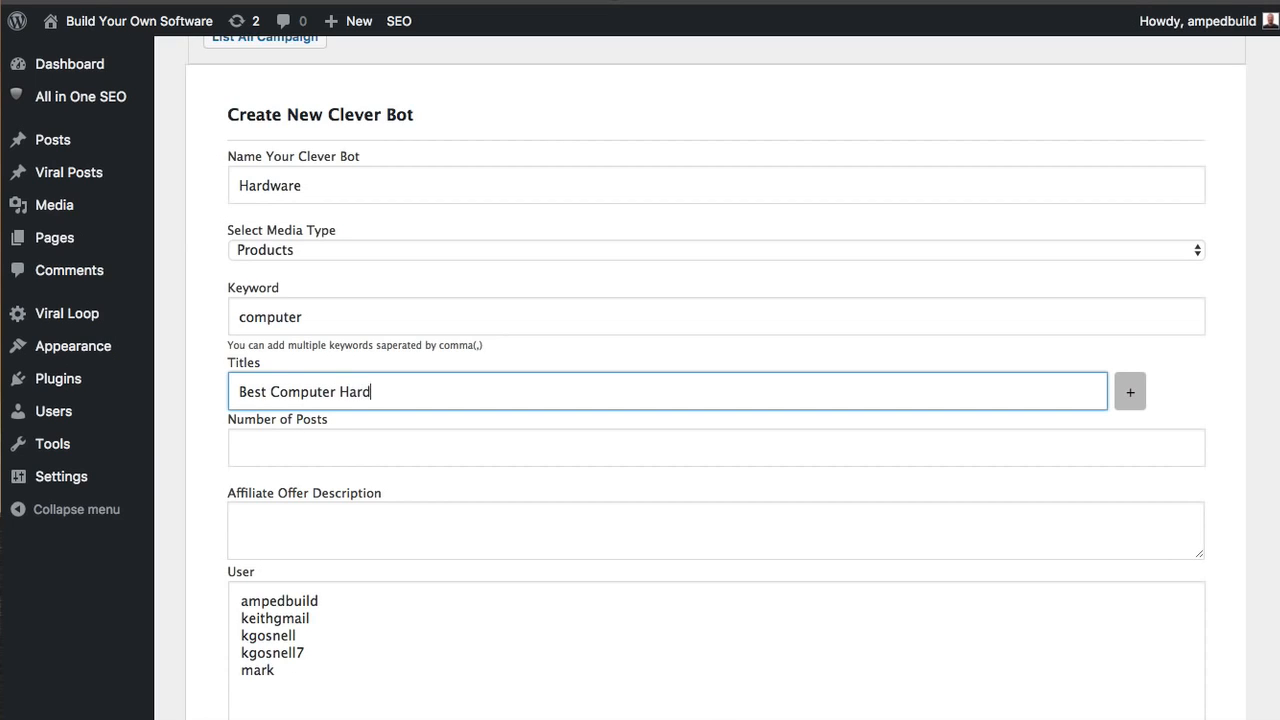
type("ware of")
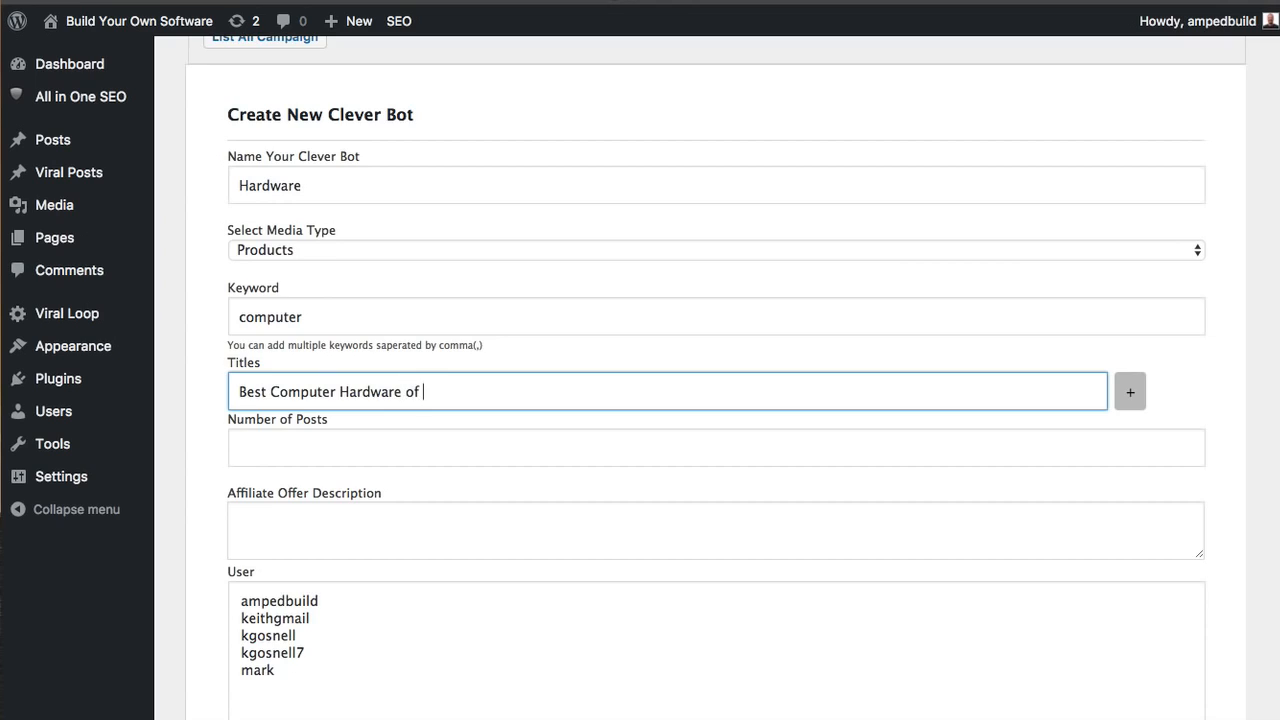
type("20")
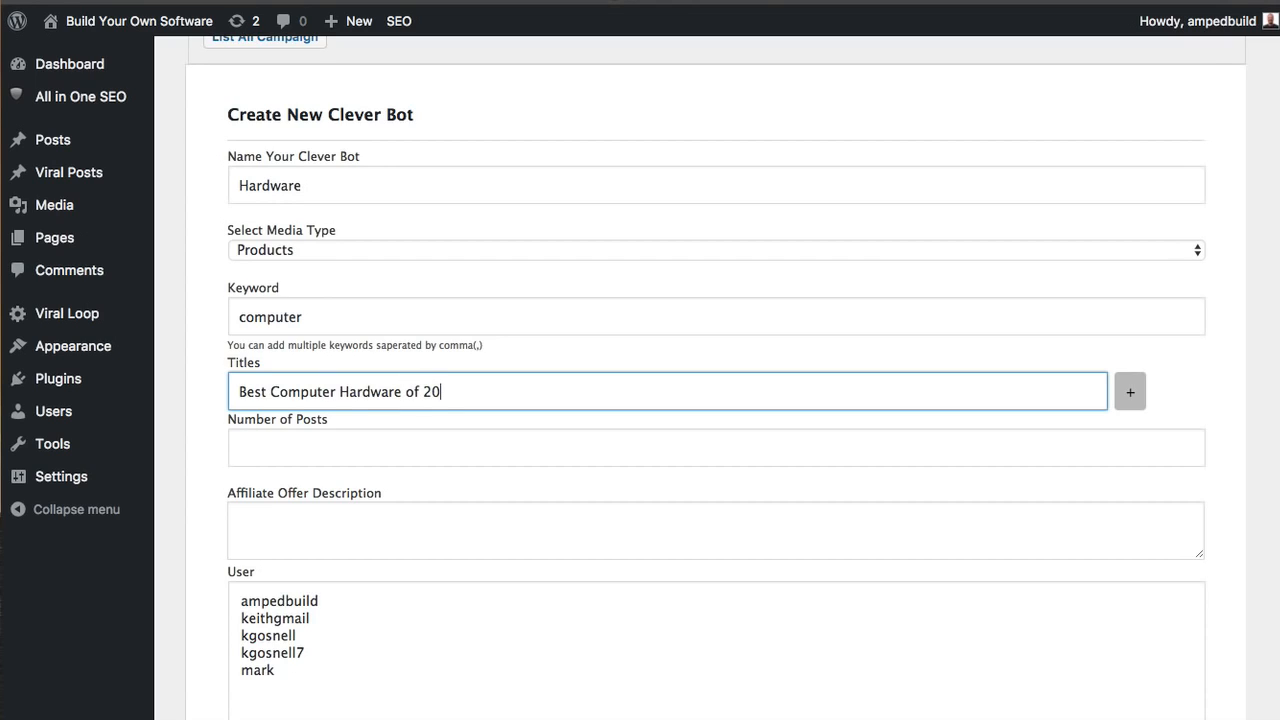
type("16")
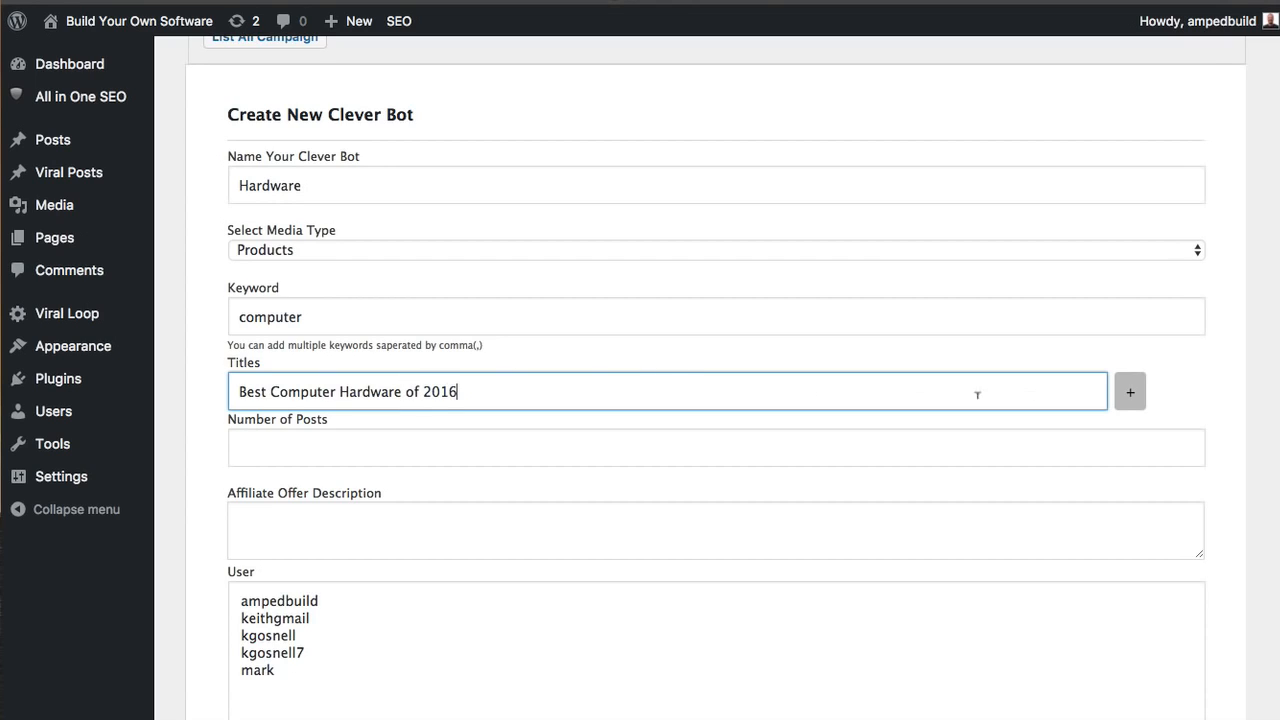
left_click(1130, 391)
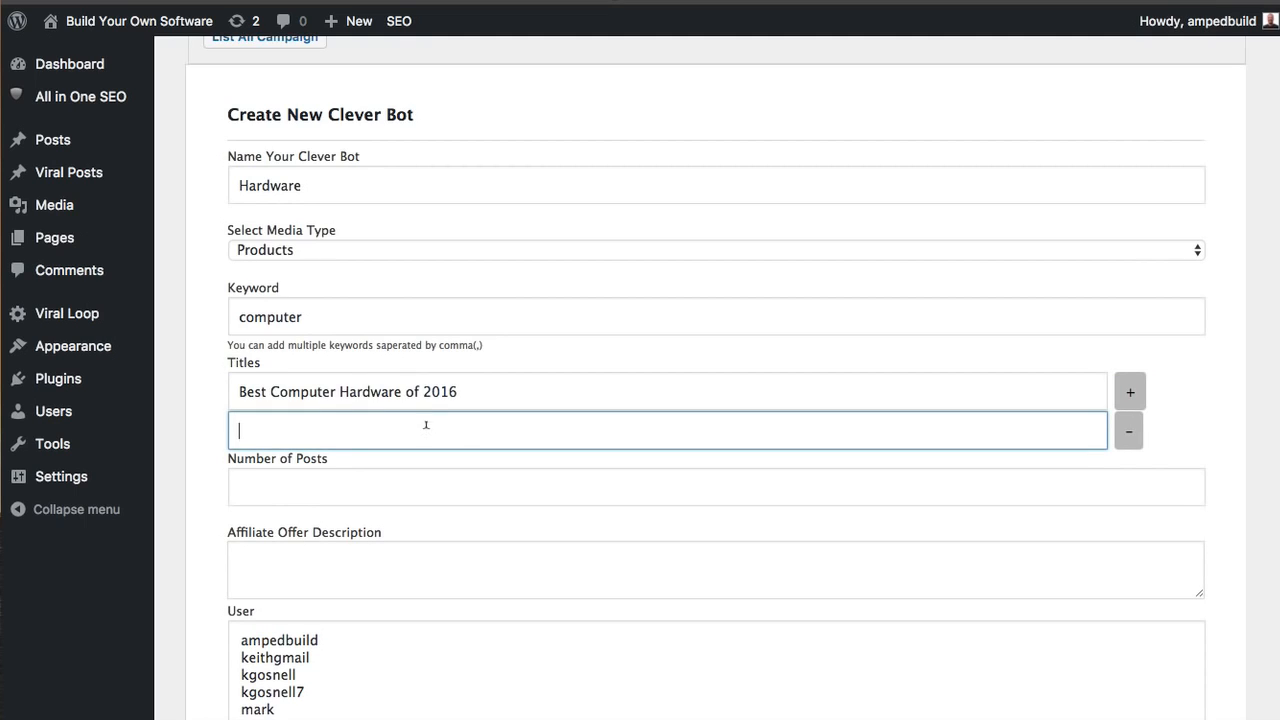
type("Must Have")
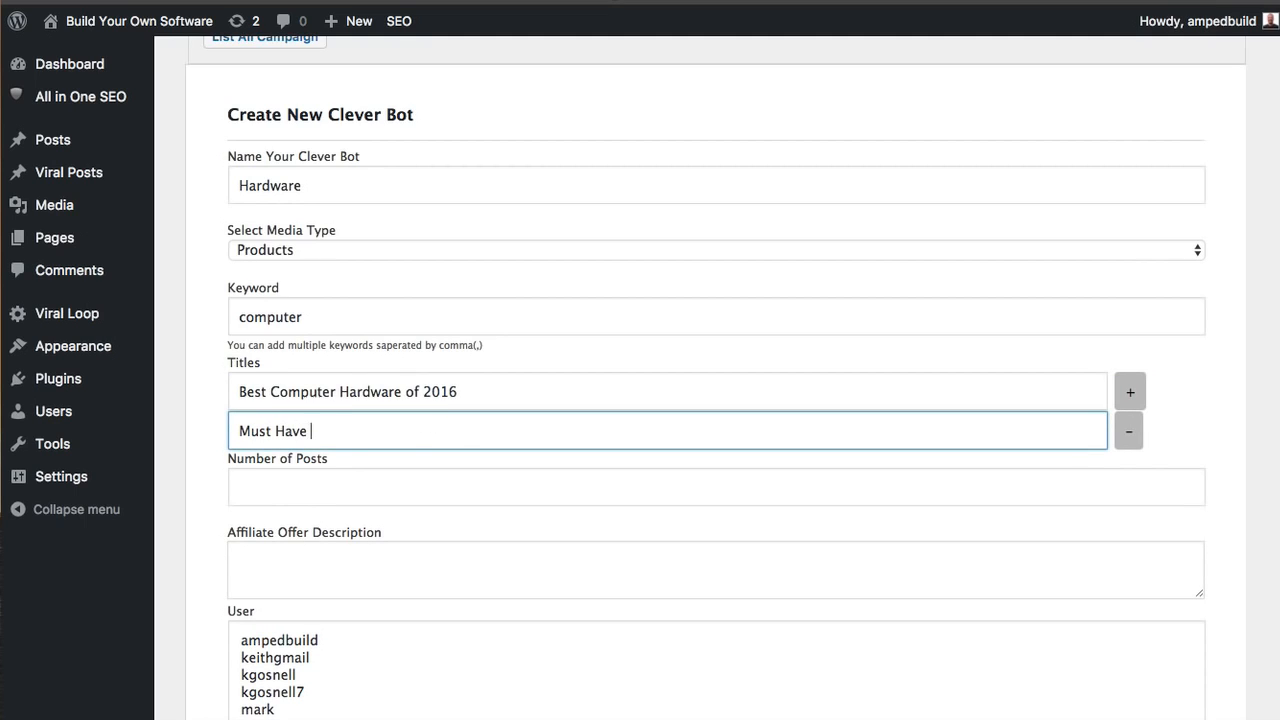
type("Computer")
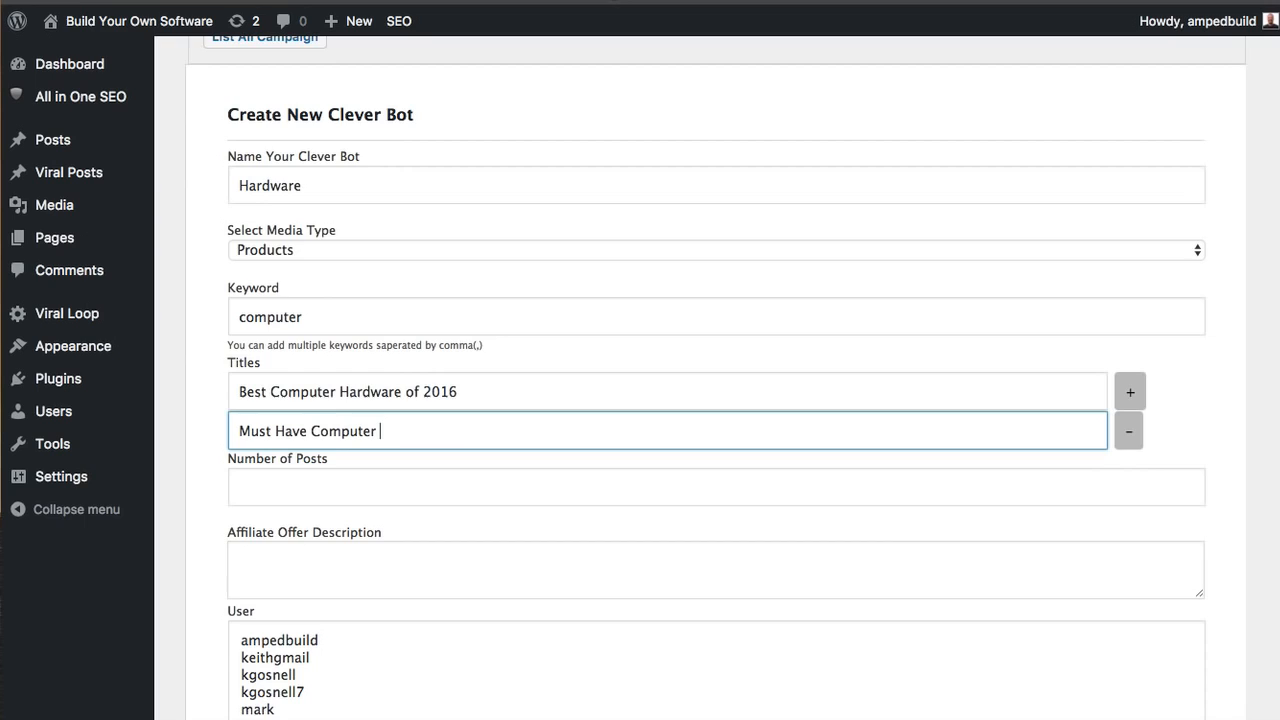
type("Hardware")
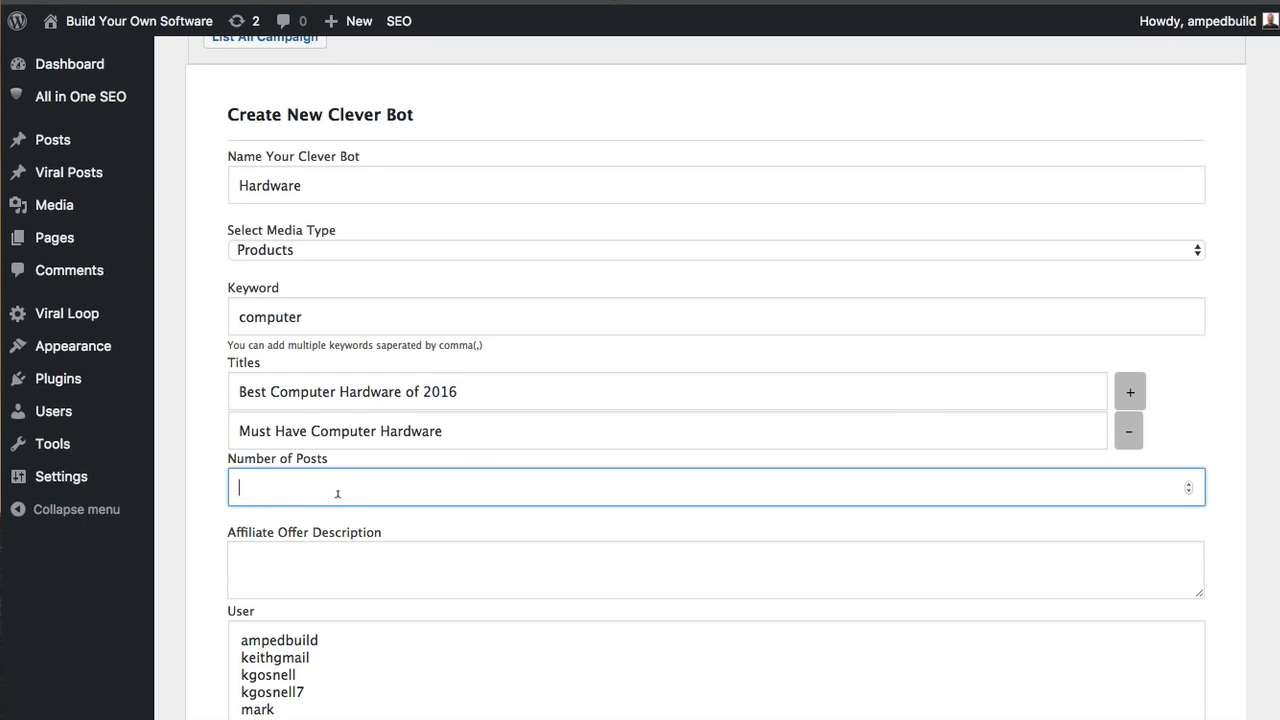
type("4")
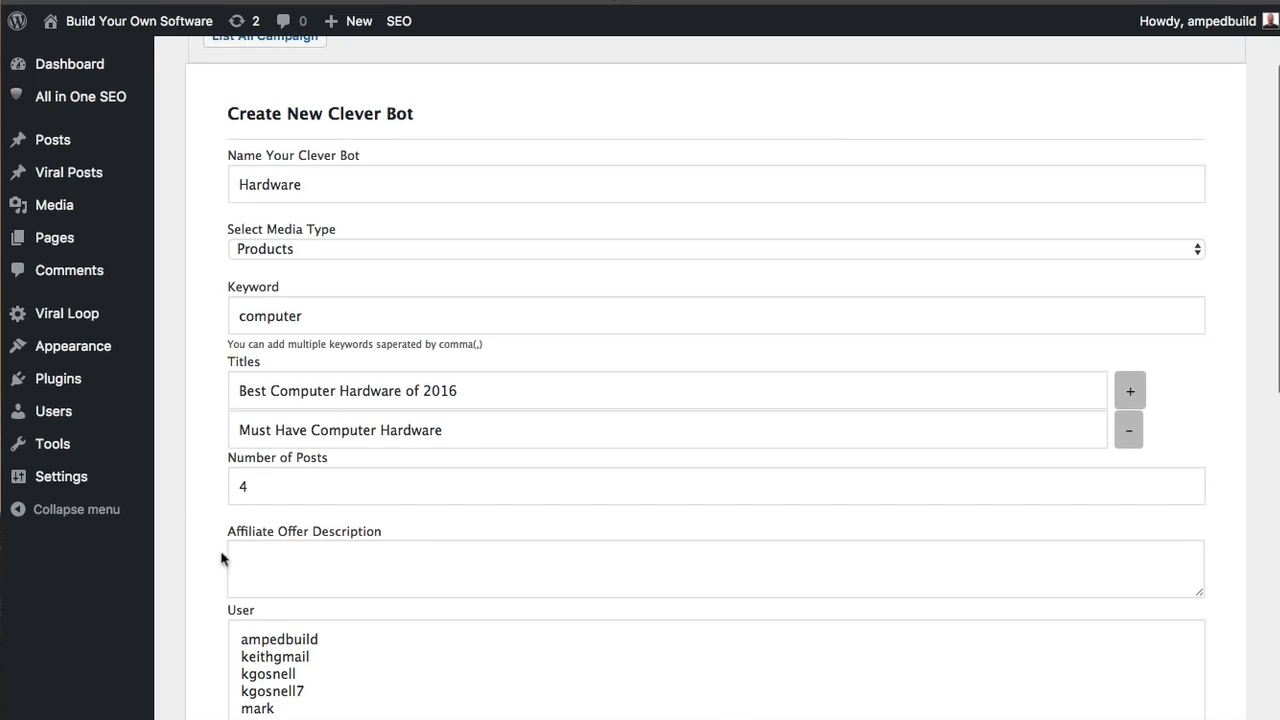
Select the first four site users as the authors the Hardware bot posts under.
left_click(715, 568)
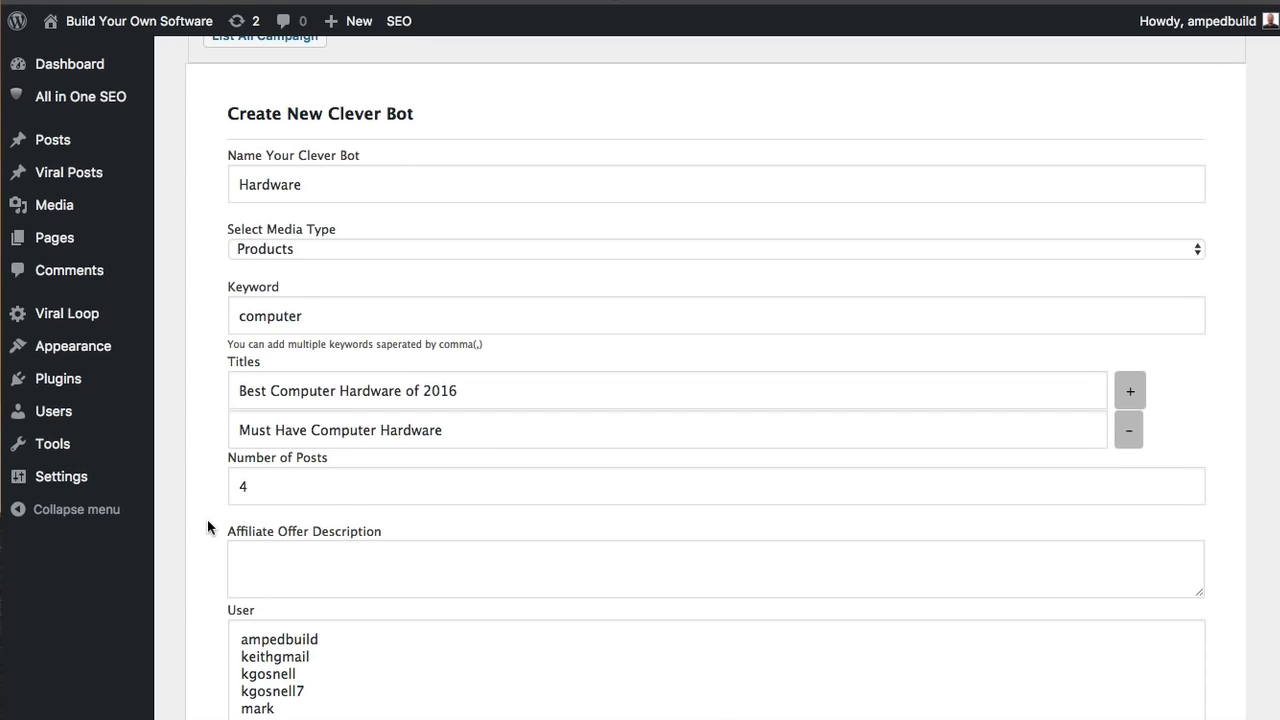
left_click(275, 562)
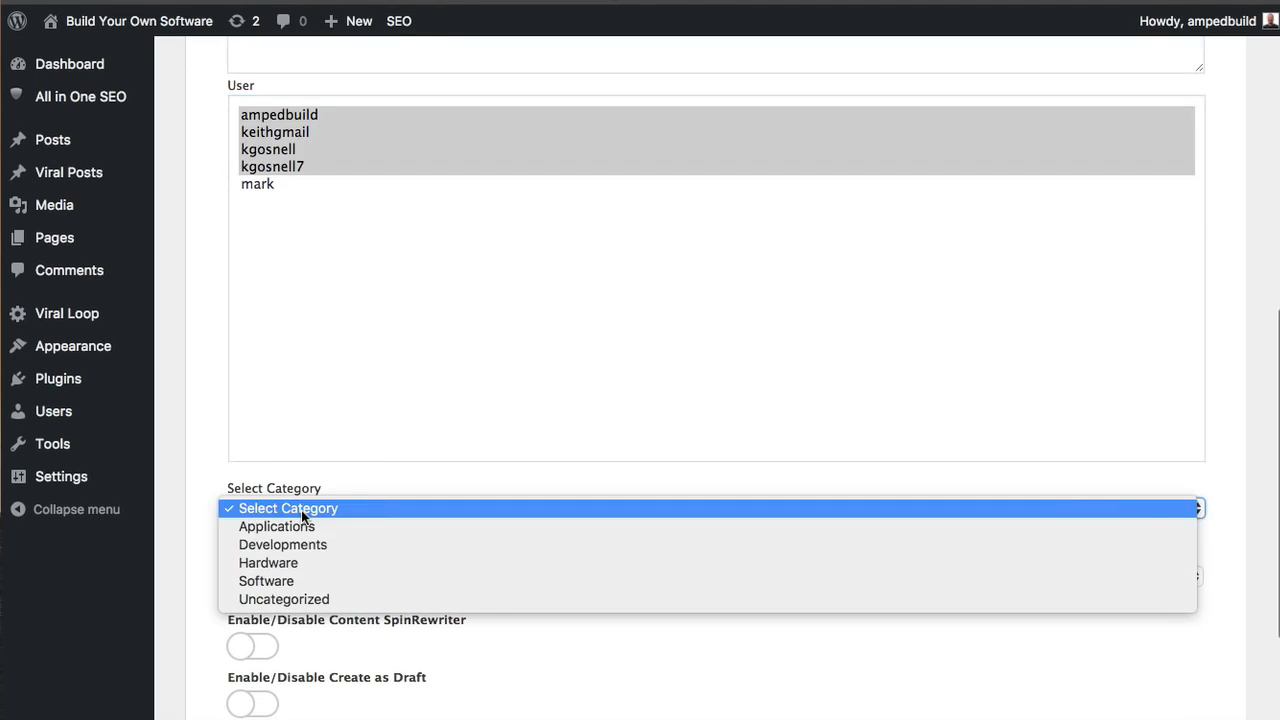
File the bot's posts under the Hardware category and set Post Every to 1 hour.
left_click(268, 562)
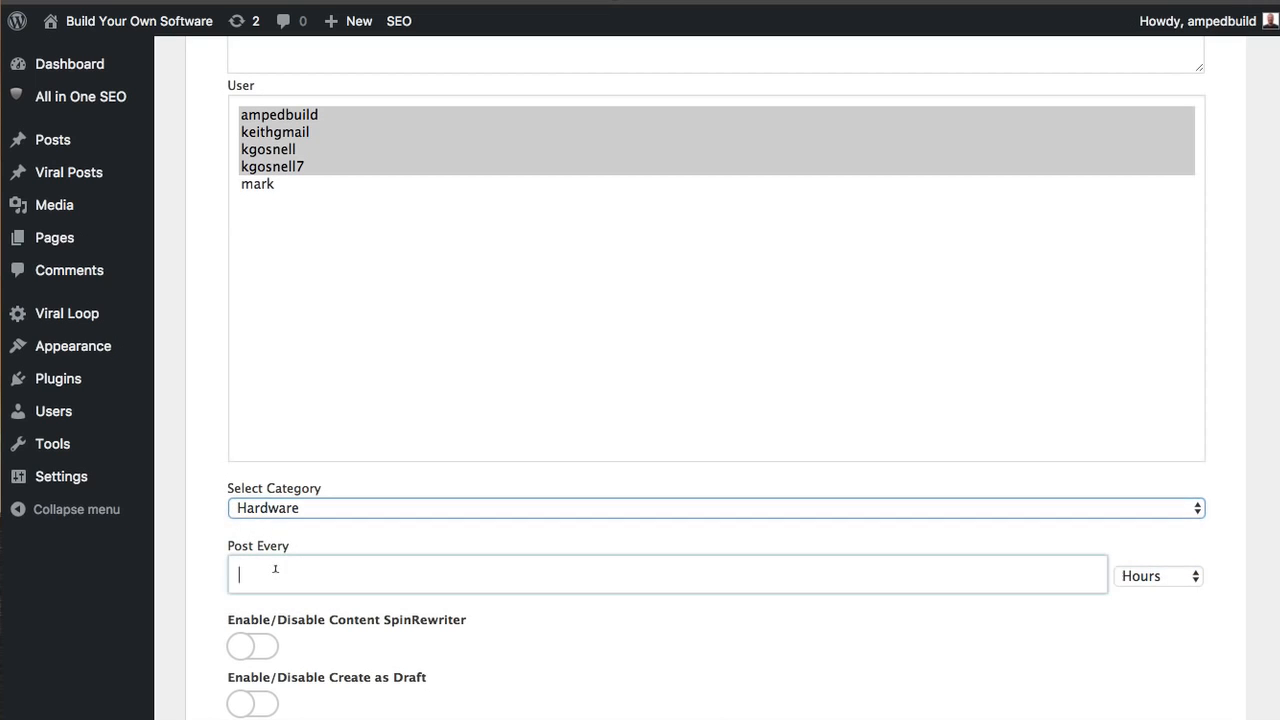
type("1")
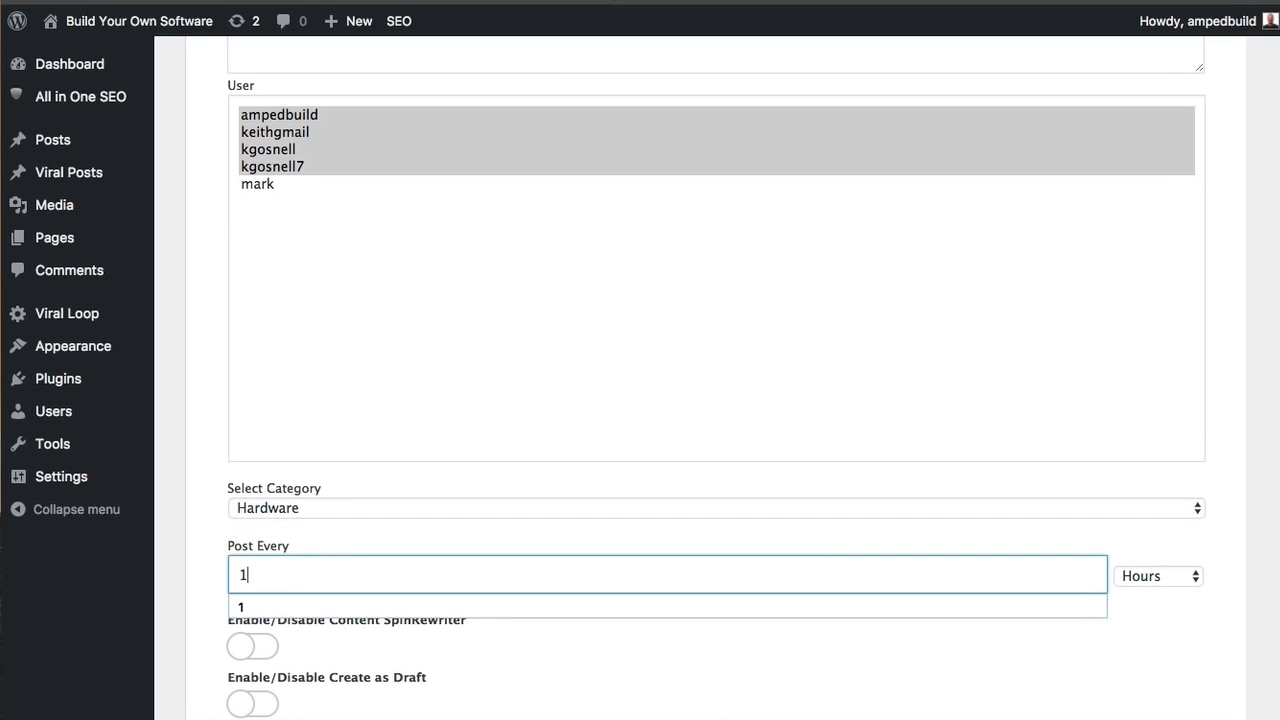
scroll("down", 3)
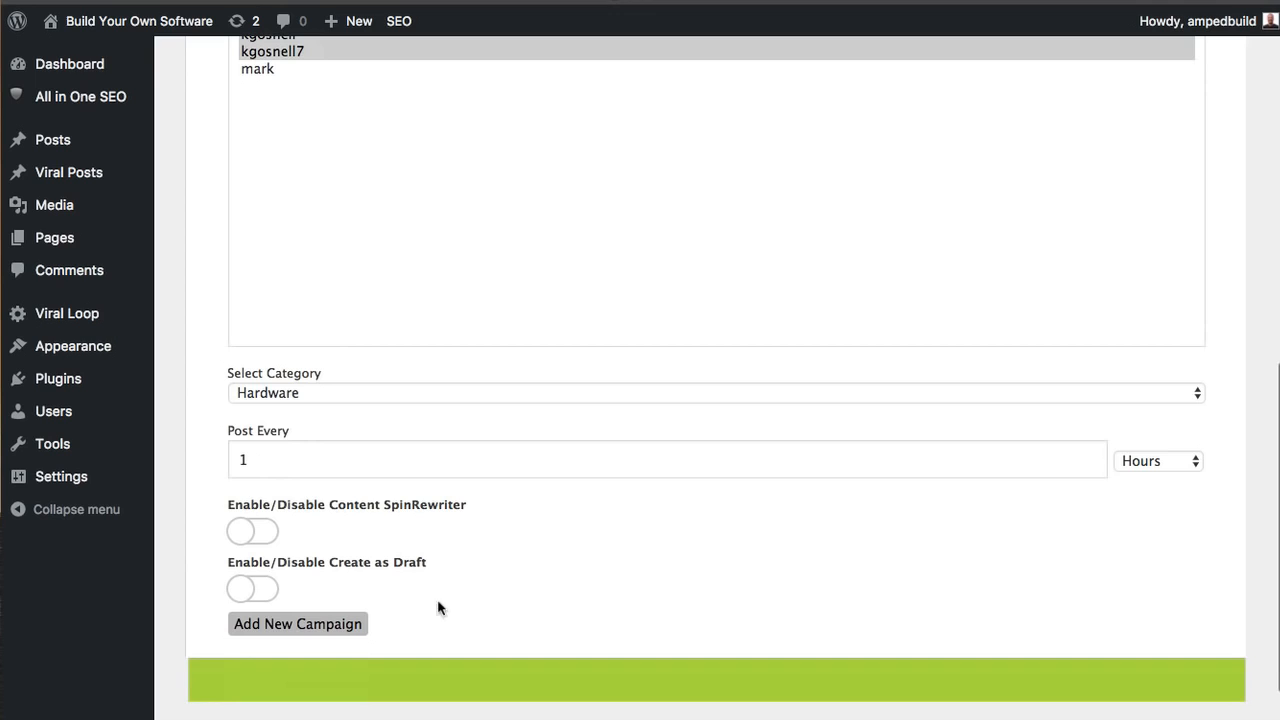
Enable SpinRewriter spinning and Create as Draft, then save with Add New Campaign.
left_click(252, 531)
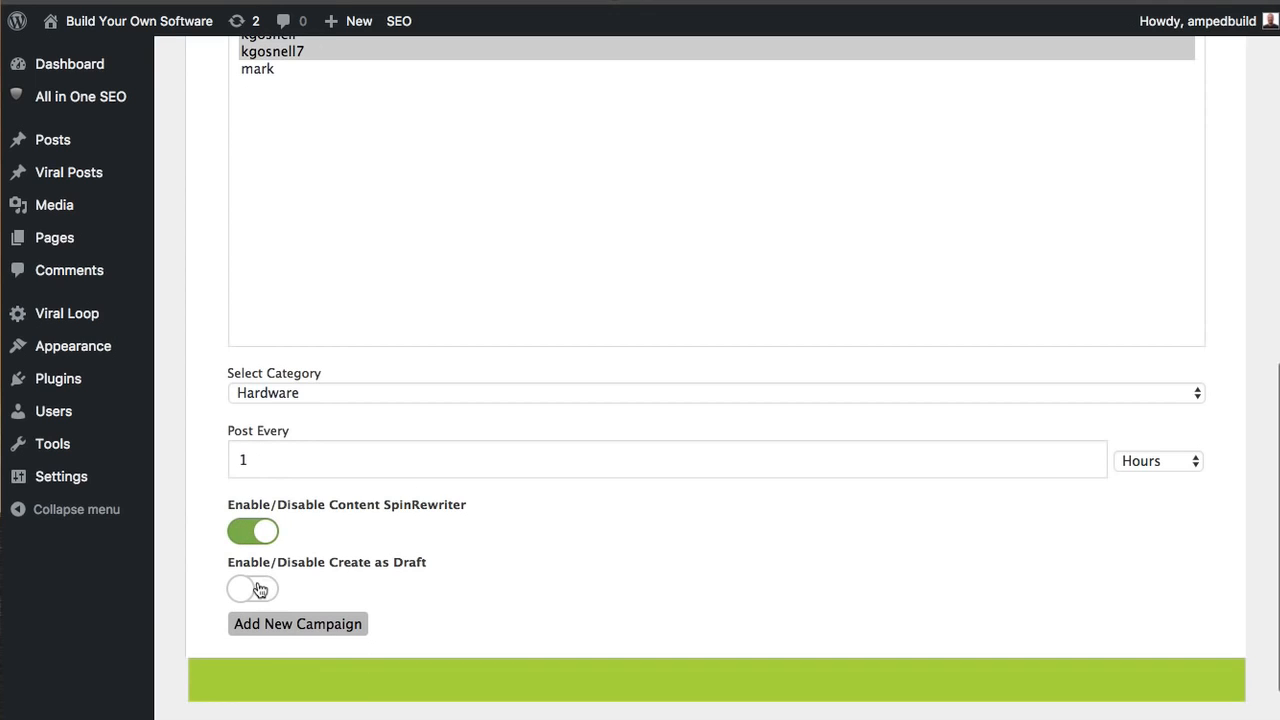
left_click(252, 588)
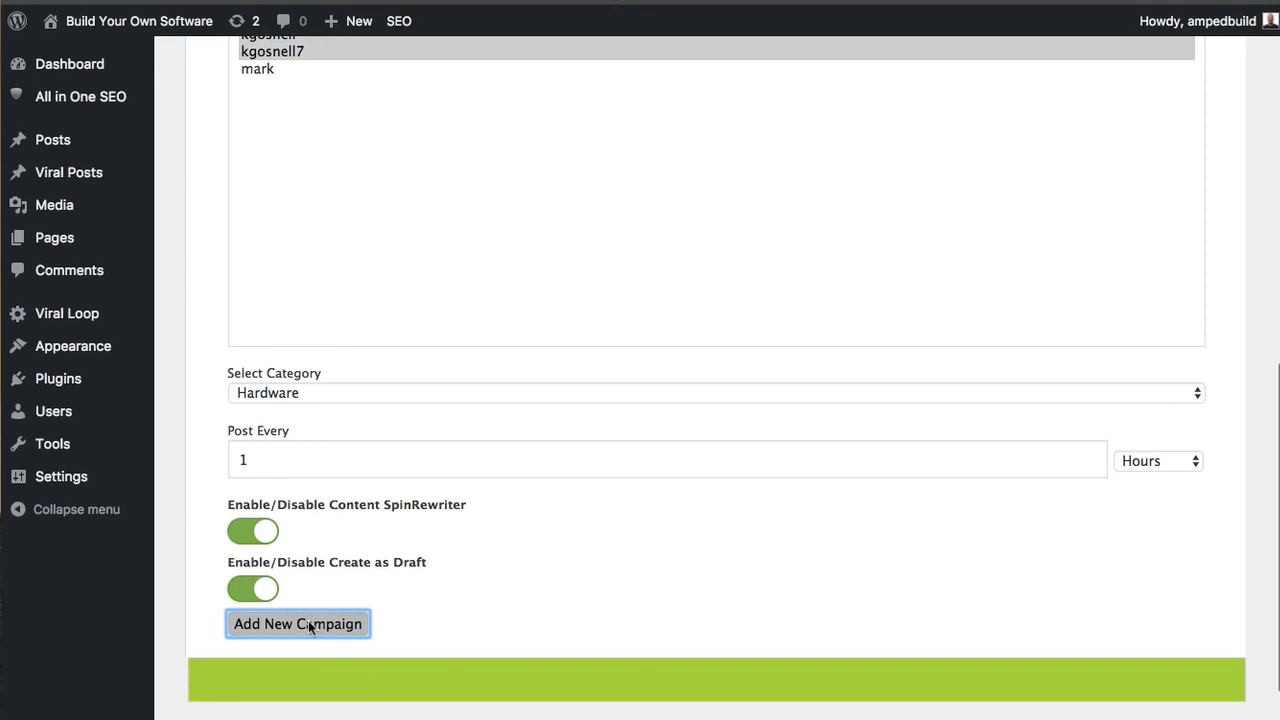
left_click(297, 623)
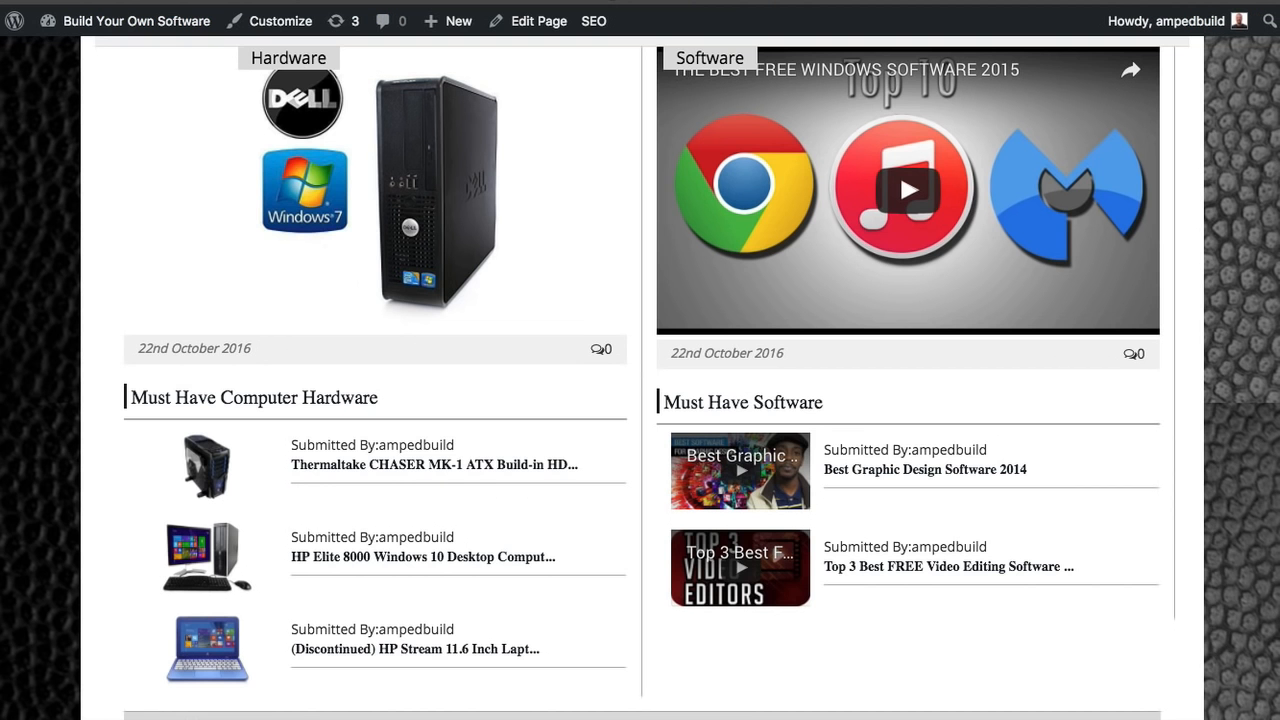
mouse_move(378, 186)
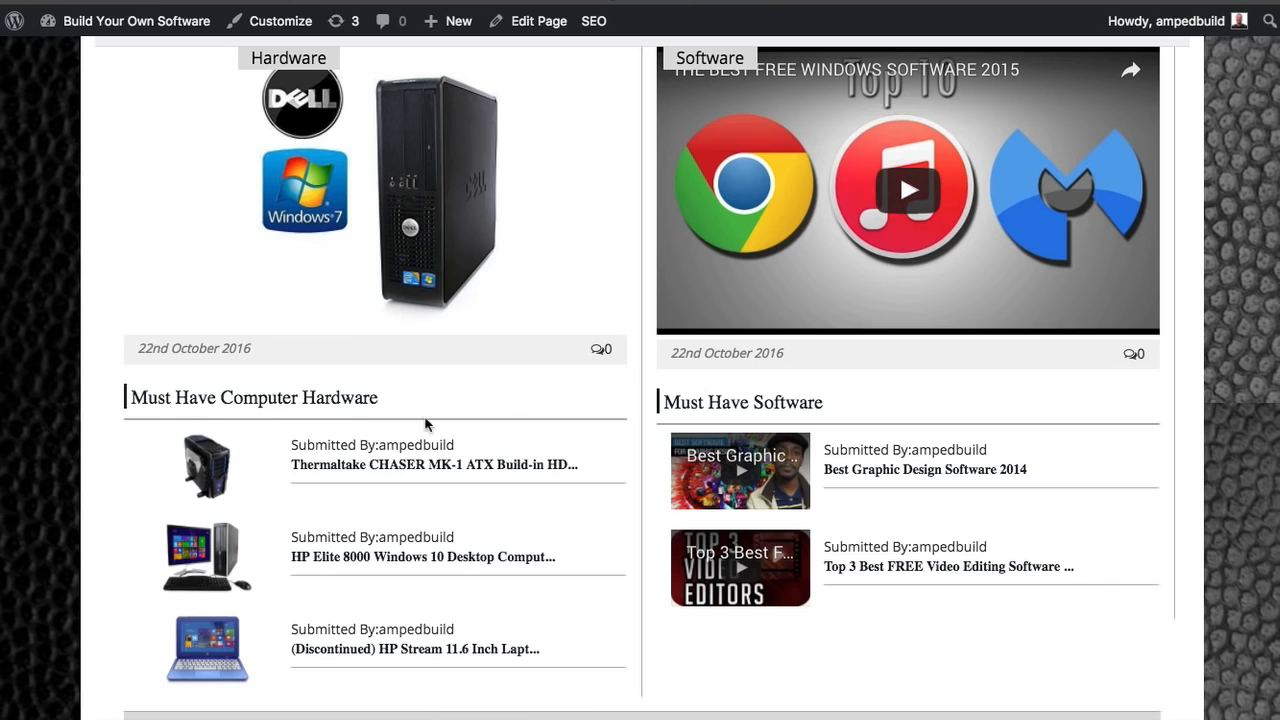
mouse_move(373, 411)
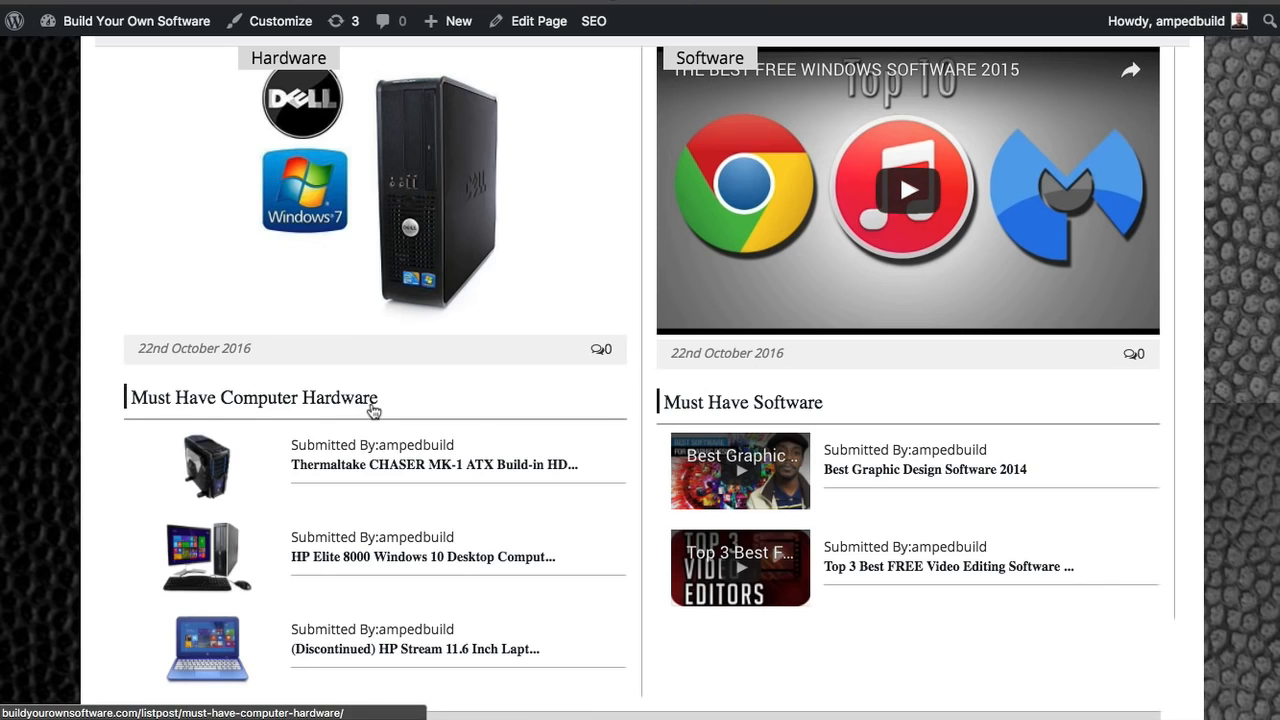
mouse_move(357, 414)
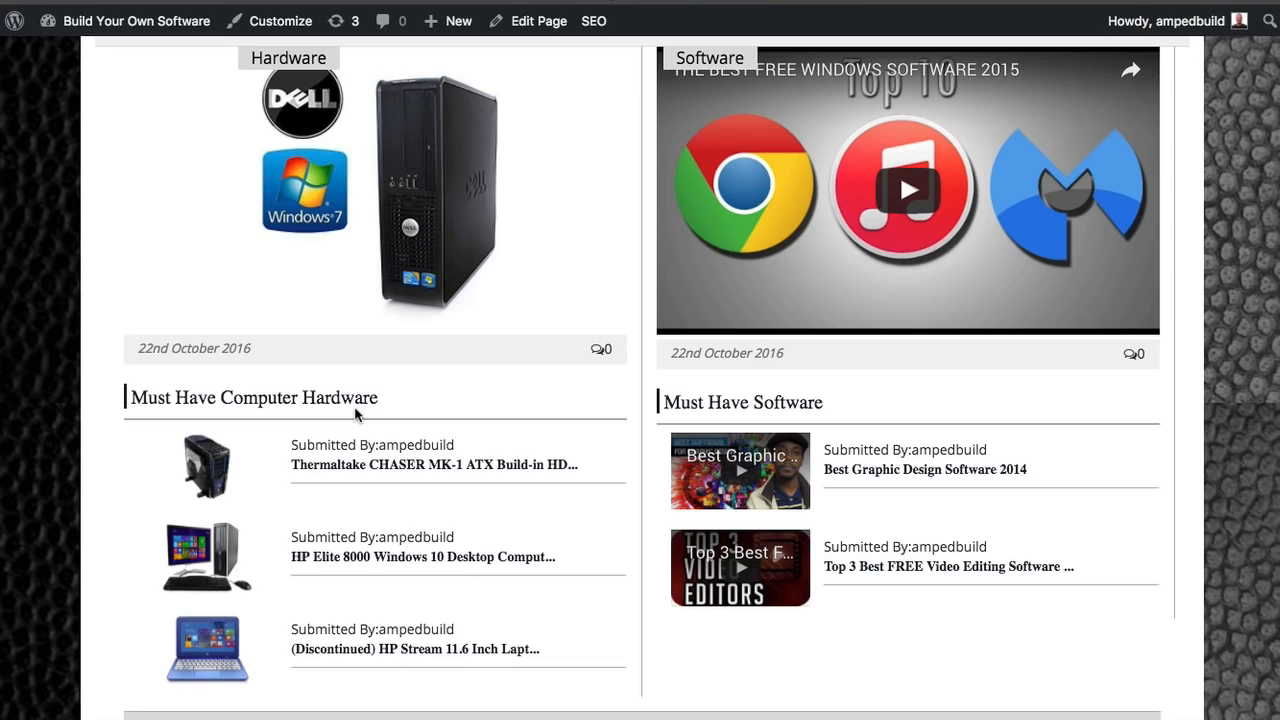
mouse_move(367, 415)
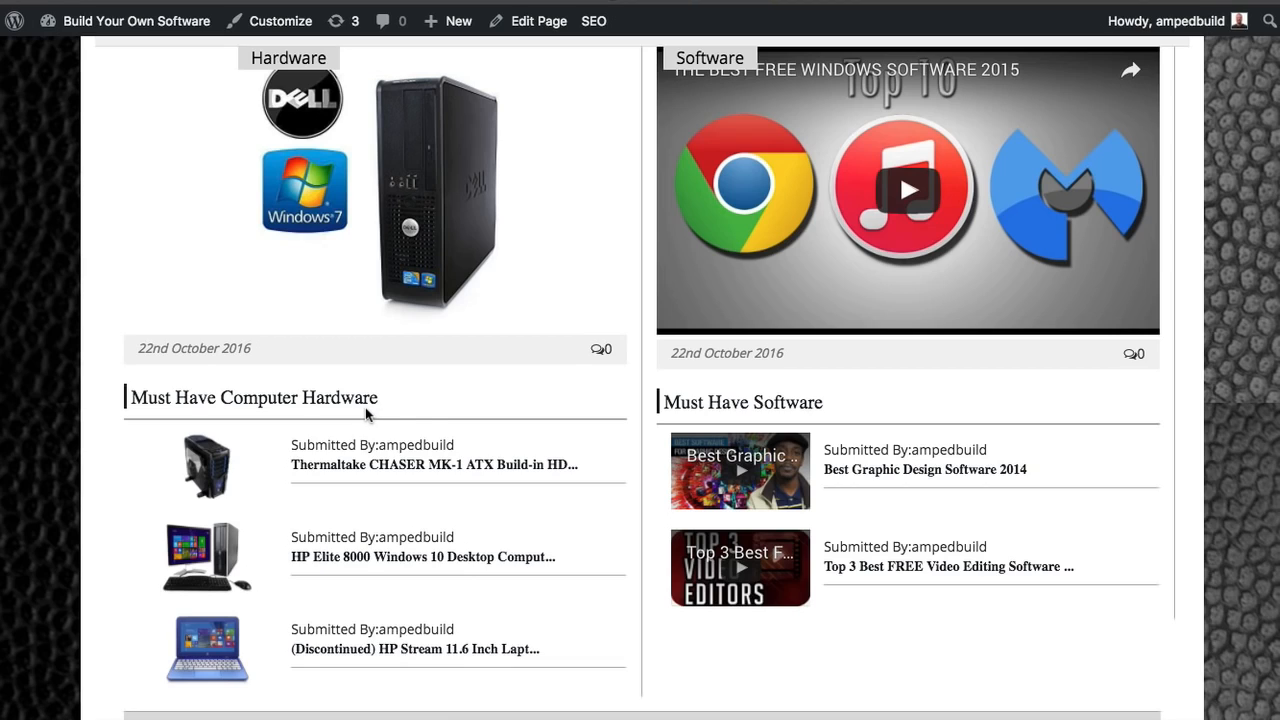
mouse_move(314, 404)
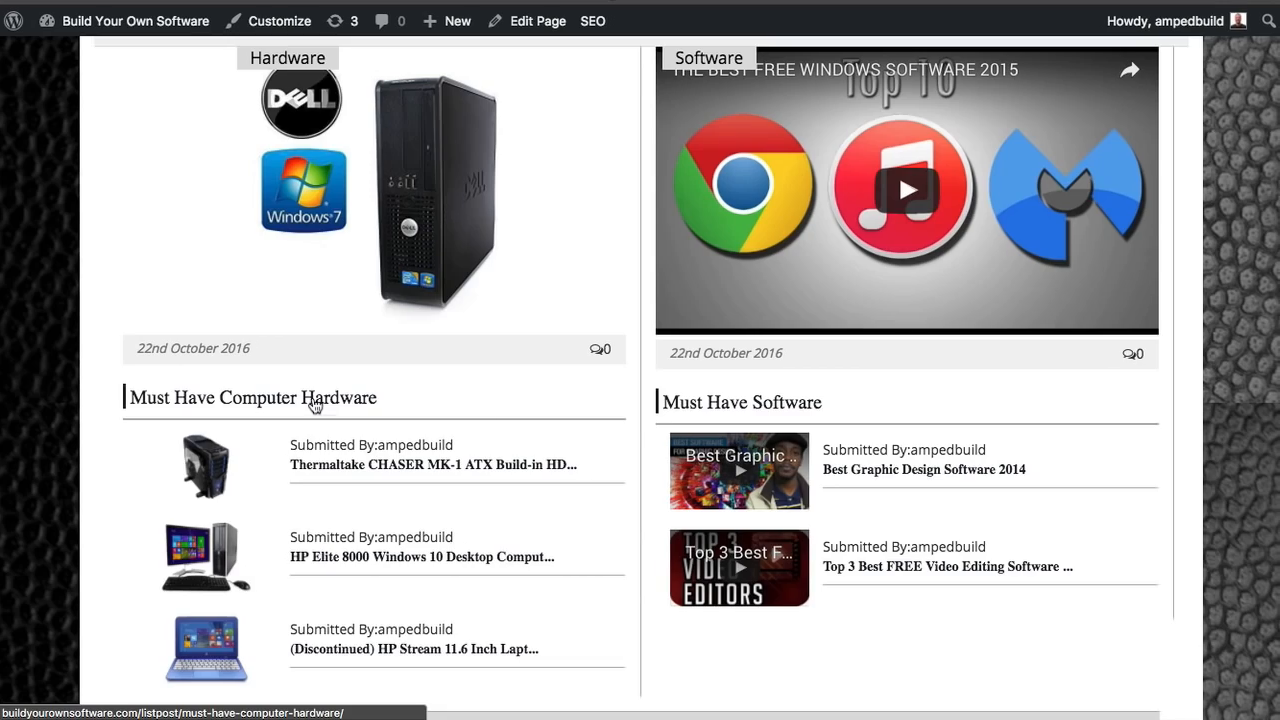
Open the Must Have Computer Hardware post and scroll to the Thermaltake and Dell listings.
left_click(253, 397)
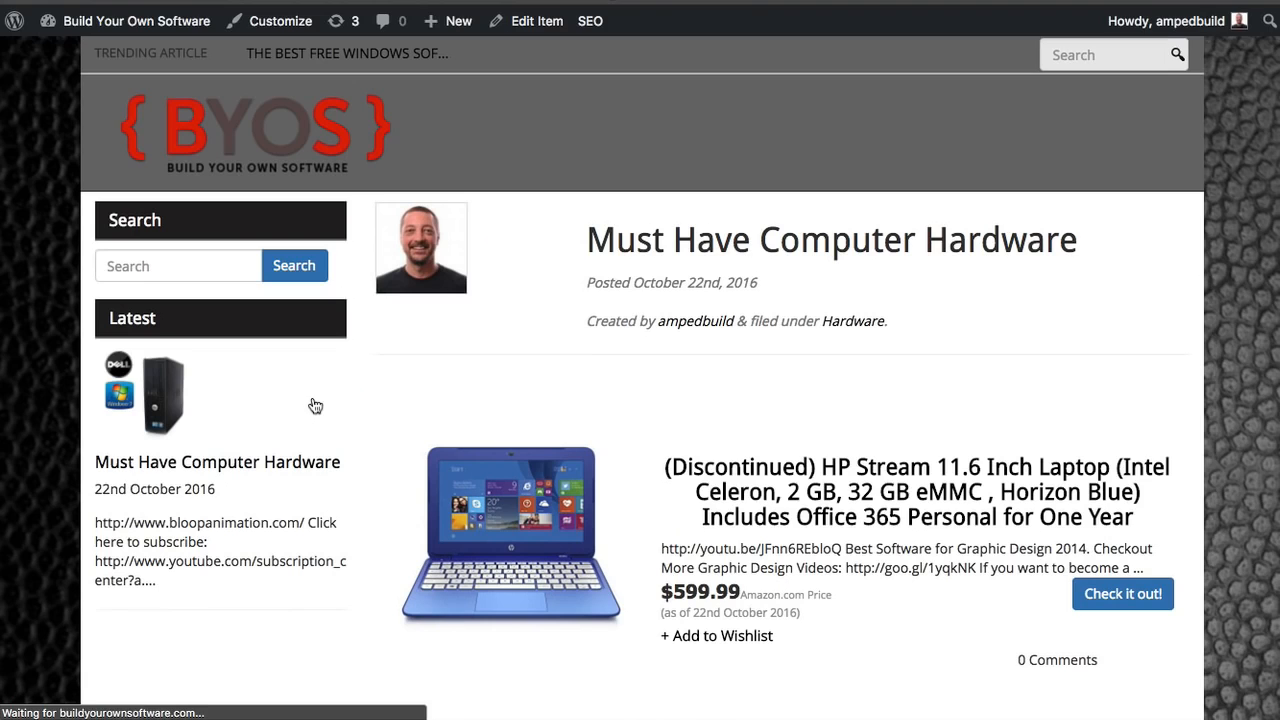
scroll("down", 3)
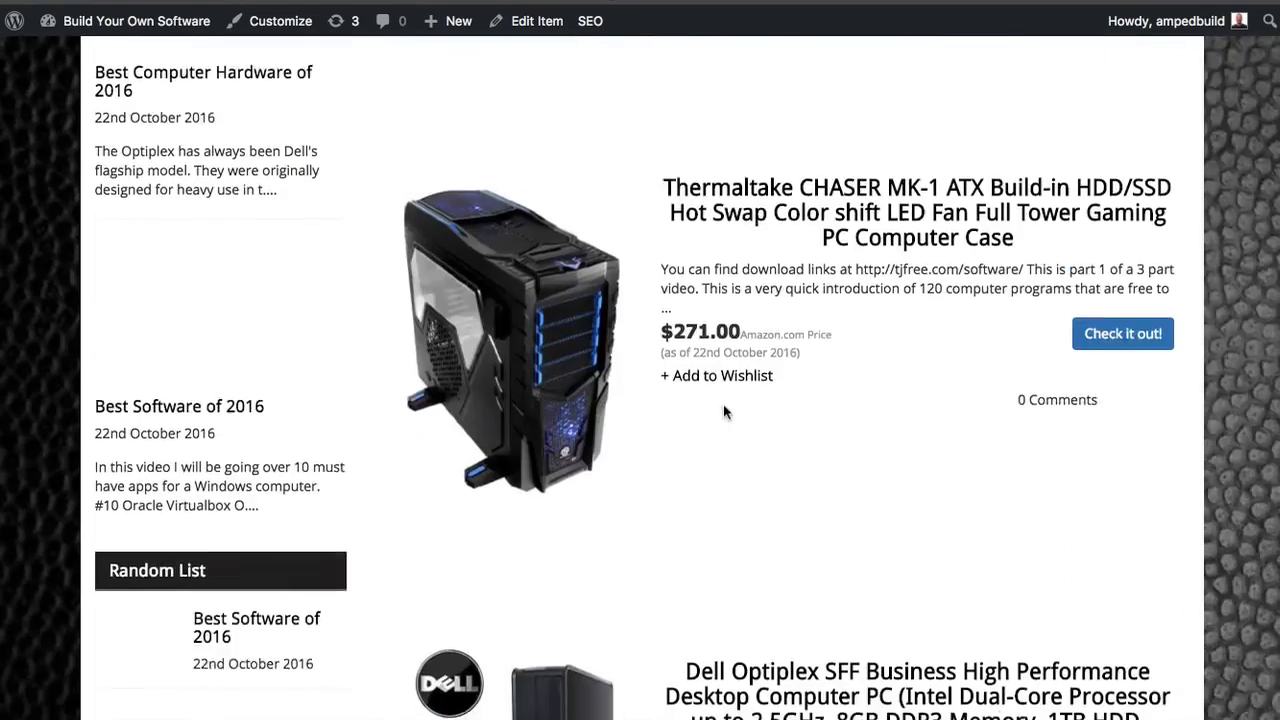
scroll("down", 3)
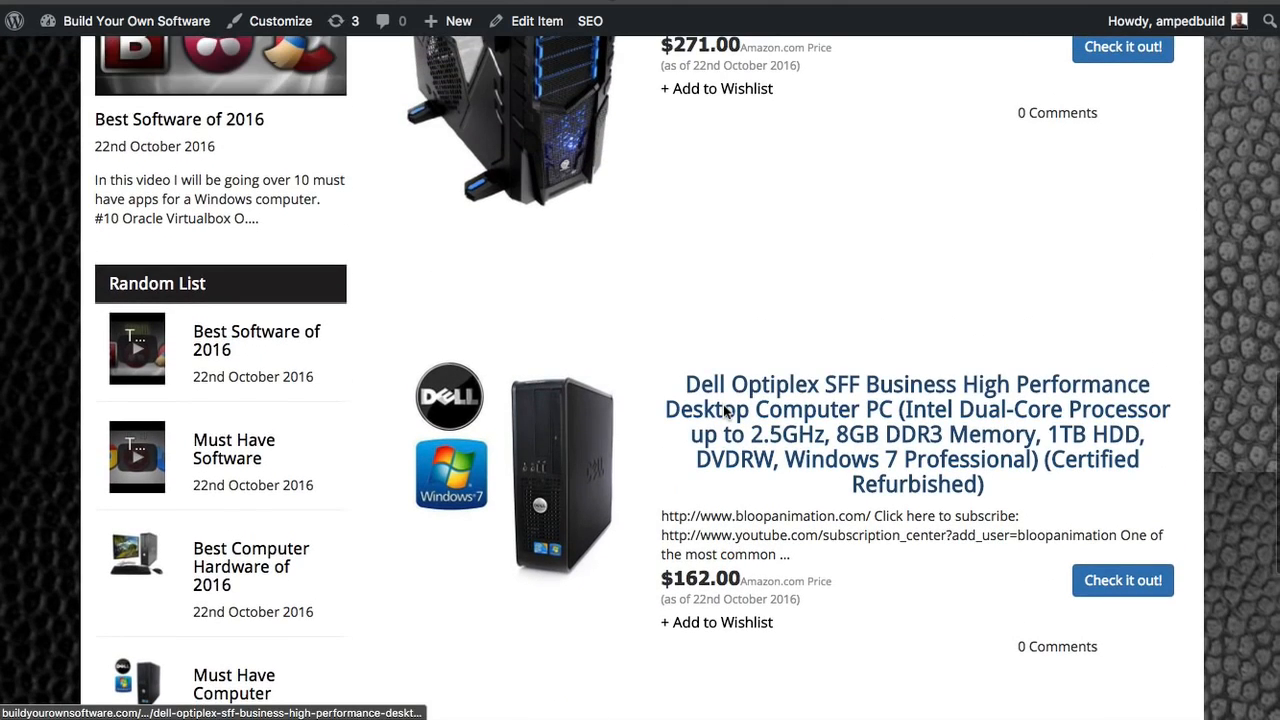
mouse_move(760, 408)
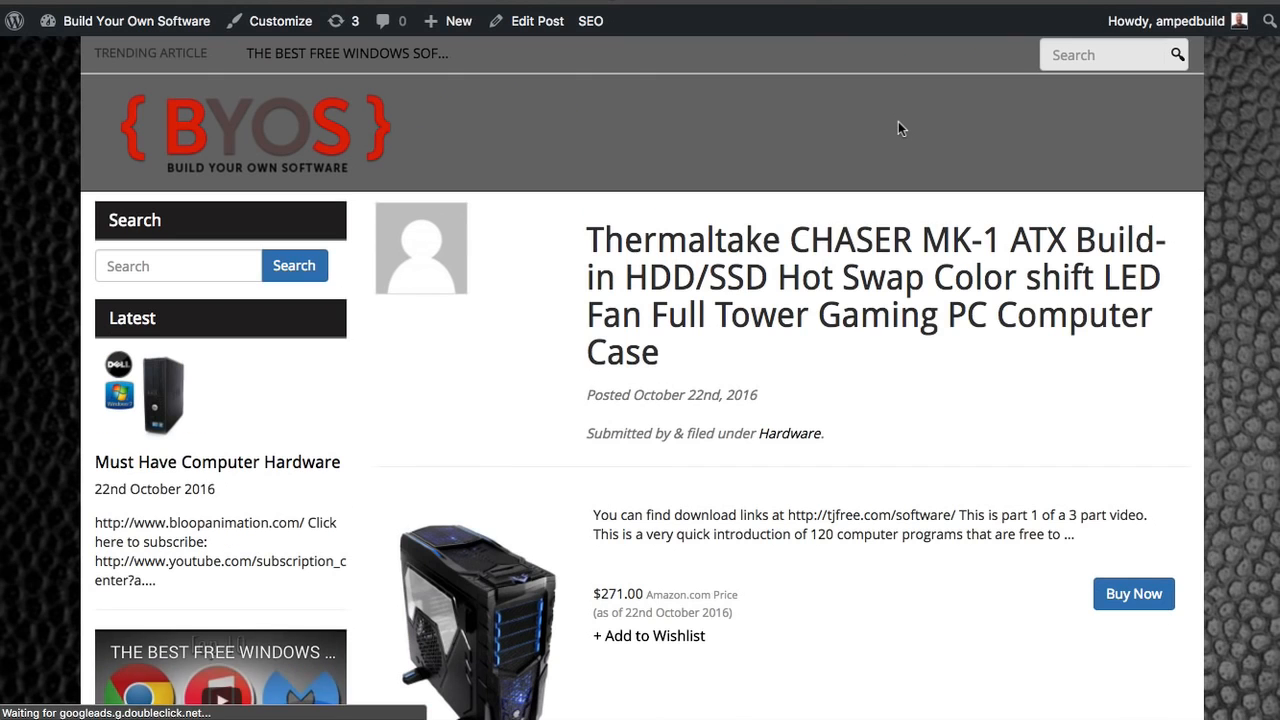
scroll("down", 3)
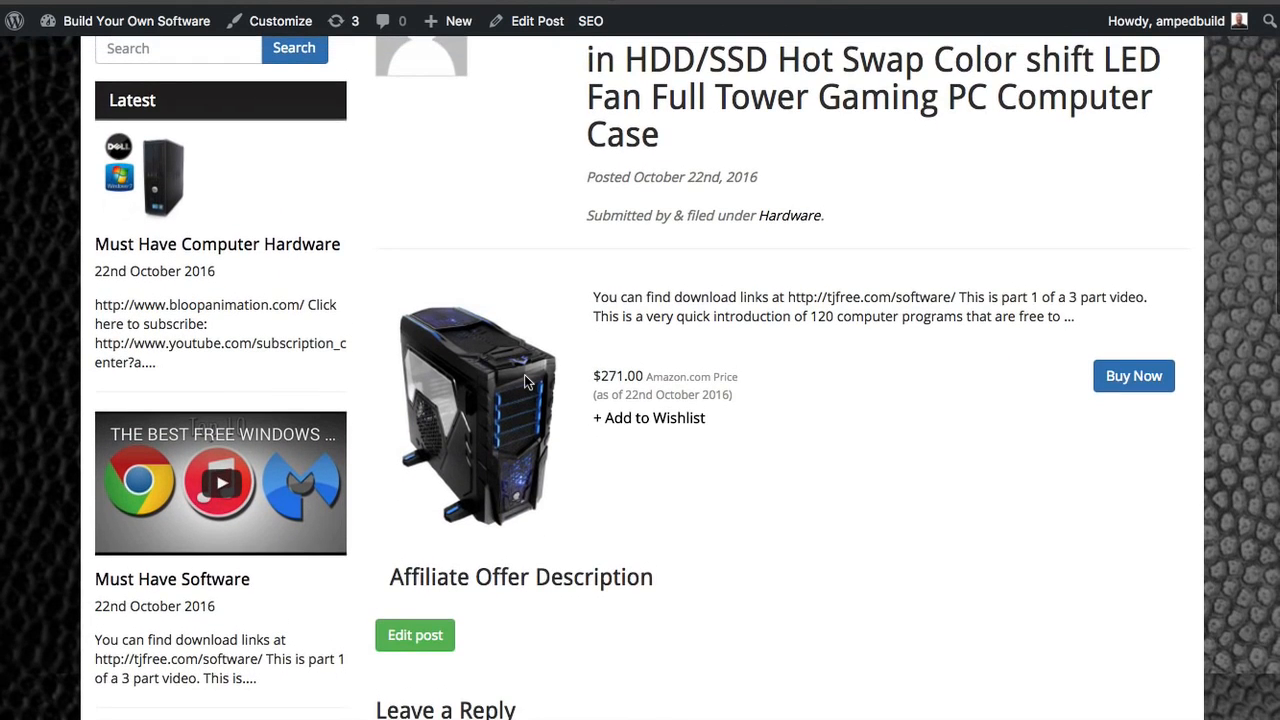
mouse_move(678, 338)
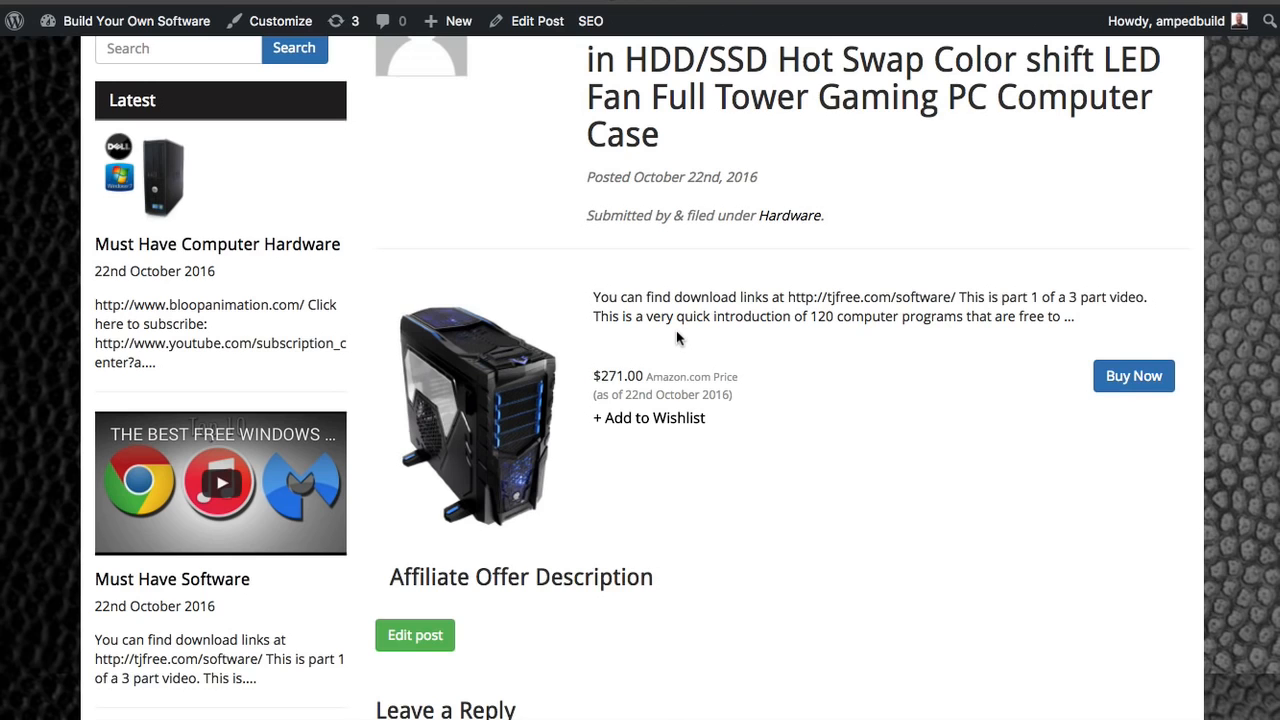
scroll("down", 3)
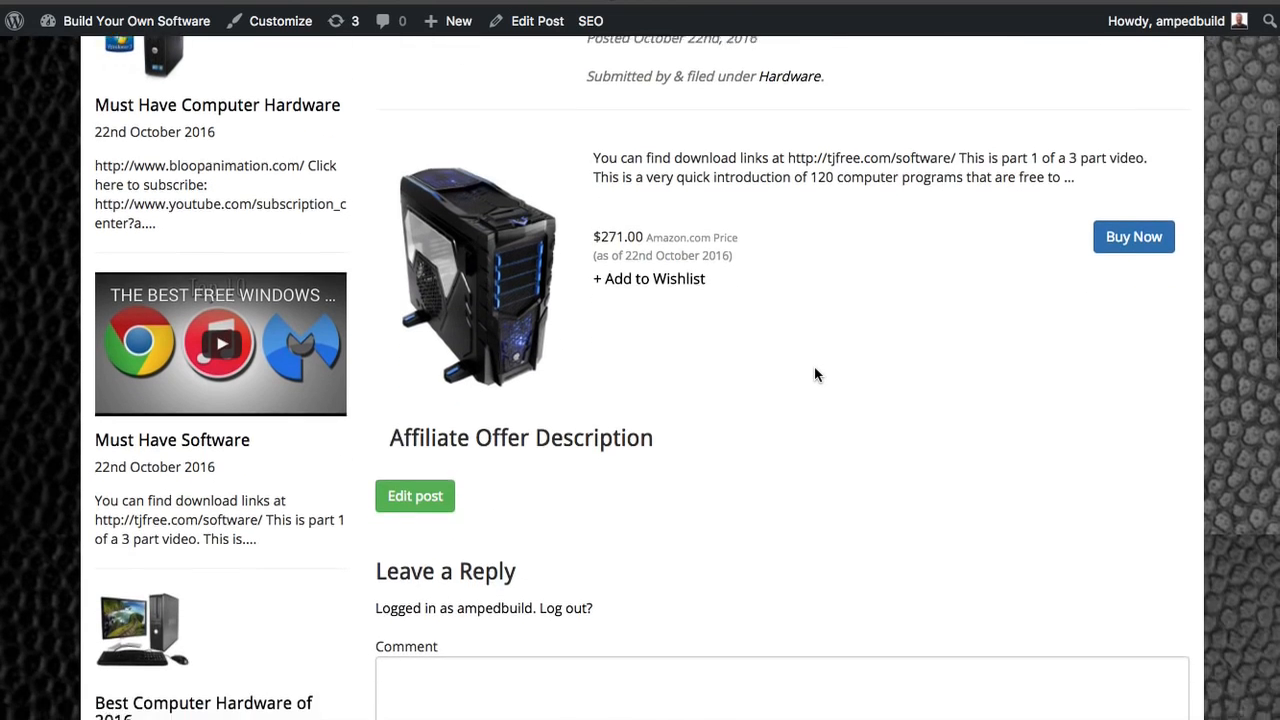
scroll("down", 3)
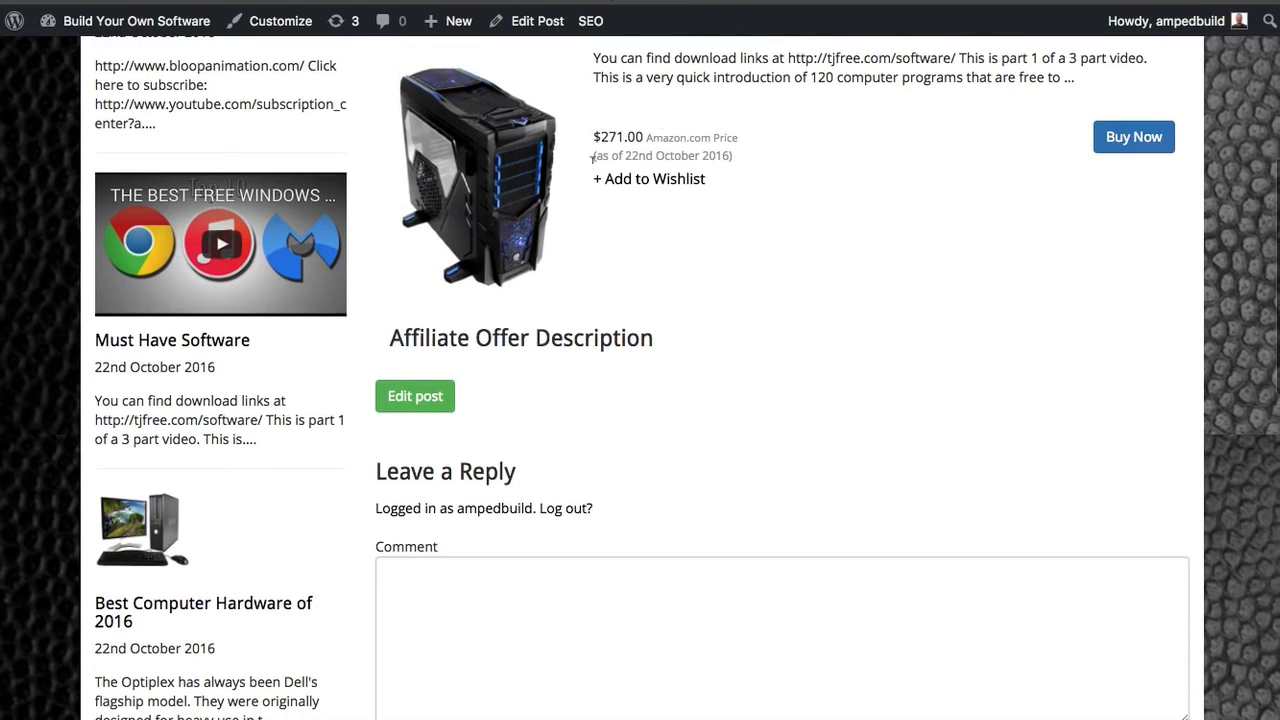
mouse_move(735, 160)
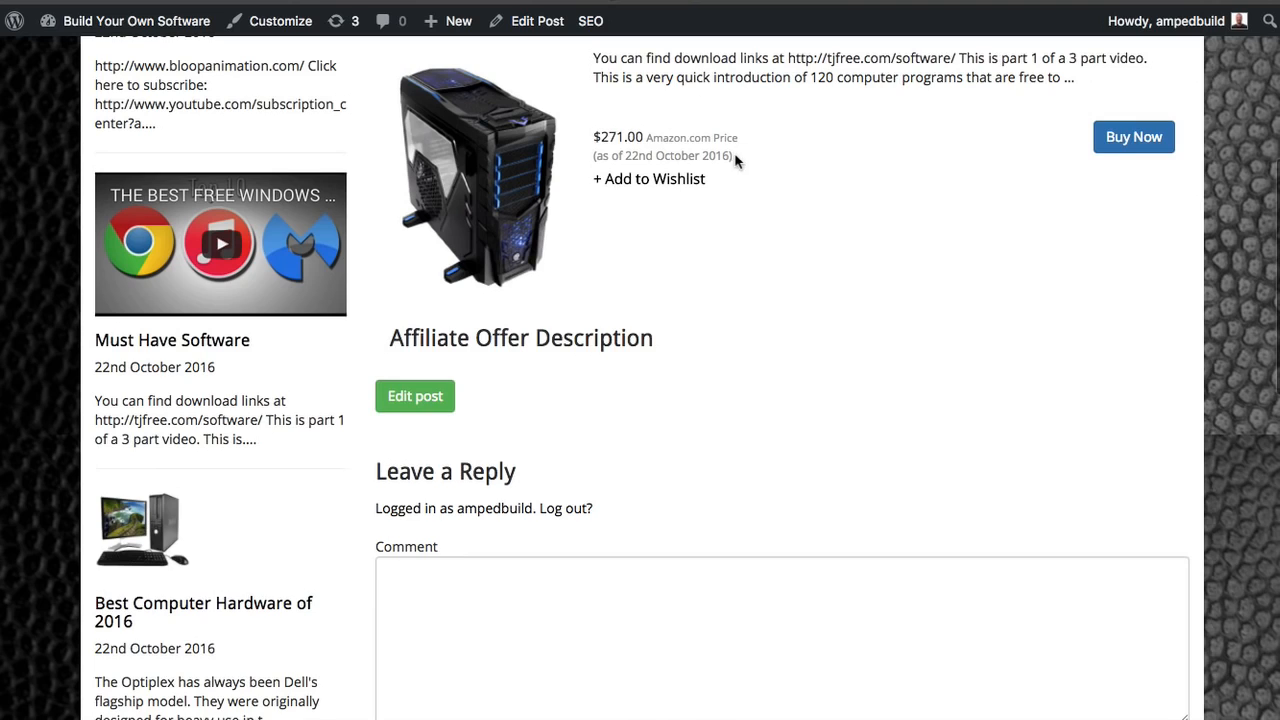
mouse_move(1134, 137)
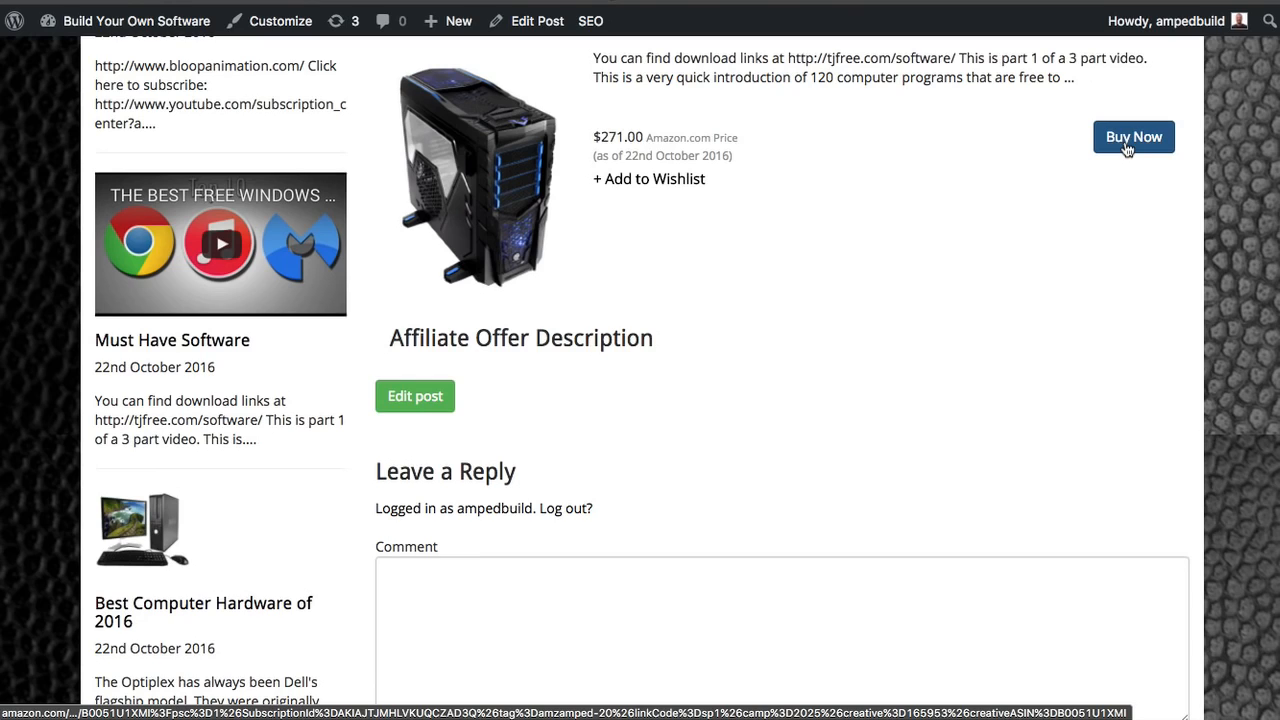
mouse_move(1020, 160)
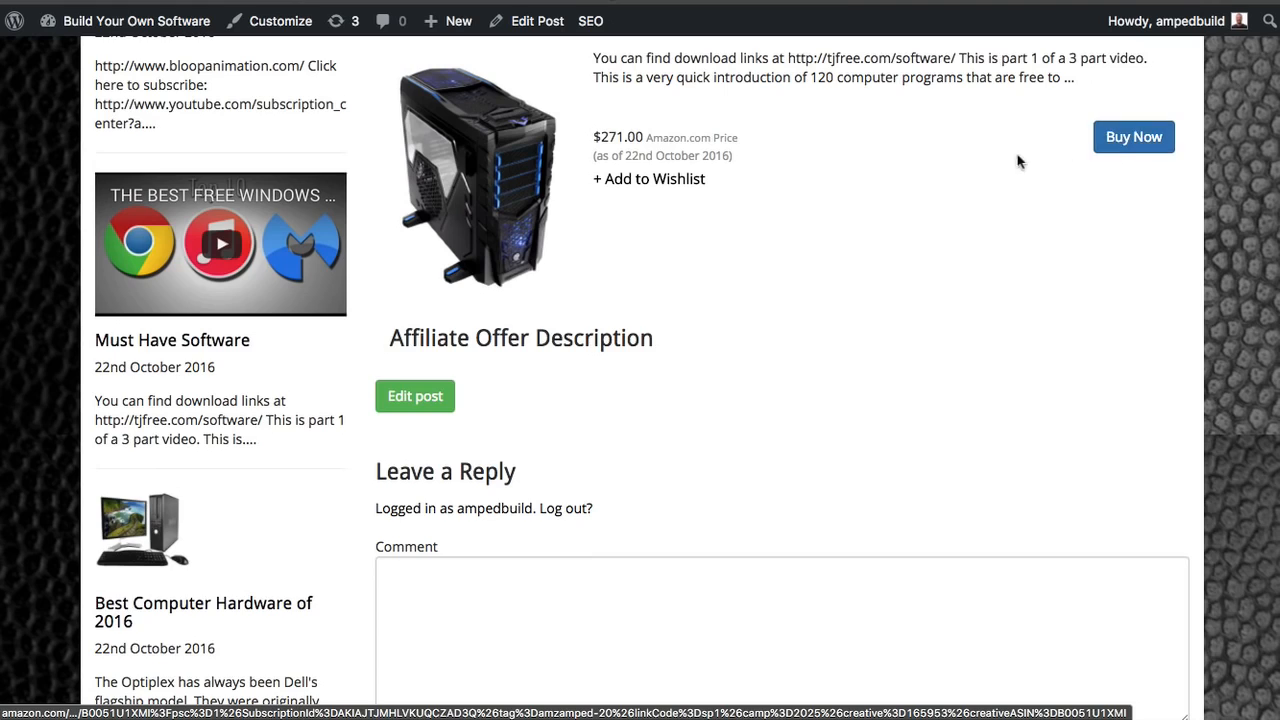
mouse_move(730, 131)
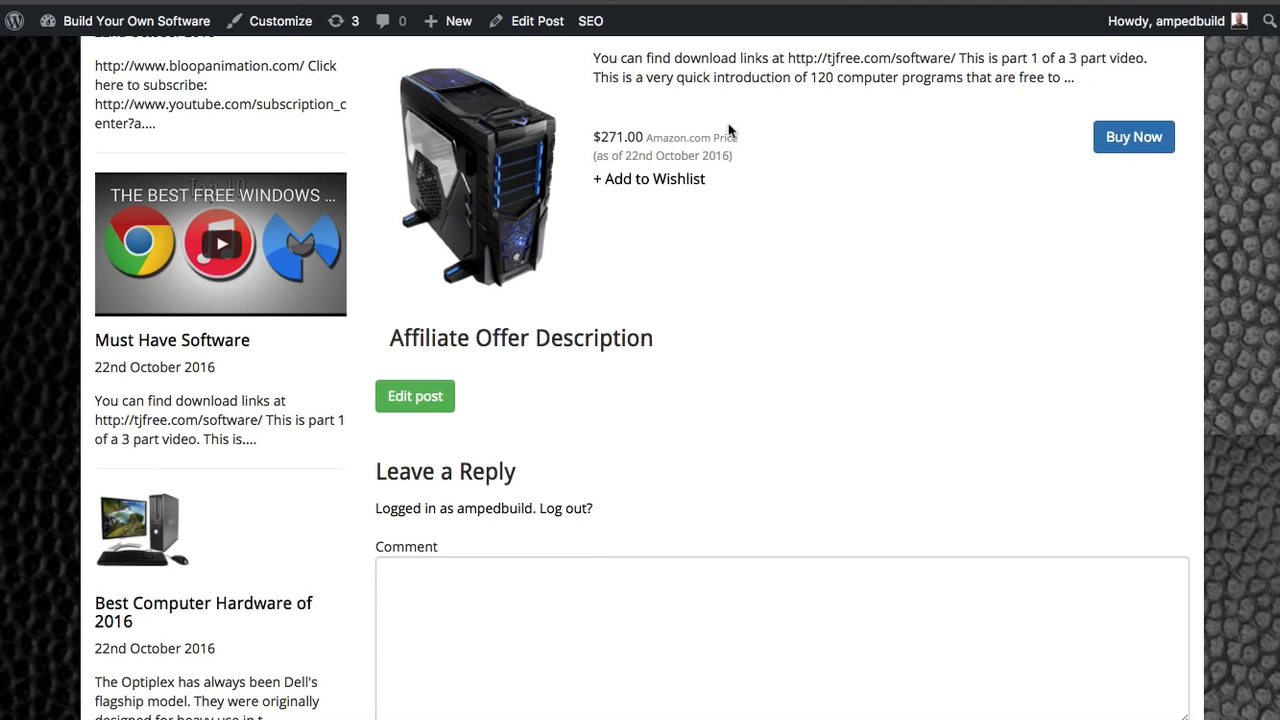
mouse_move(730, 133)
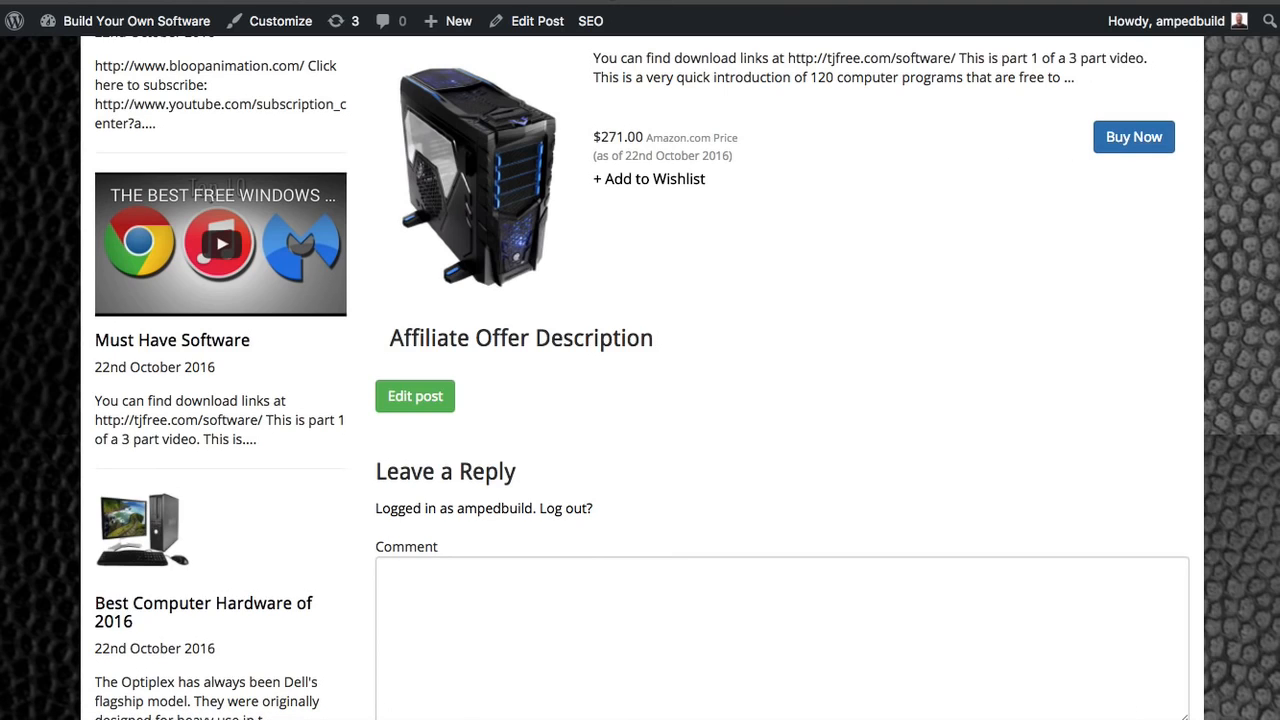